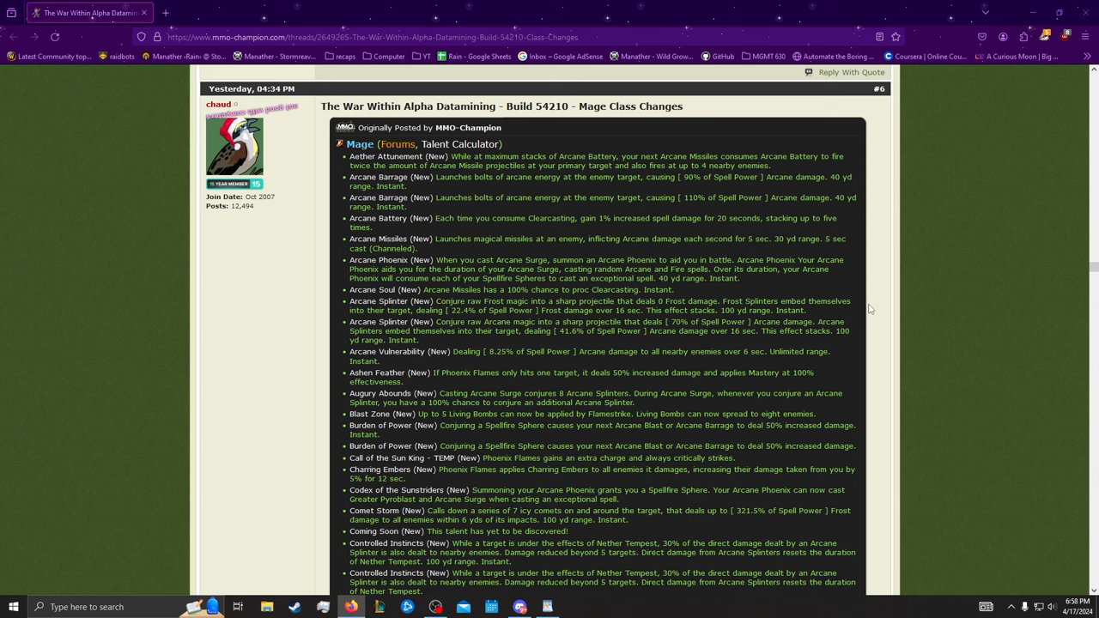
mouse_move(888, 221)
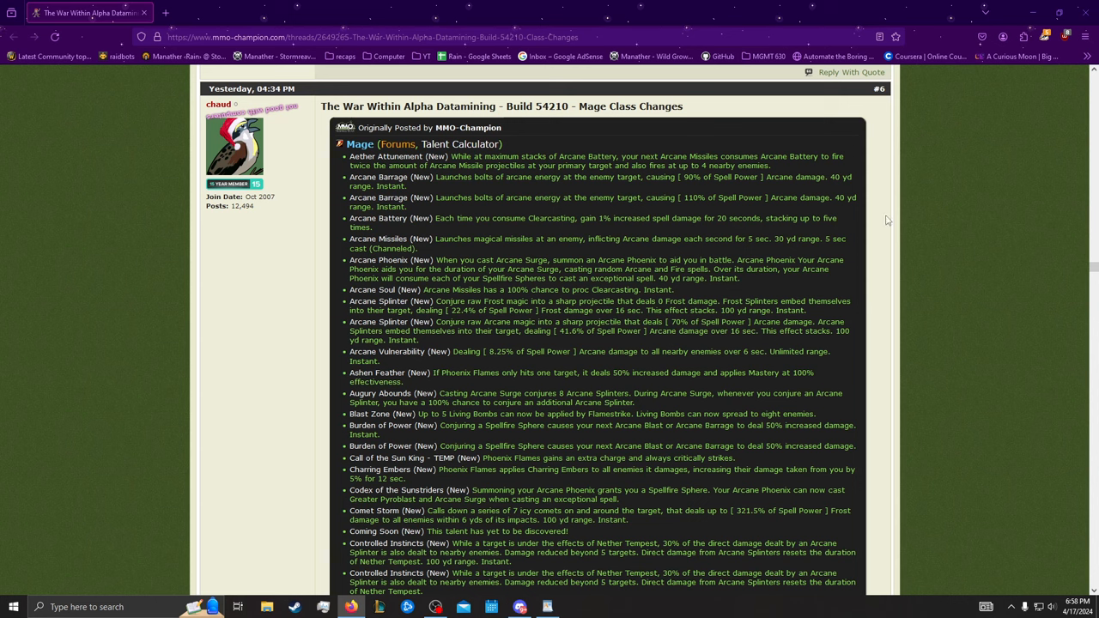
mouse_move(888, 210)
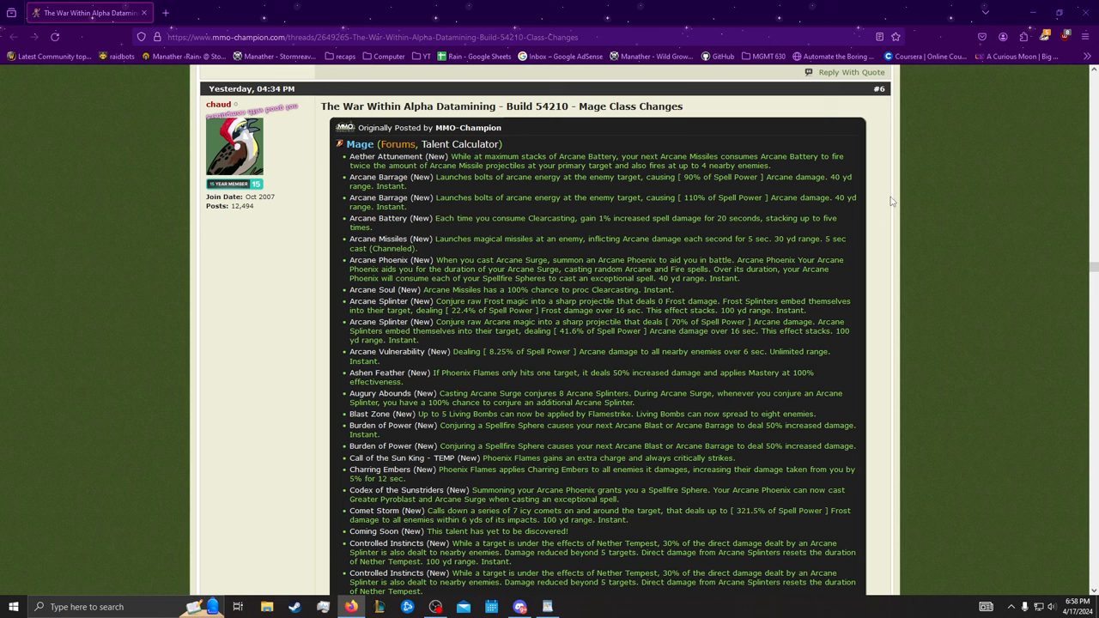
mouse_move(908, 186)
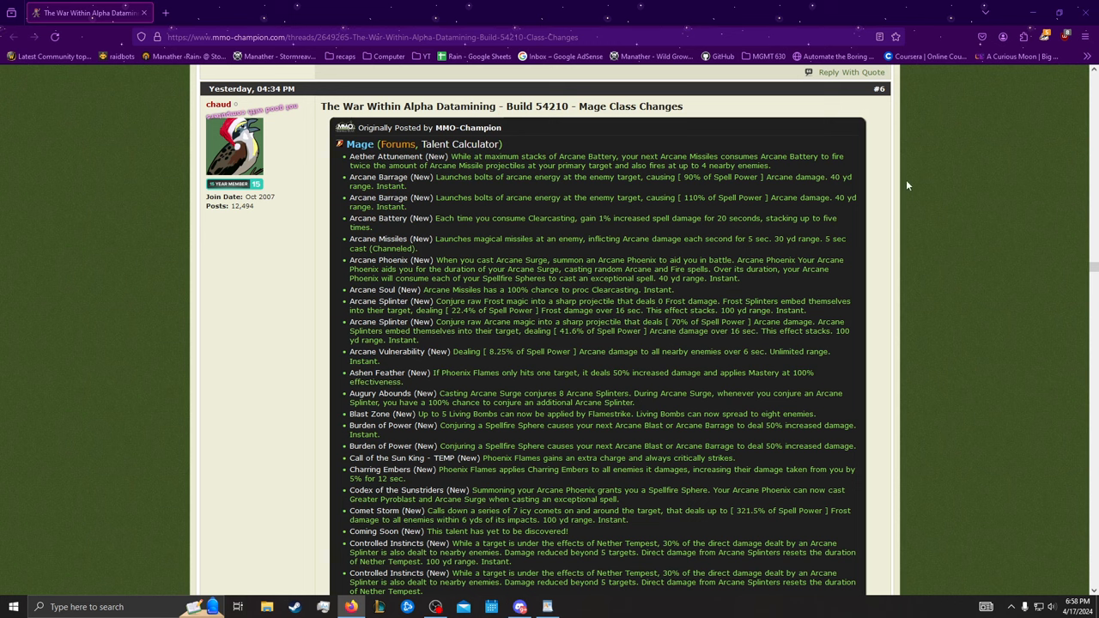
mouse_move(888, 198)
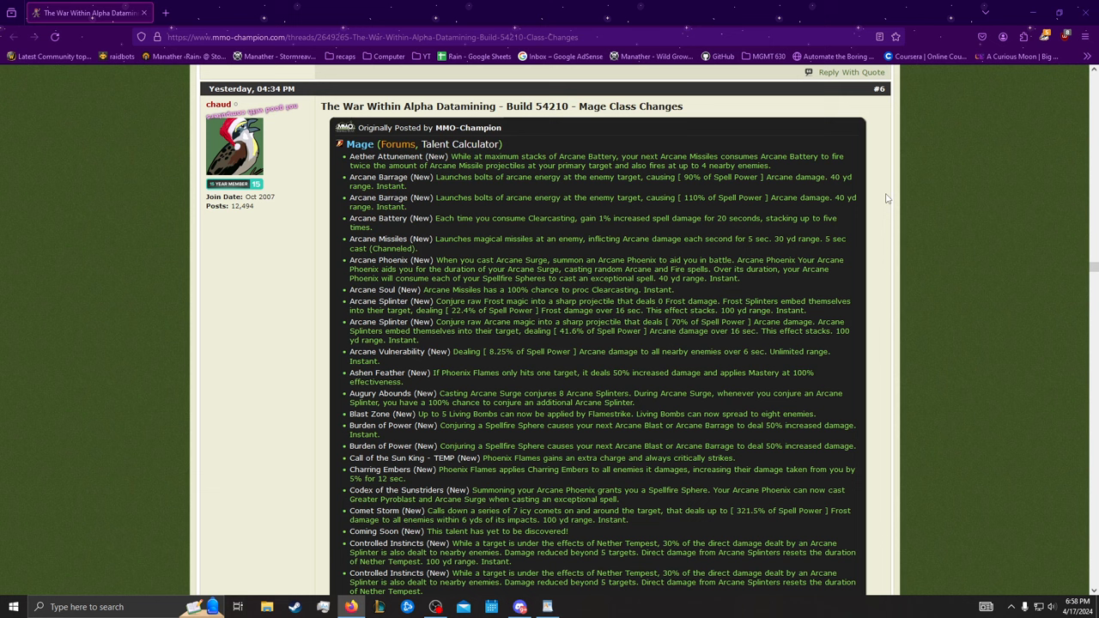
mouse_move(923, 215)
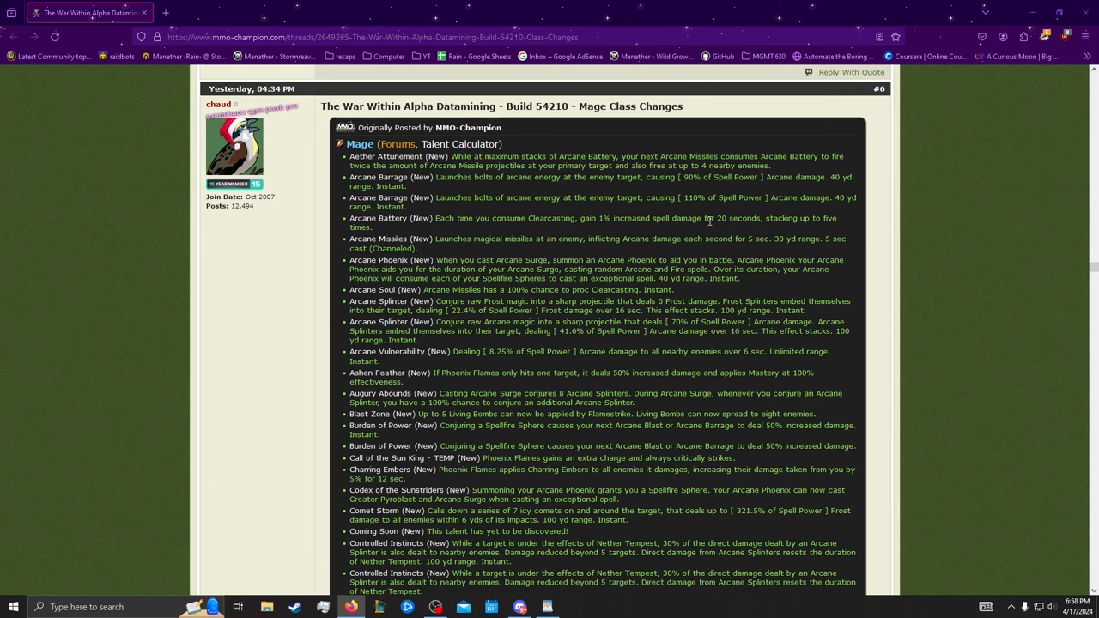
mouse_move(490, 187)
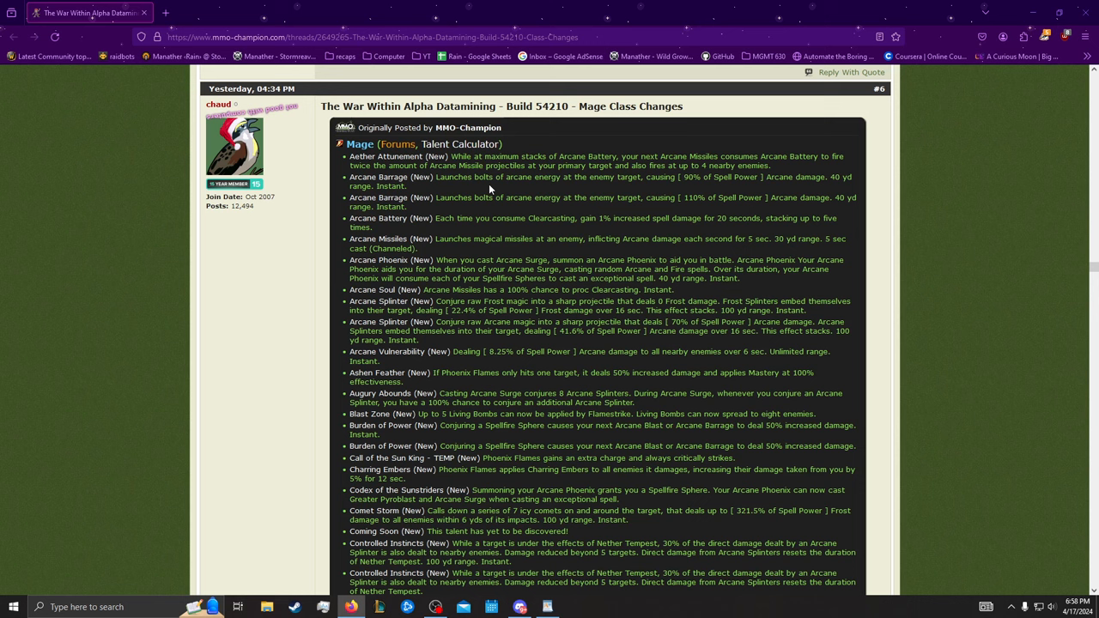
mouse_move(876, 209)
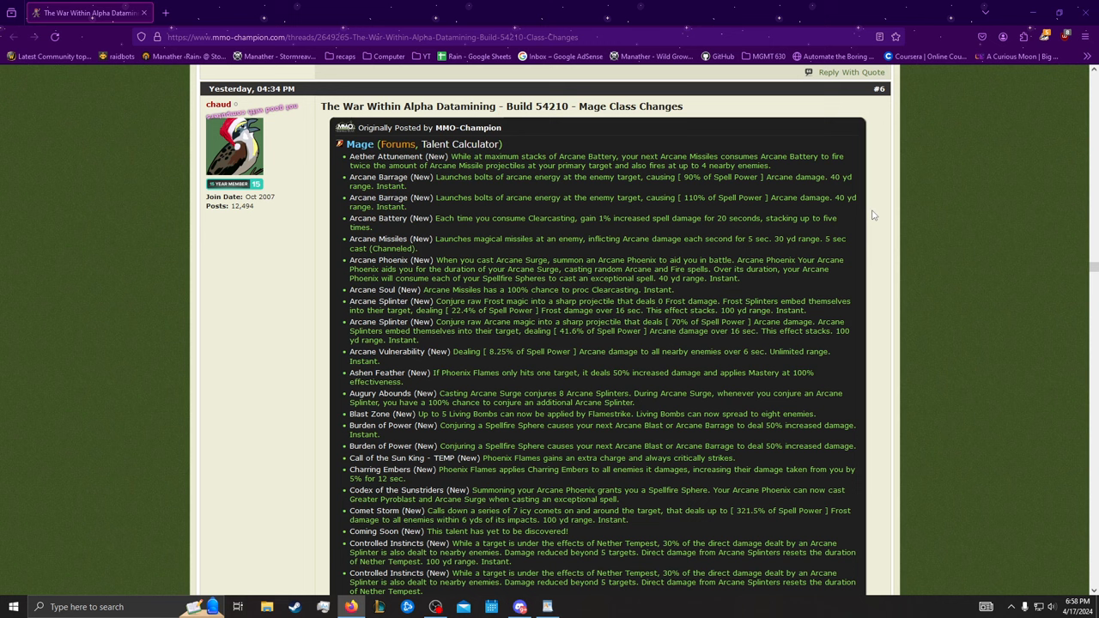
mouse_move(764, 213)
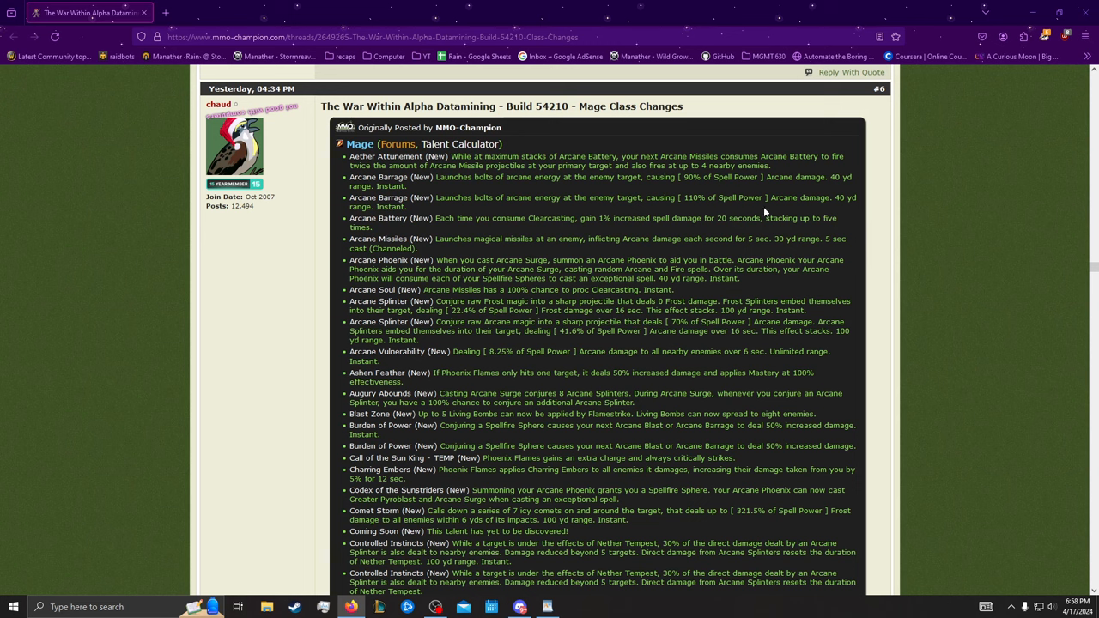
mouse_move(398, 156)
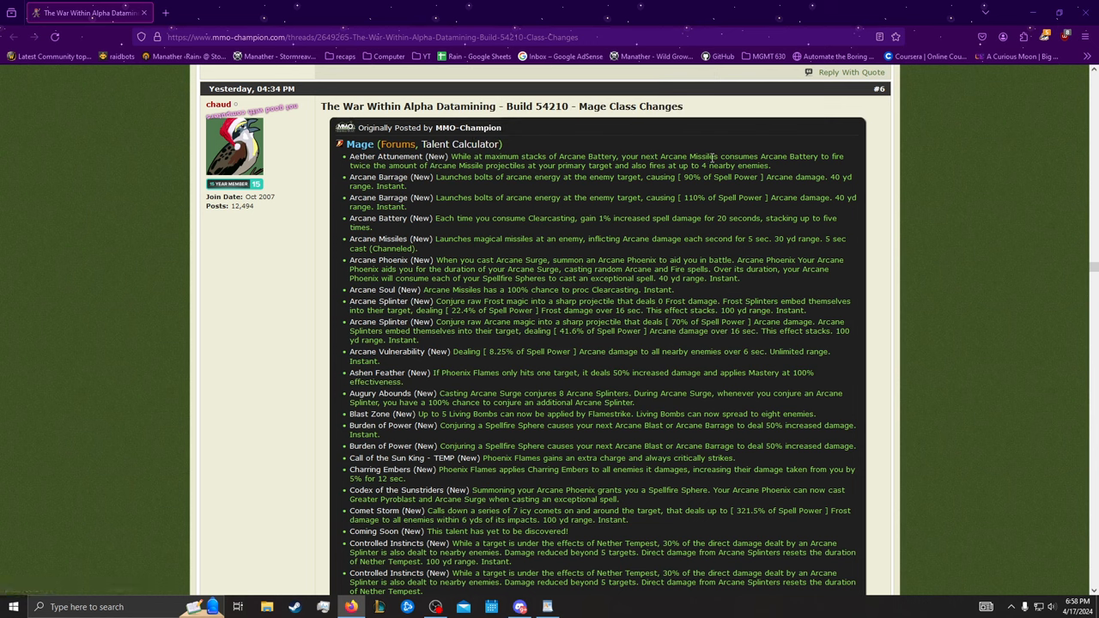
Step: Select the Arcane Battery talent description text
drag(450, 156, 770, 164)
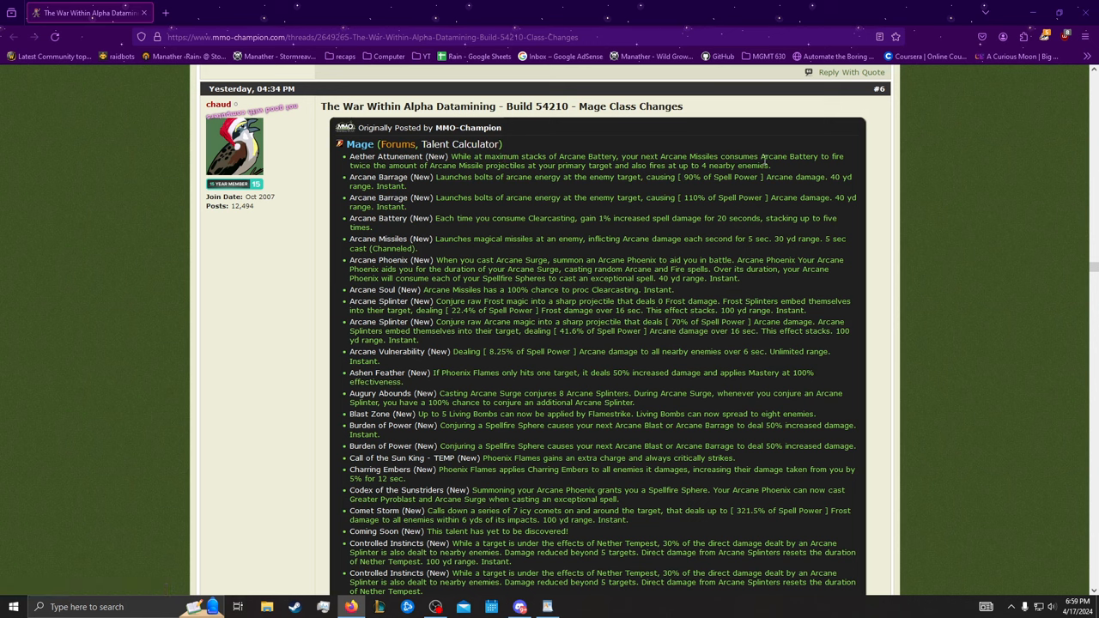
mouse_move(777, 169)
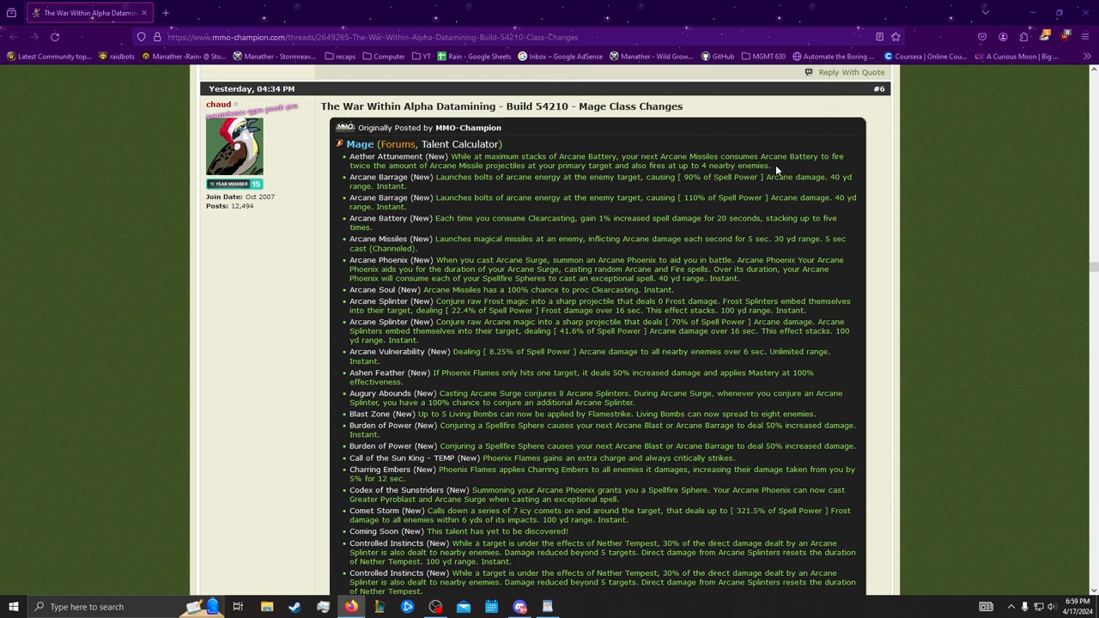
mouse_move(387, 157)
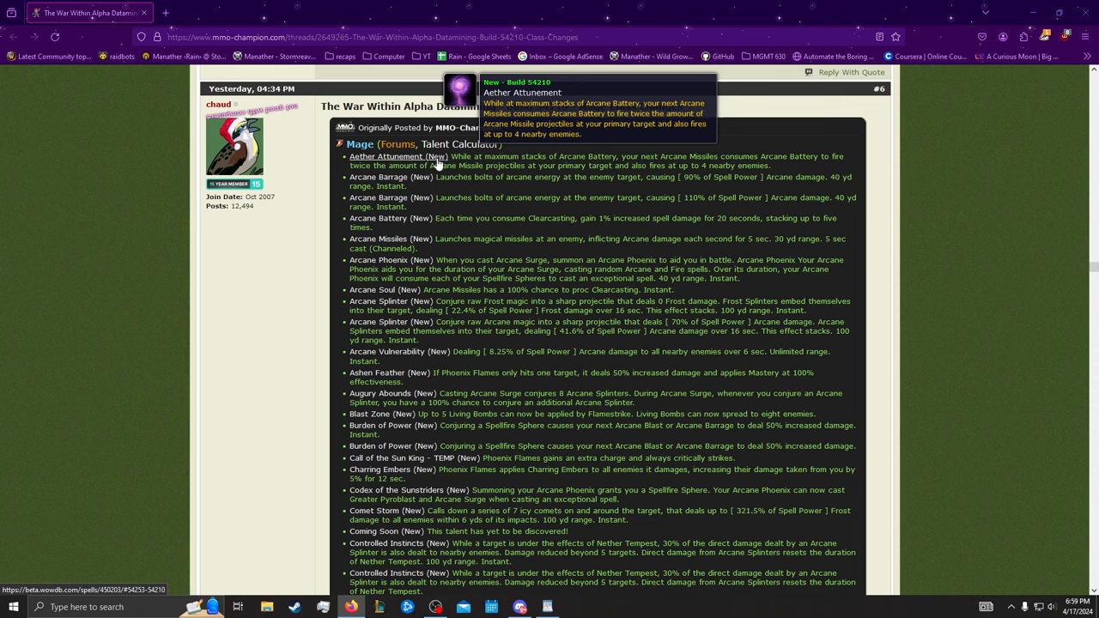
mouse_move(789, 169)
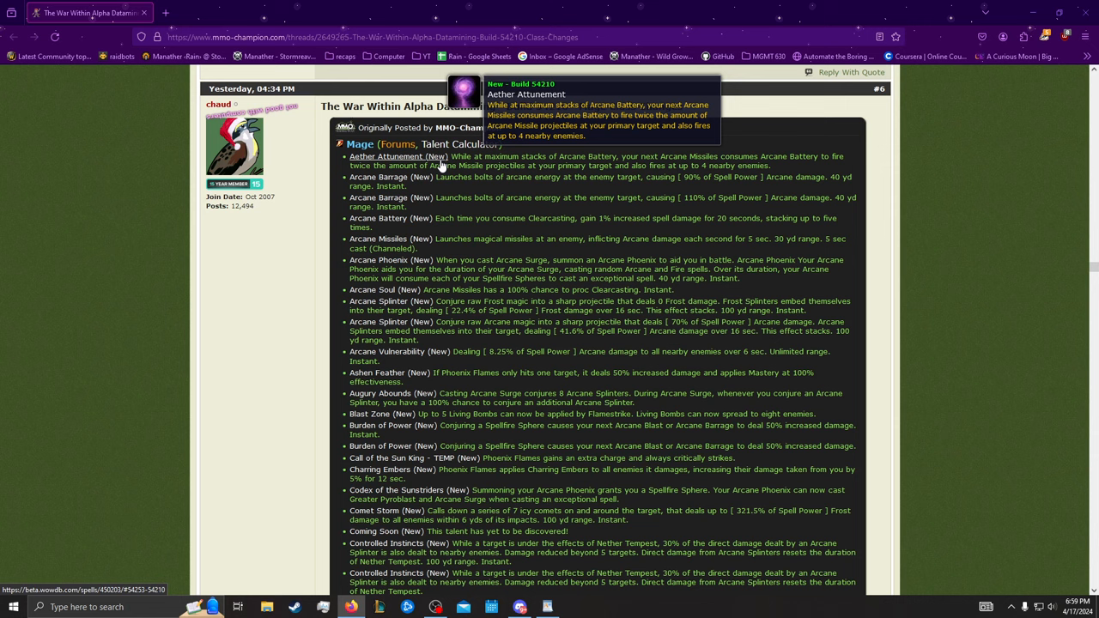
mouse_move(566, 176)
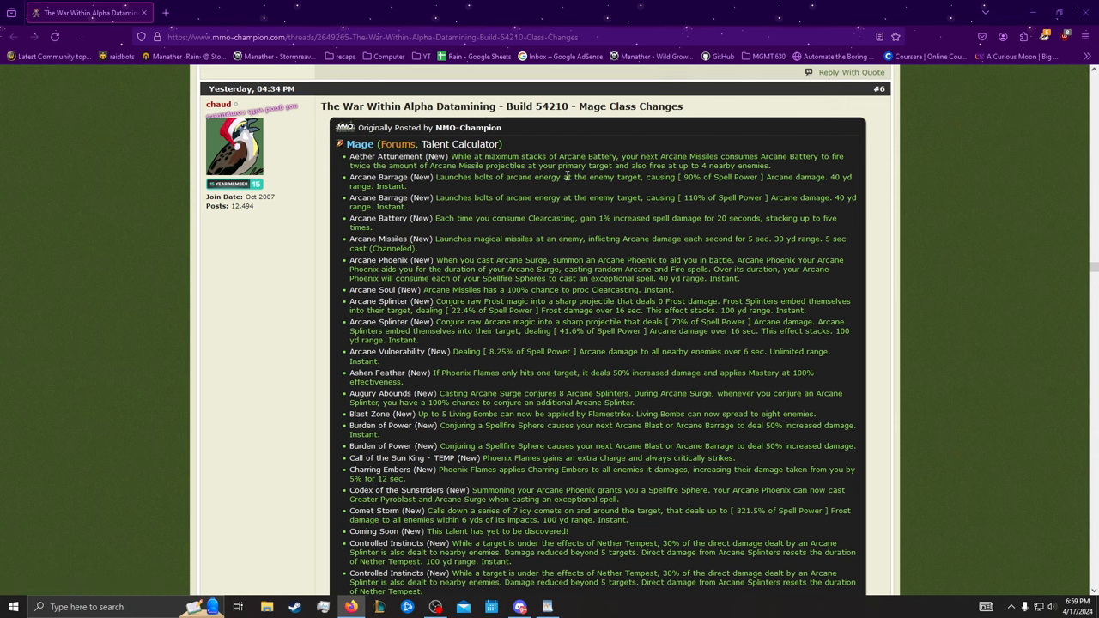
mouse_move(390, 218)
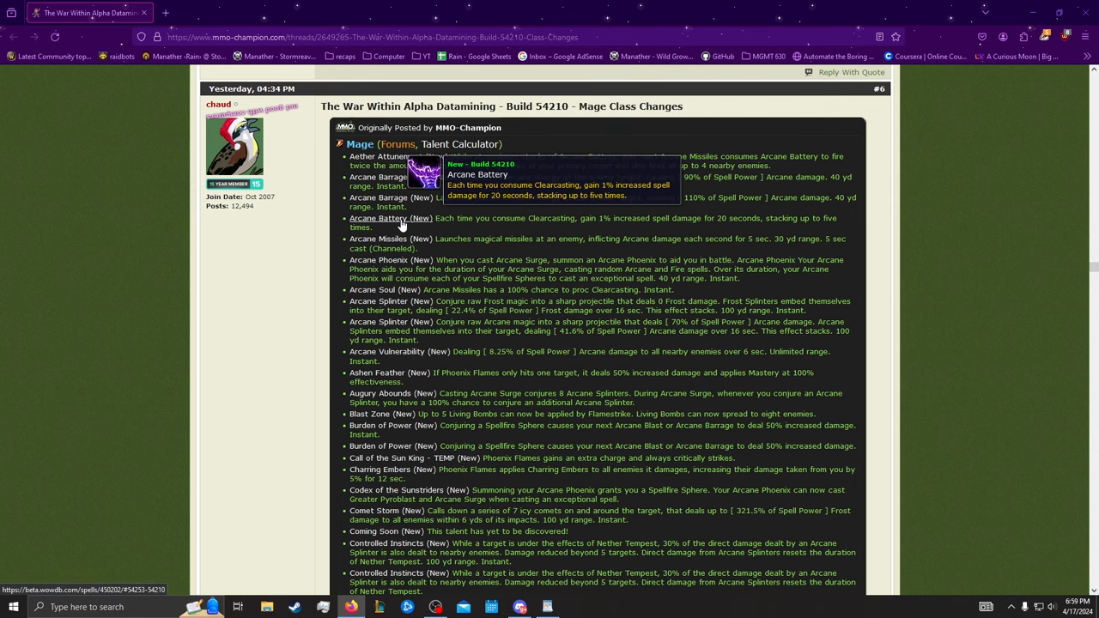
mouse_move(394, 156)
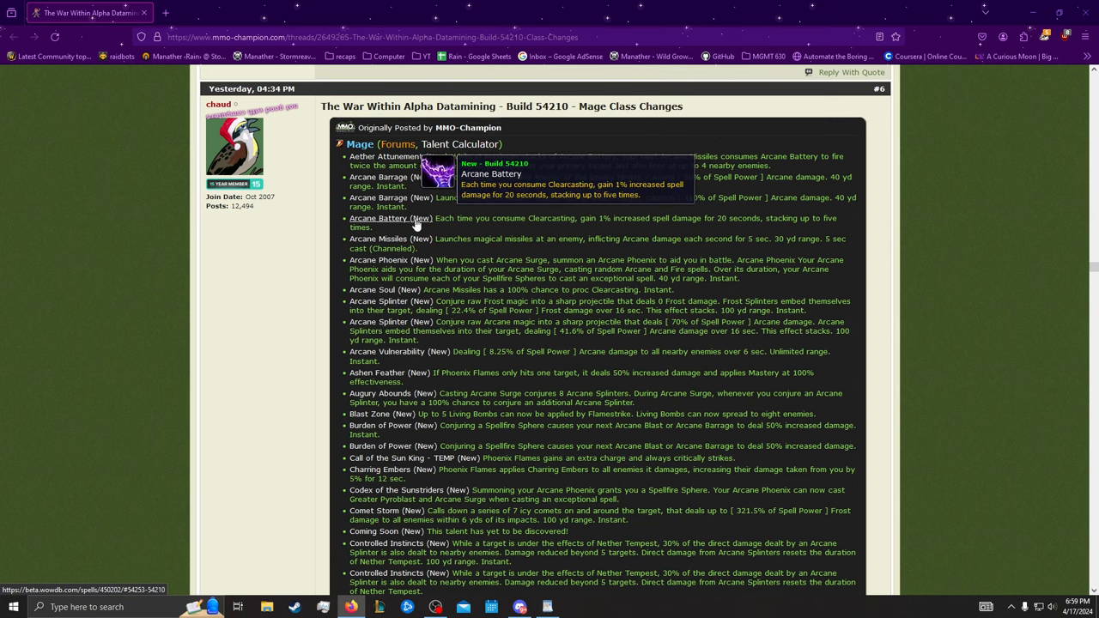
mouse_move(558, 155)
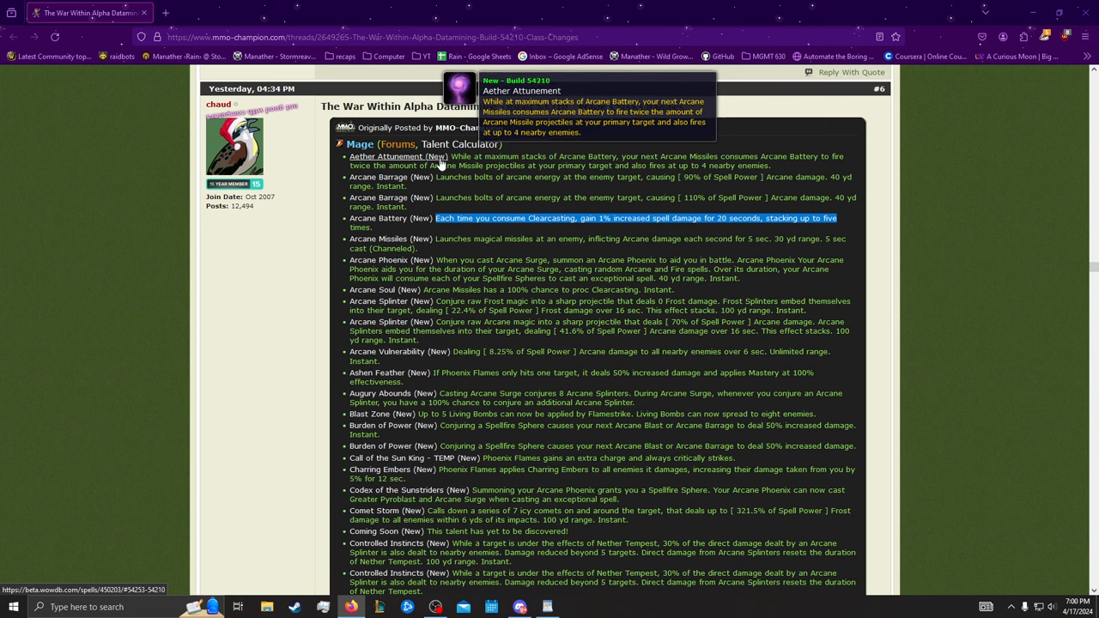
mouse_move(466, 219)
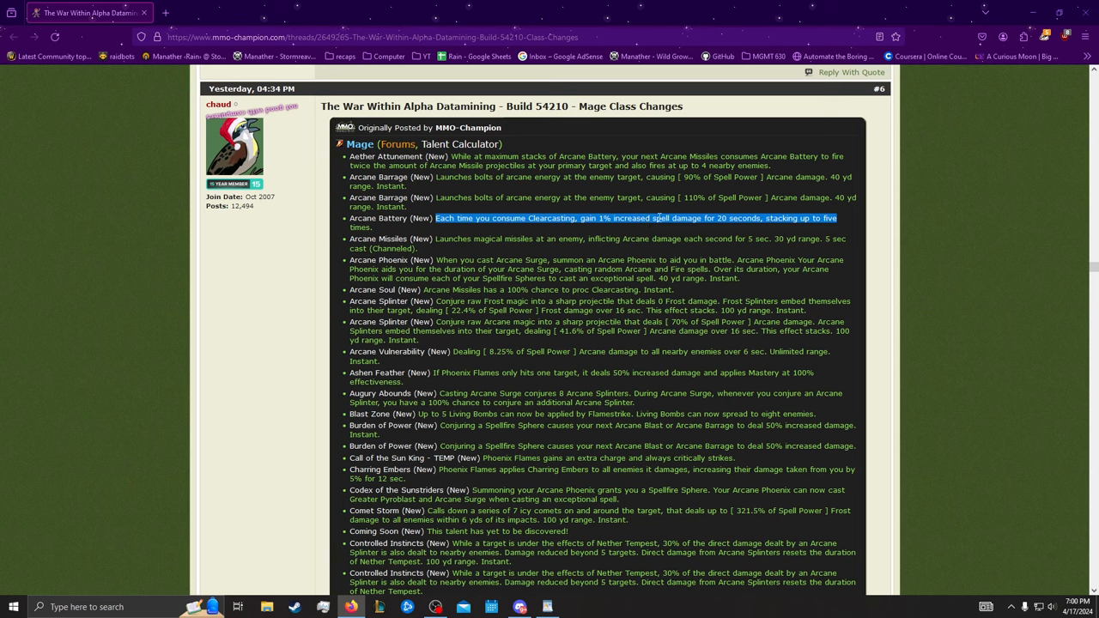
mouse_move(450, 155)
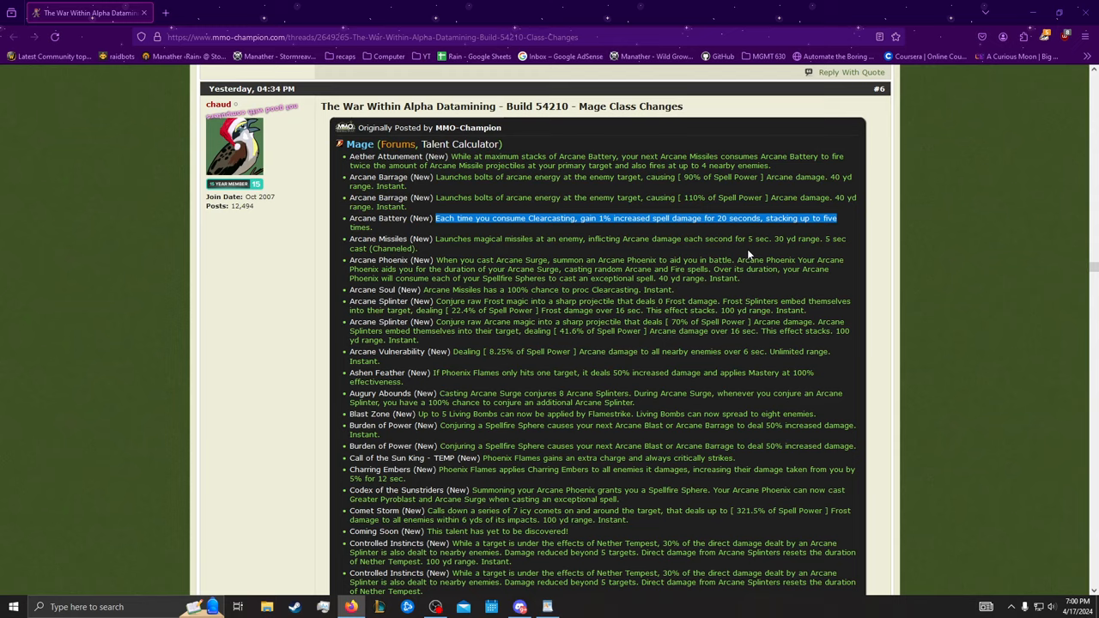
Step: Scroll the talent list past Ashen Feather and Blast Zone toward Fire's Ire
scroll(down, 3)
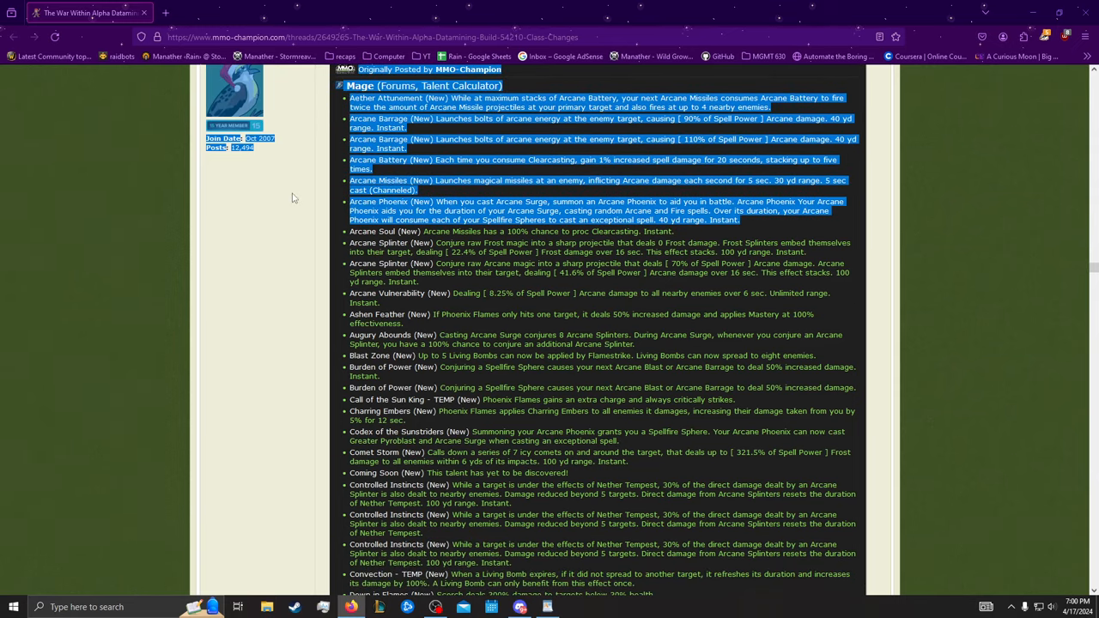
scroll(down, 3)
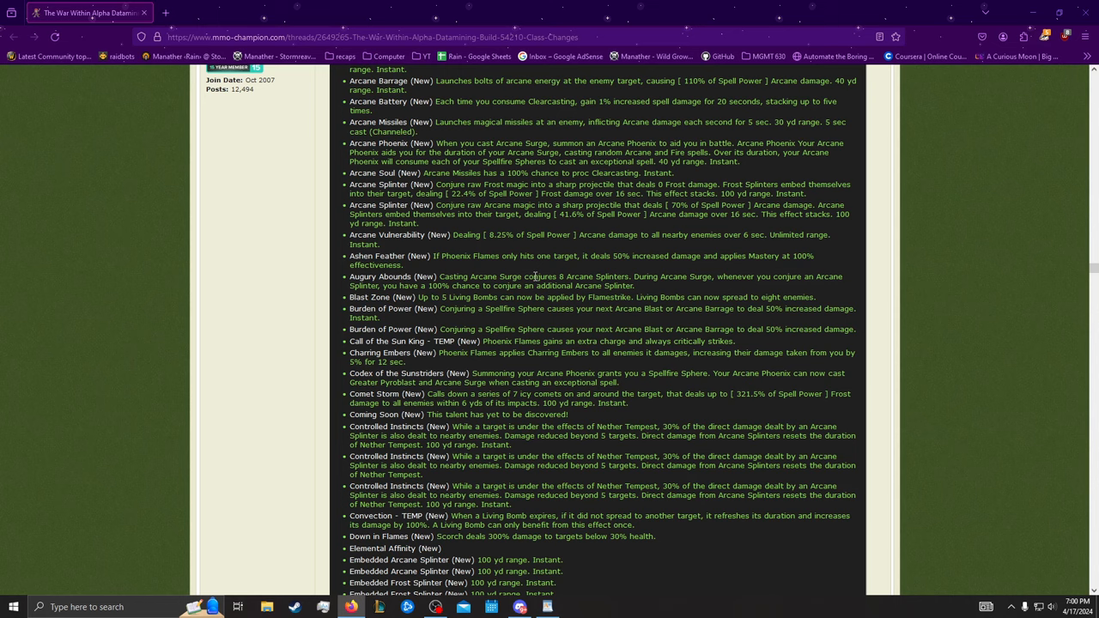
scroll(down, 3)
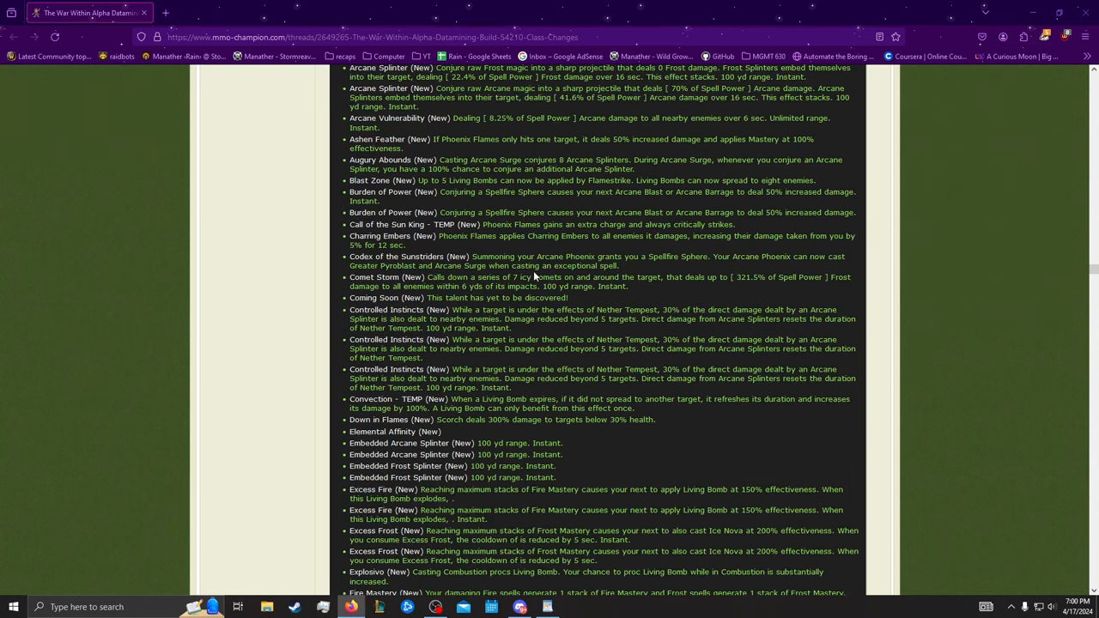
mouse_move(535, 273)
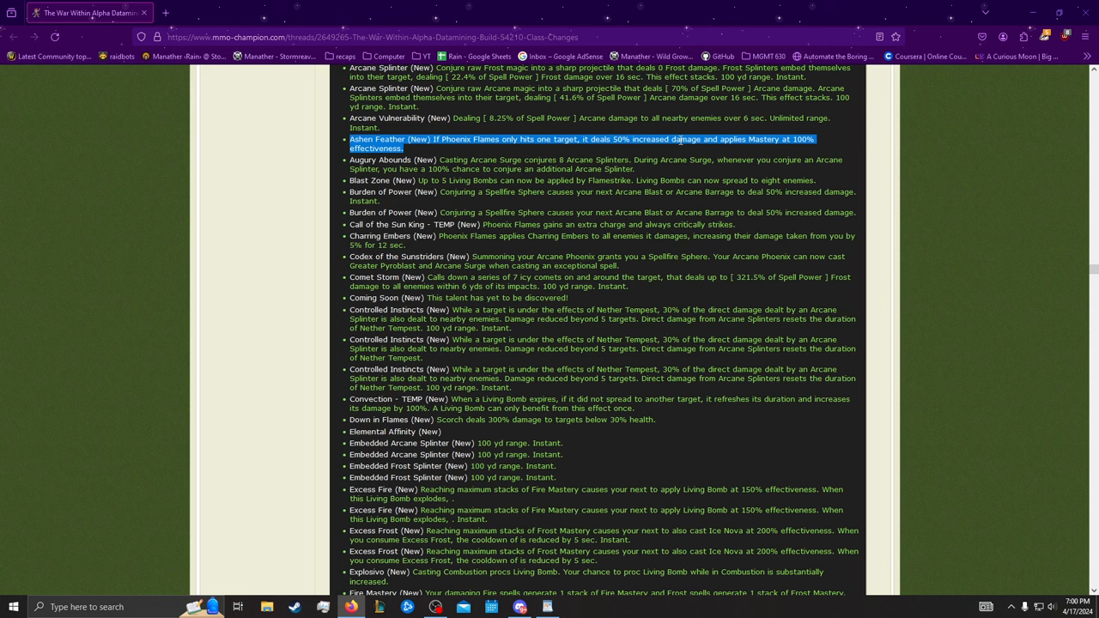
mouse_move(423, 152)
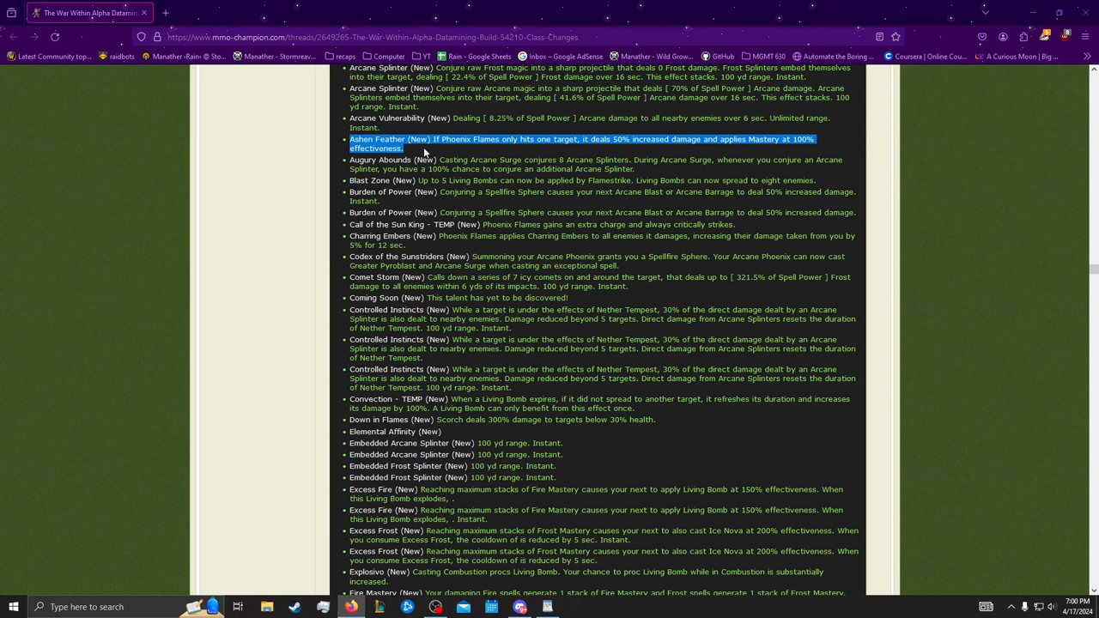
mouse_move(491, 150)
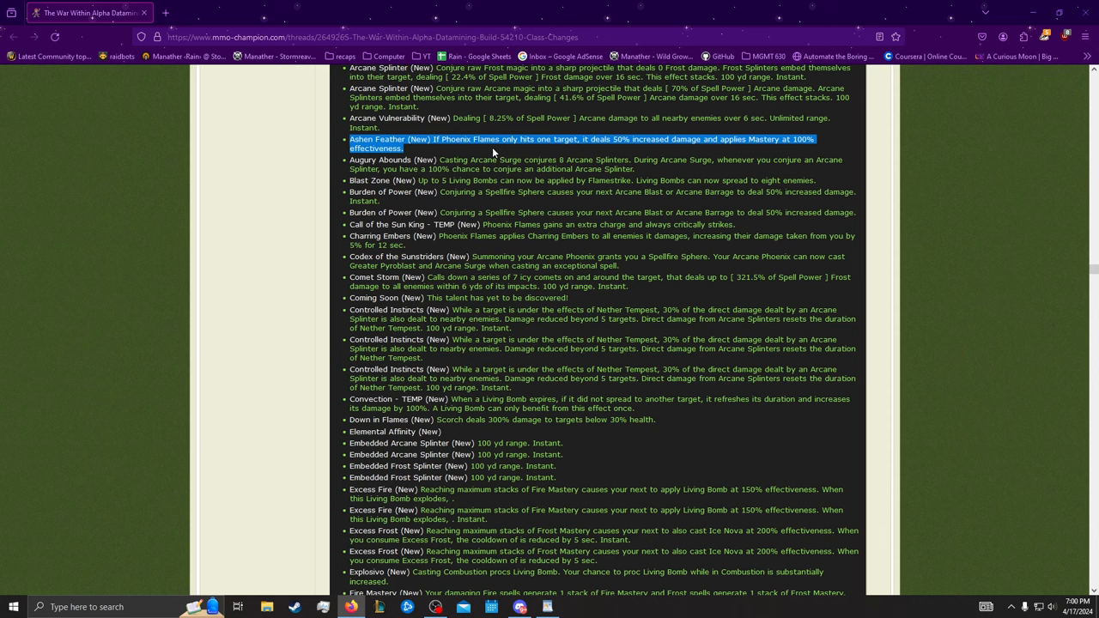
scroll(up, 3)
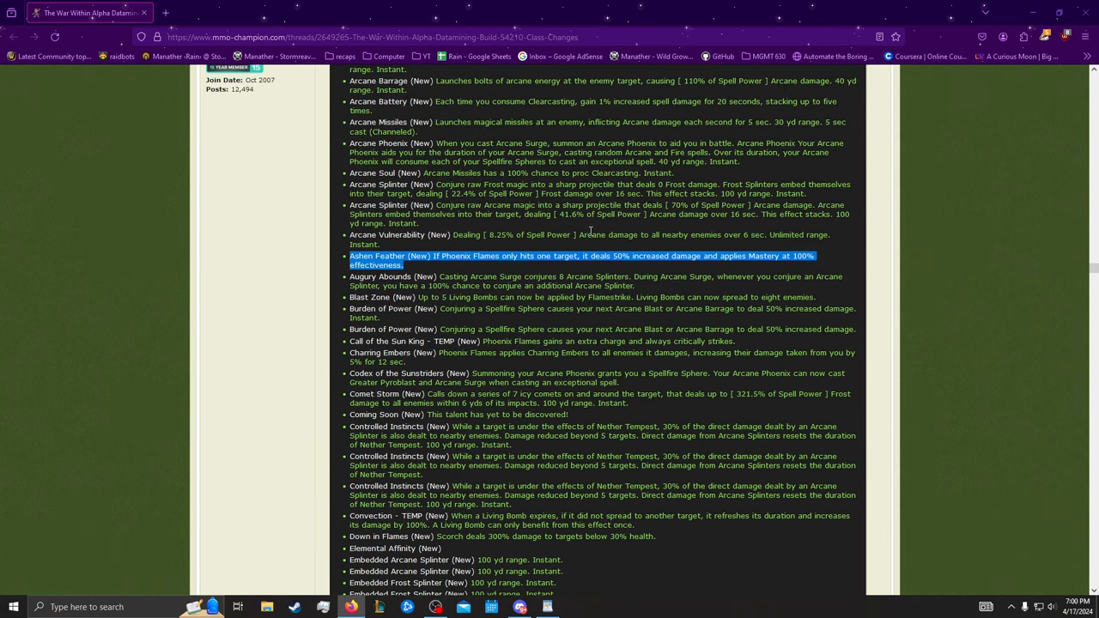
scroll(down, 3)
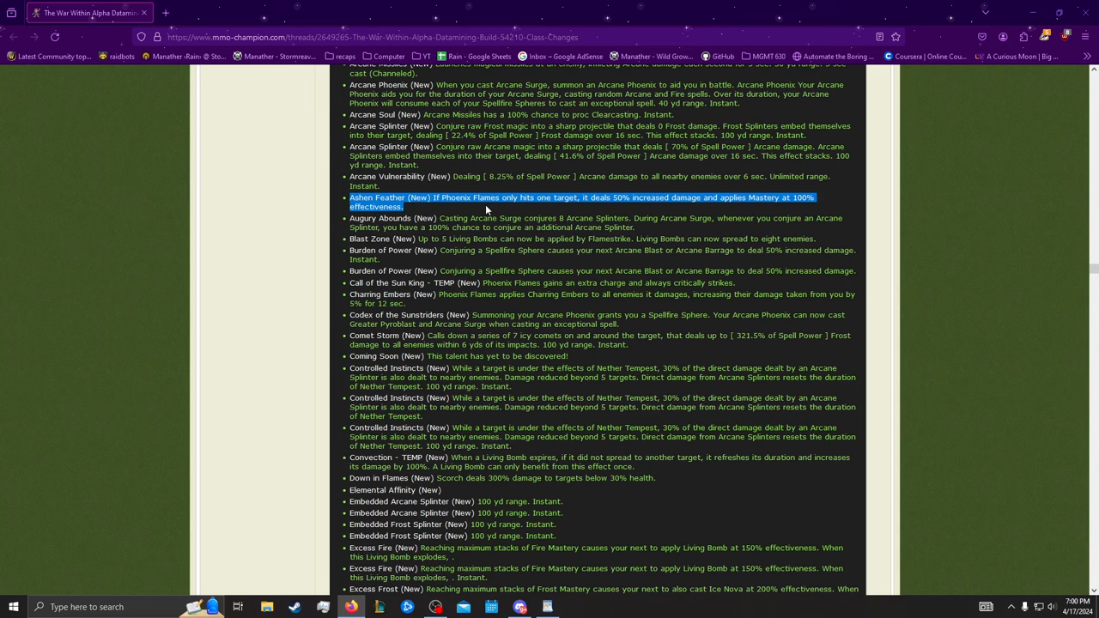
scroll(down, 3)
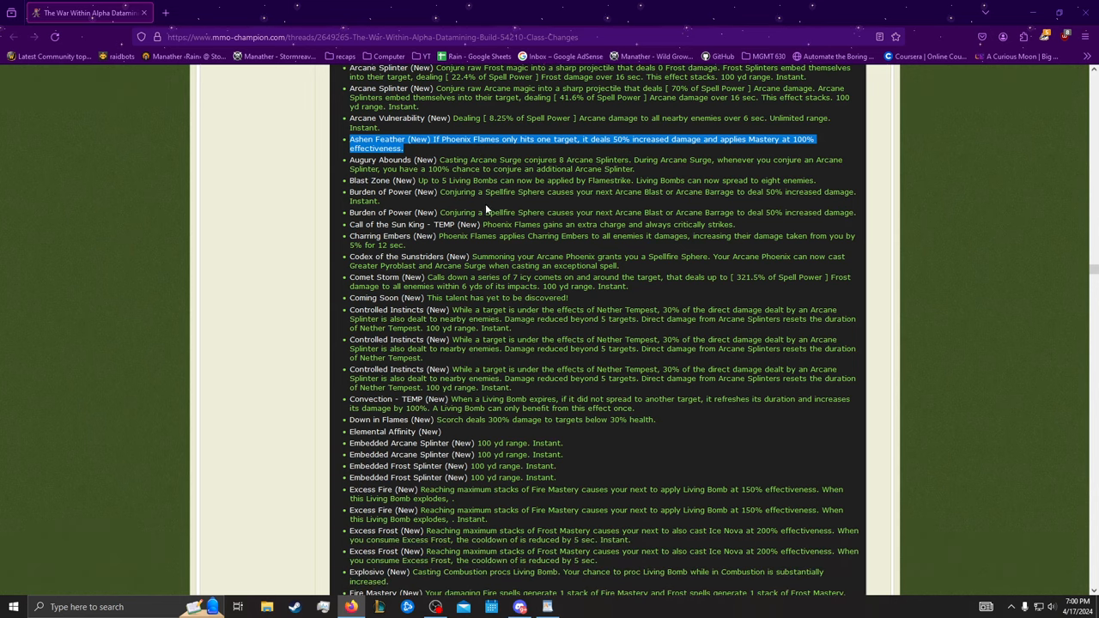
mouse_move(389, 139)
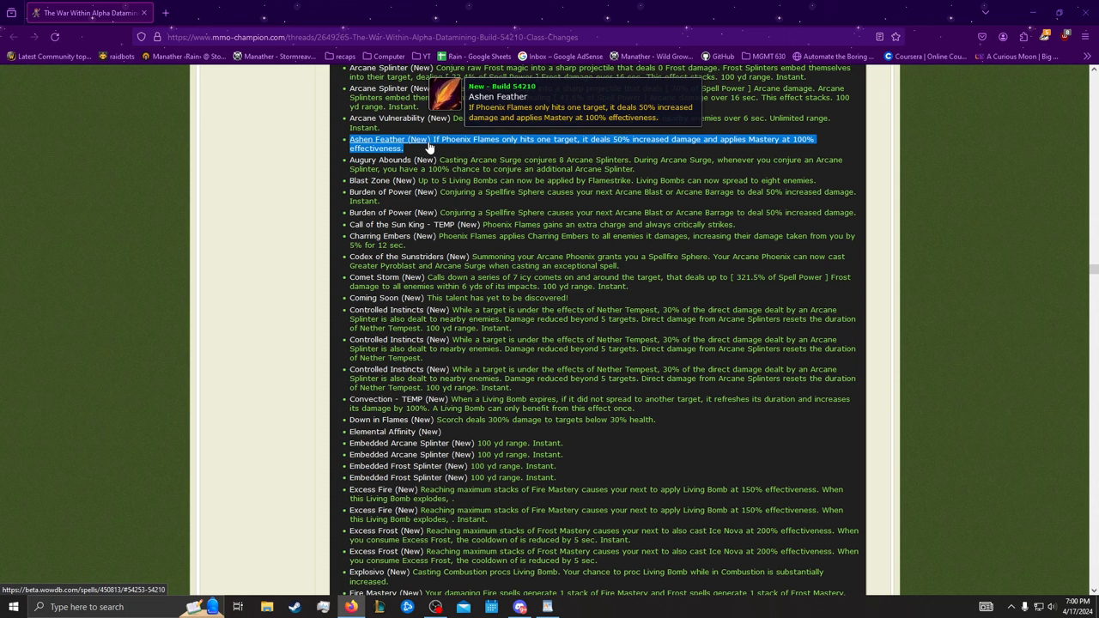
mouse_move(458, 181)
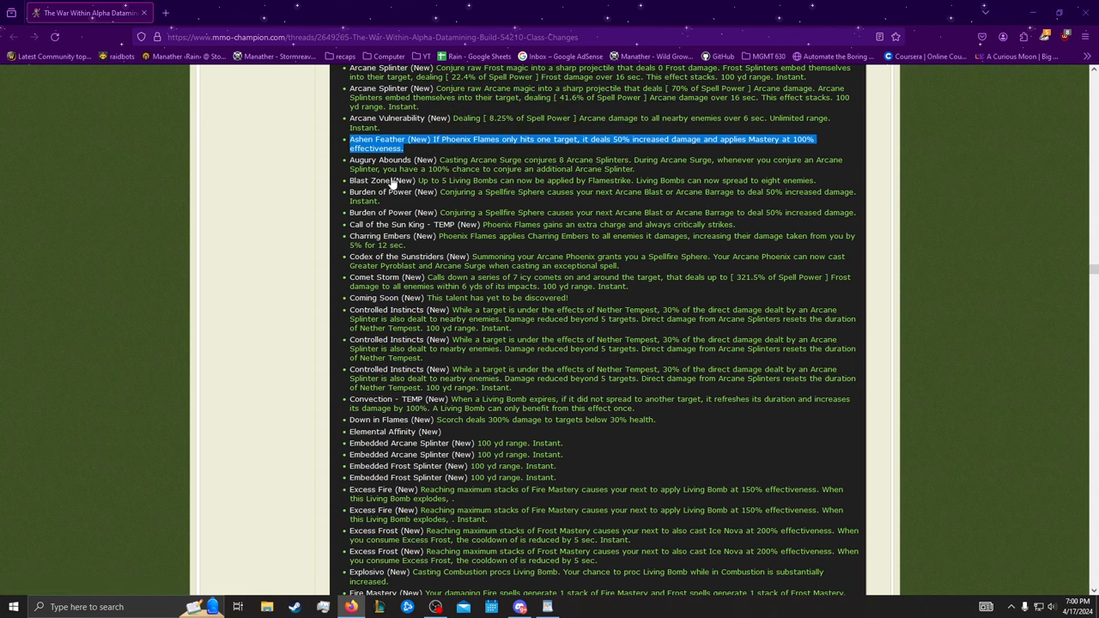
mouse_move(371, 180)
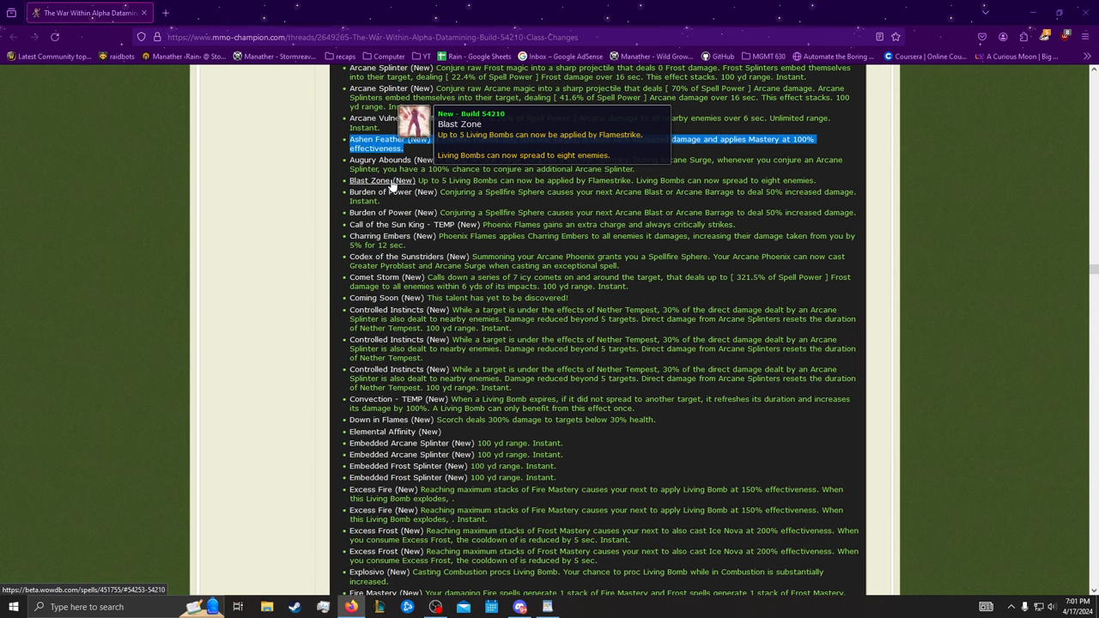
scroll(down, 3)
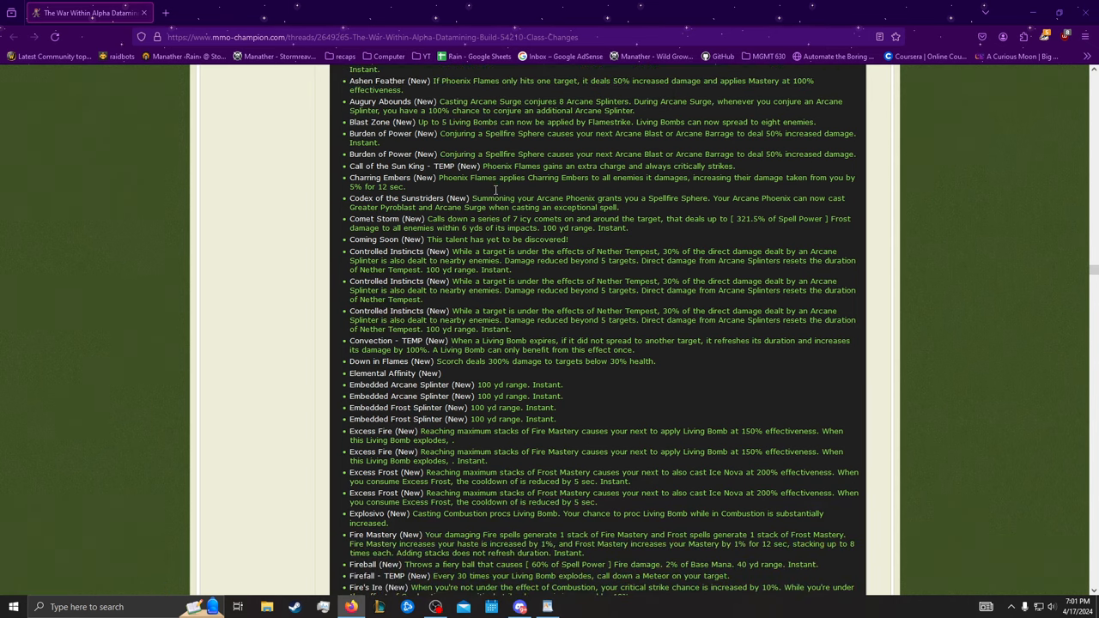
Step: Scroll past Call of the Sun King and Charring Embers beyond Fractured Frost
scroll(down, 3)
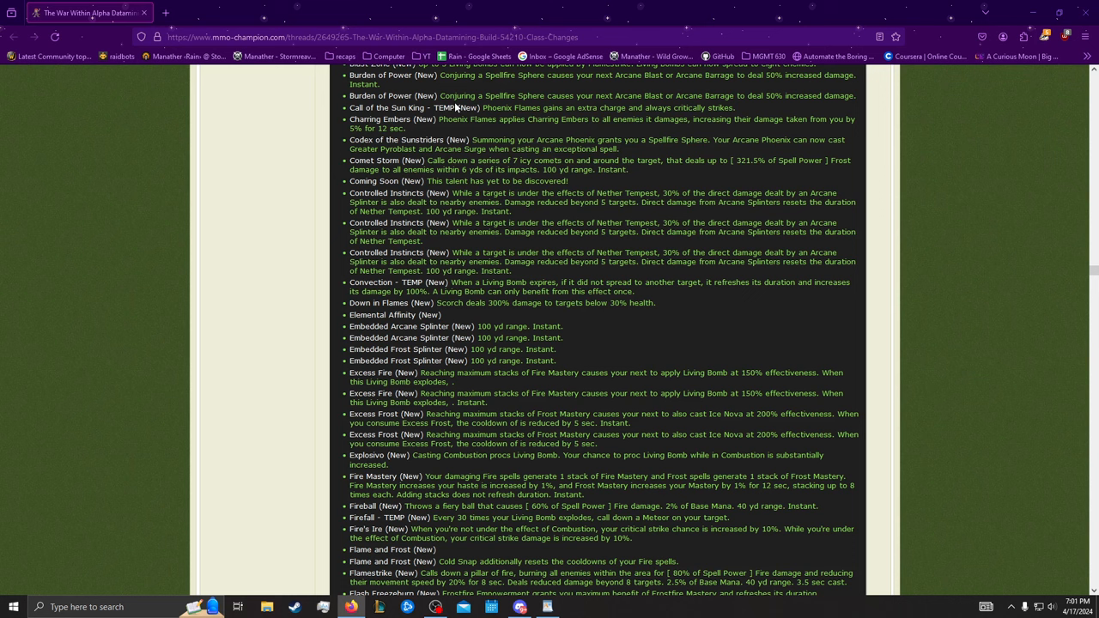
mouse_move(457, 108)
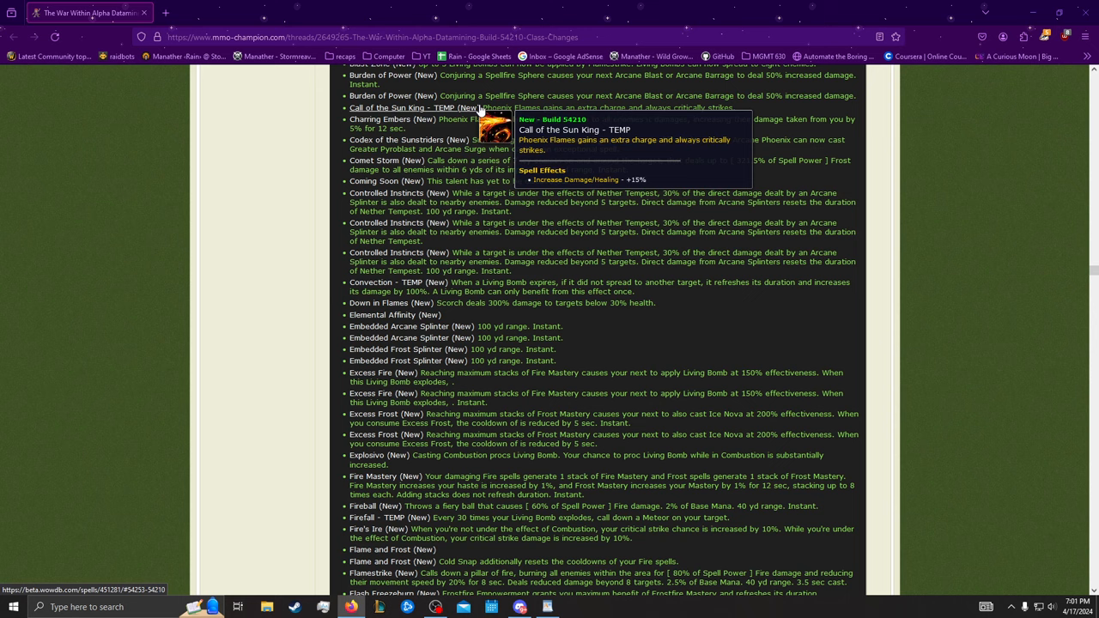
mouse_move(393, 118)
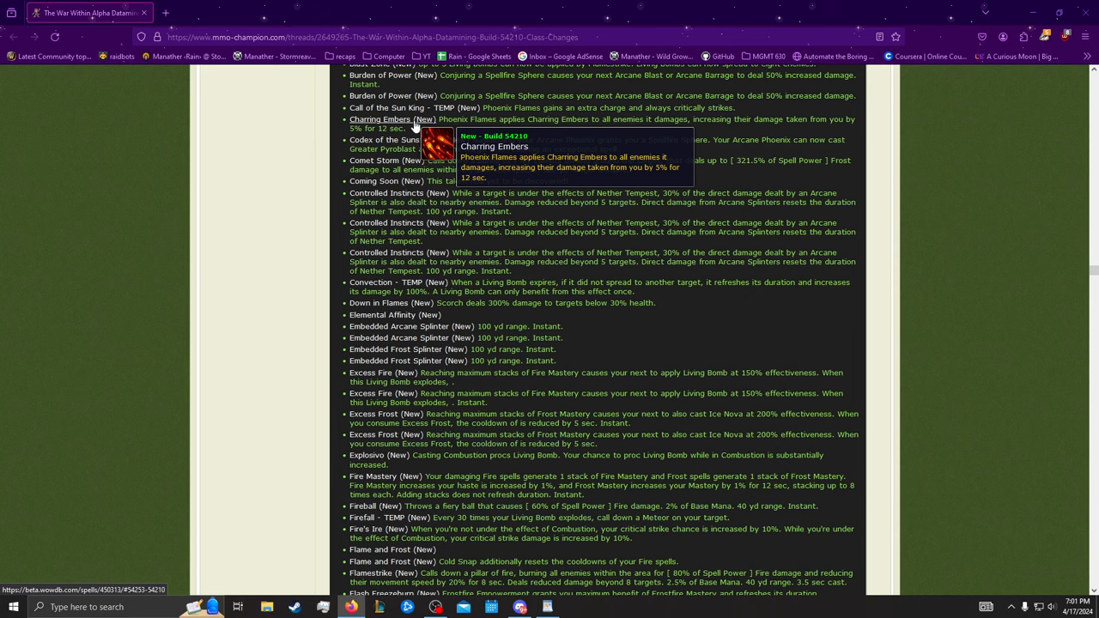
mouse_move(509, 135)
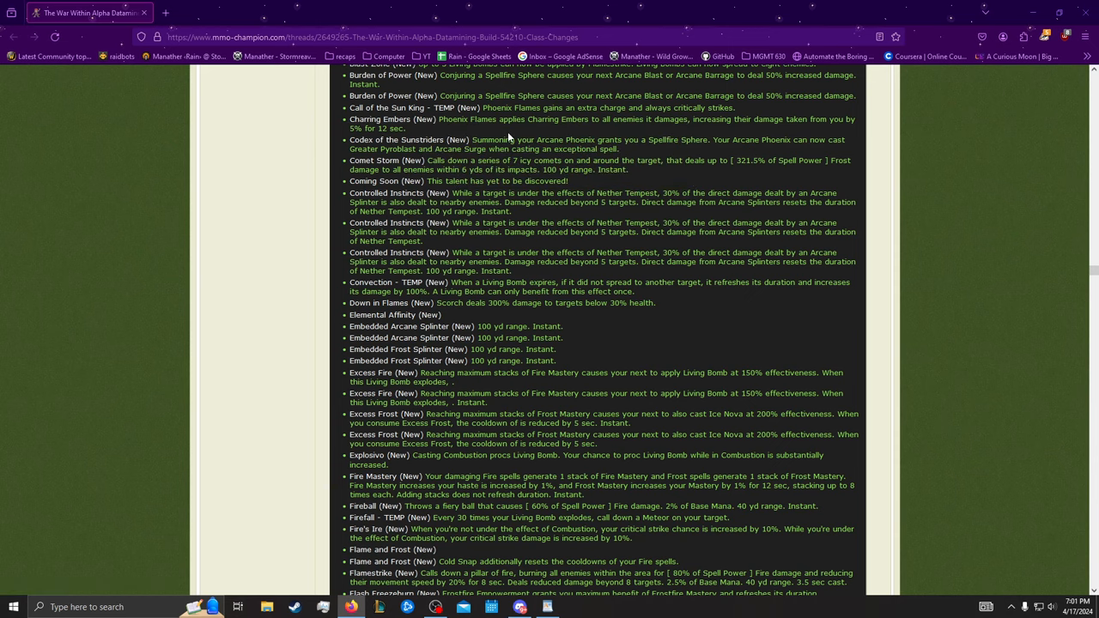
scroll(down, 3)
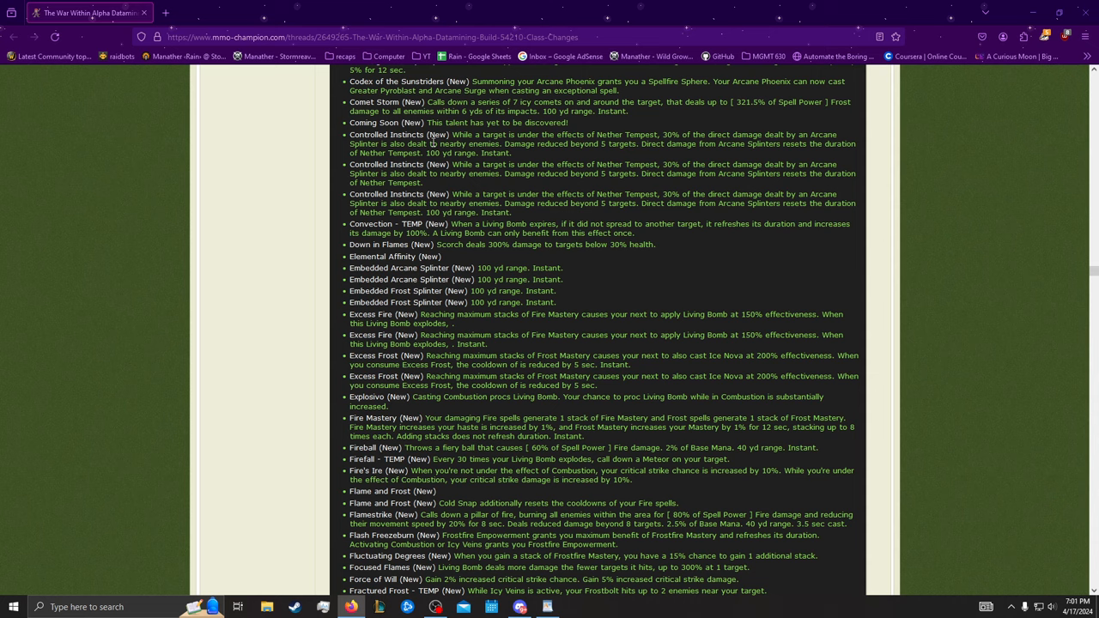
mouse_move(494, 175)
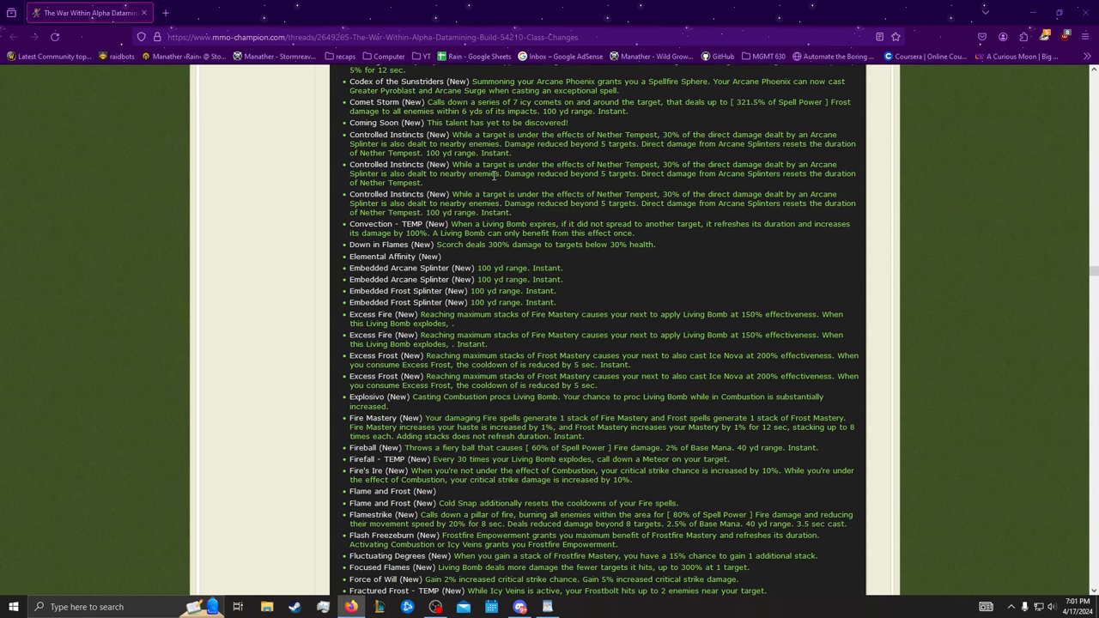
Step: Scroll through the Down in Flames and Convection - TEMP entries
scroll(down, 3)
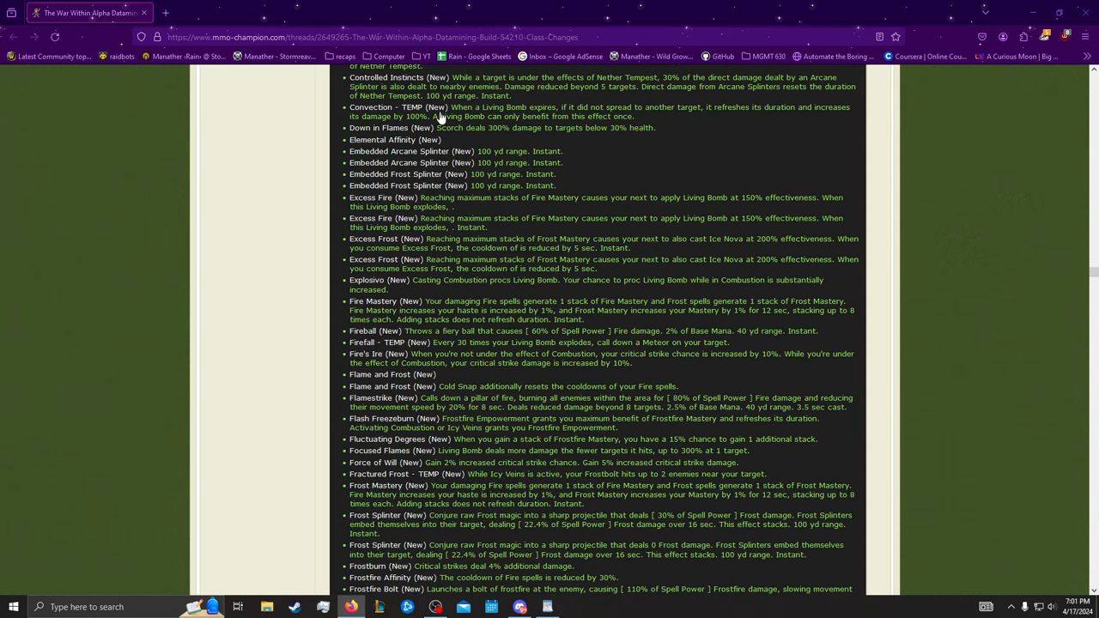
mouse_move(391, 106)
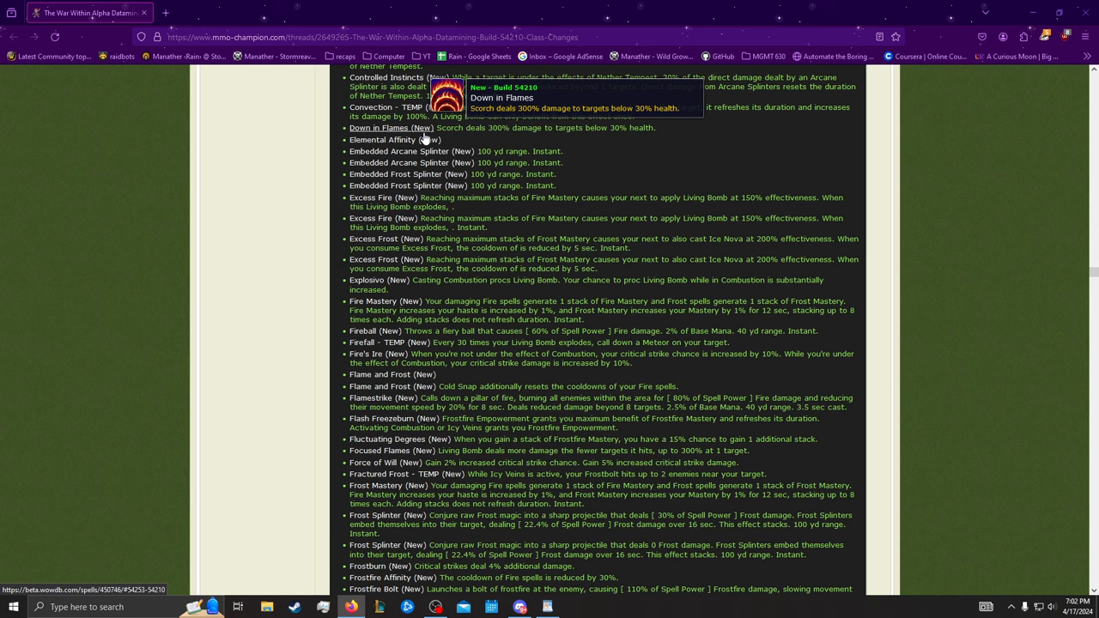
scroll(down, 3)
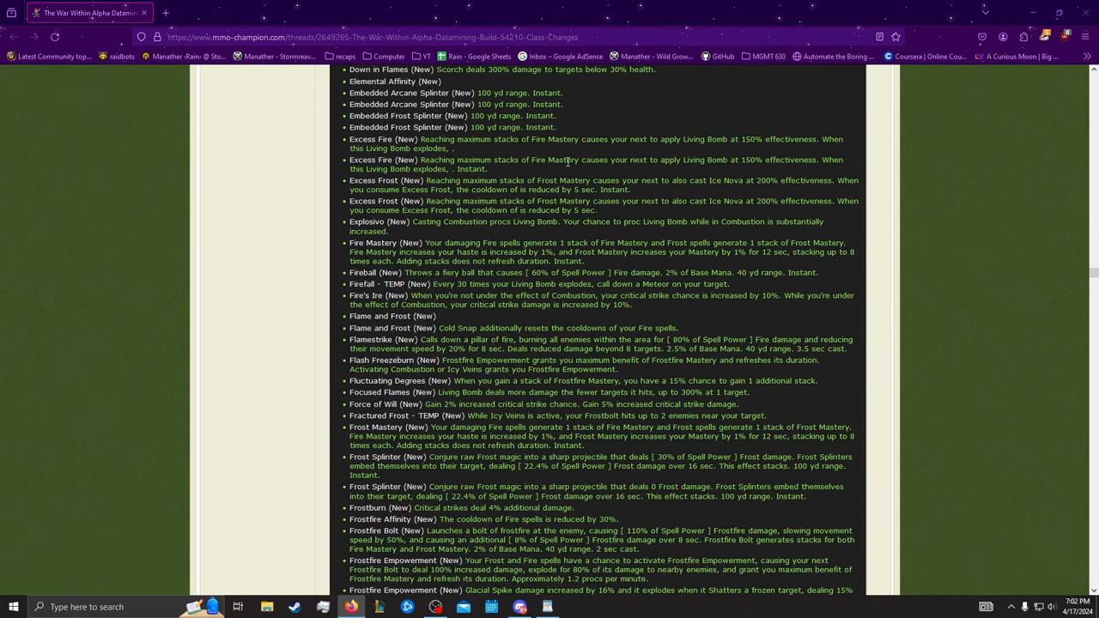
scroll(down, 3)
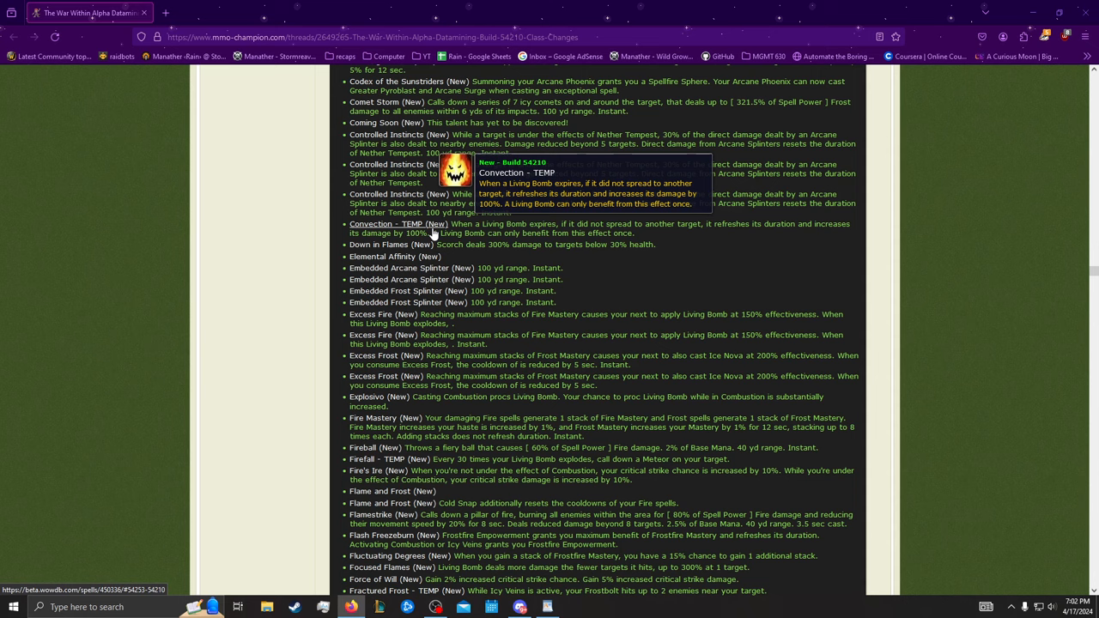
Step: Scroll down to the Explosivo, Firefall - TEMP and Fire's Ire talents
scroll(down, 3)
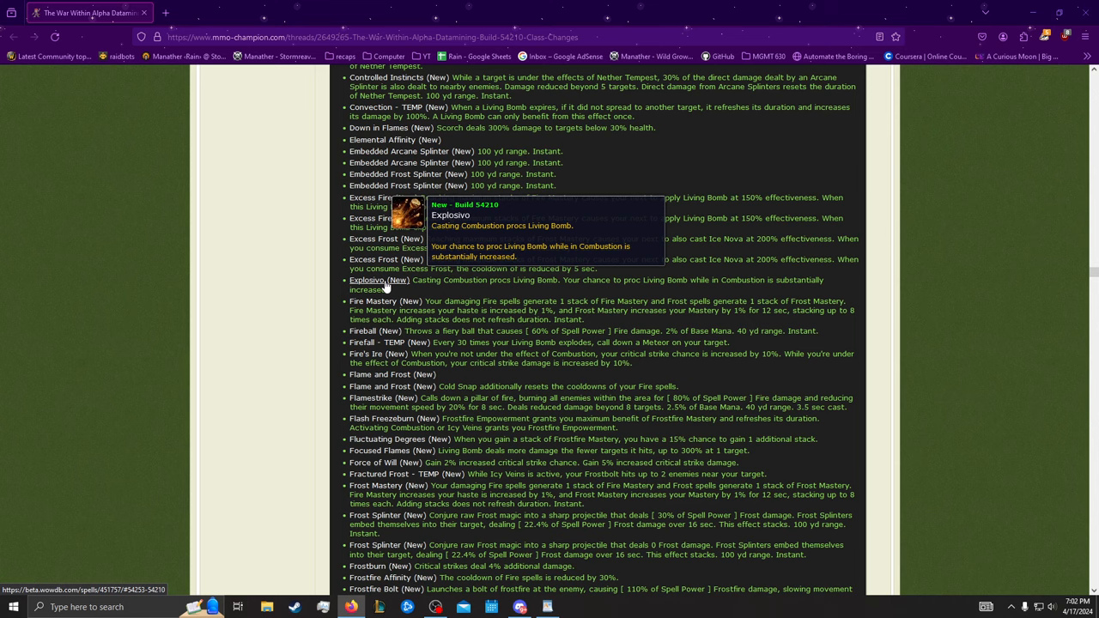
mouse_move(493, 295)
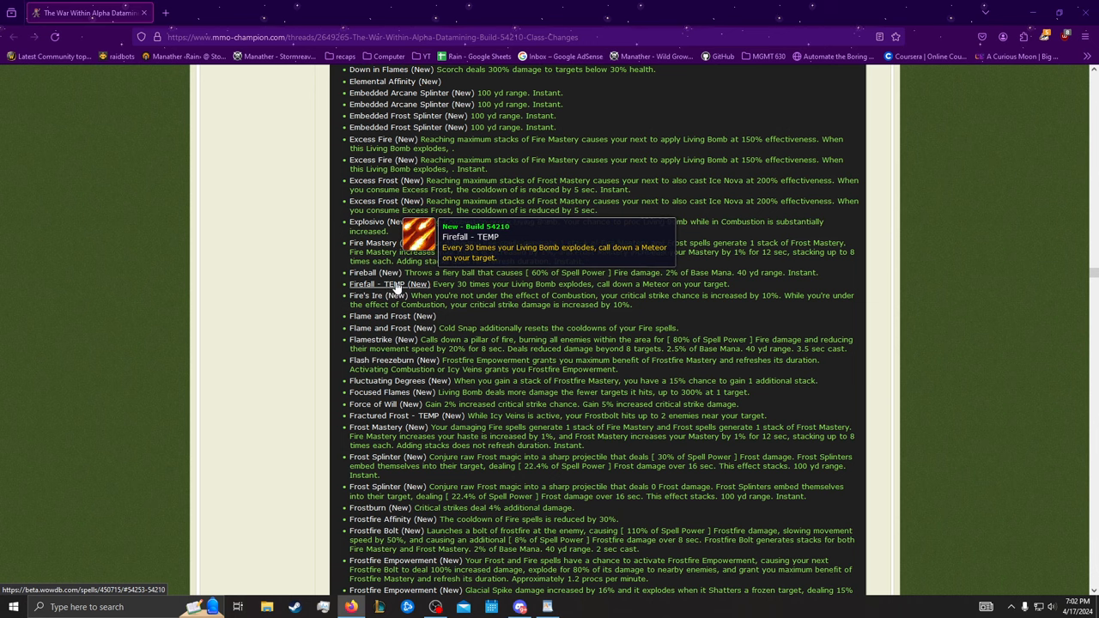
mouse_move(390, 283)
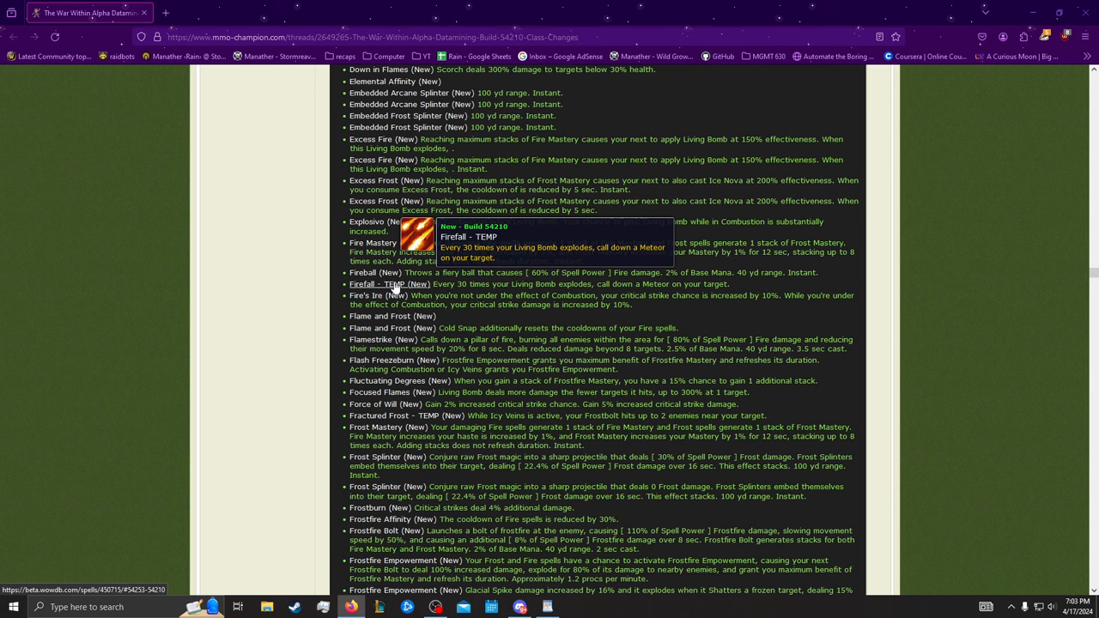
mouse_move(373, 296)
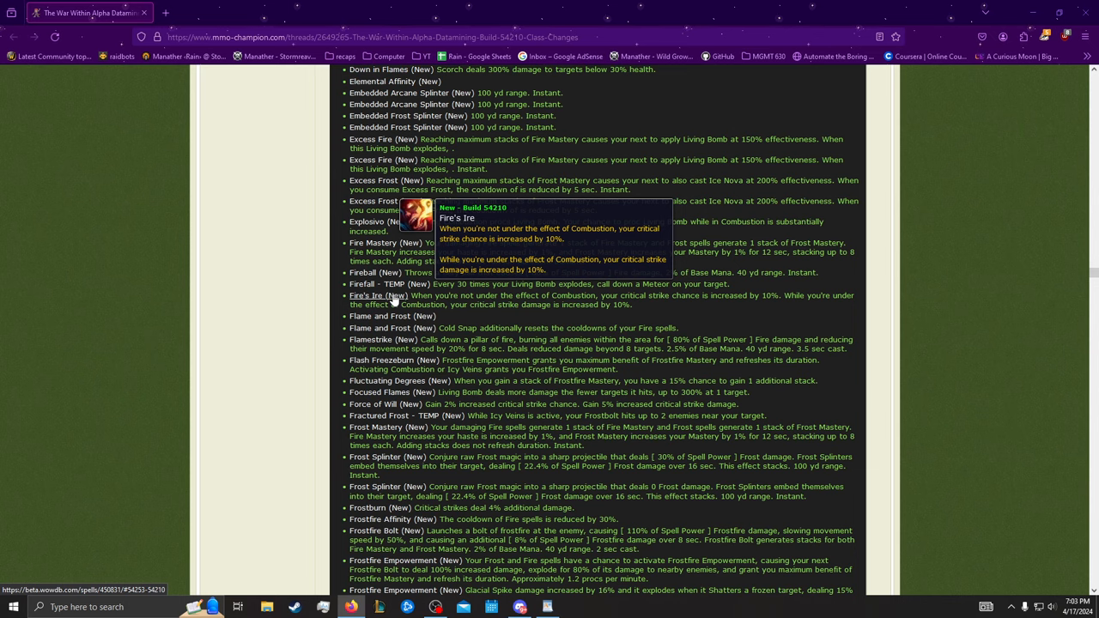
mouse_move(461, 287)
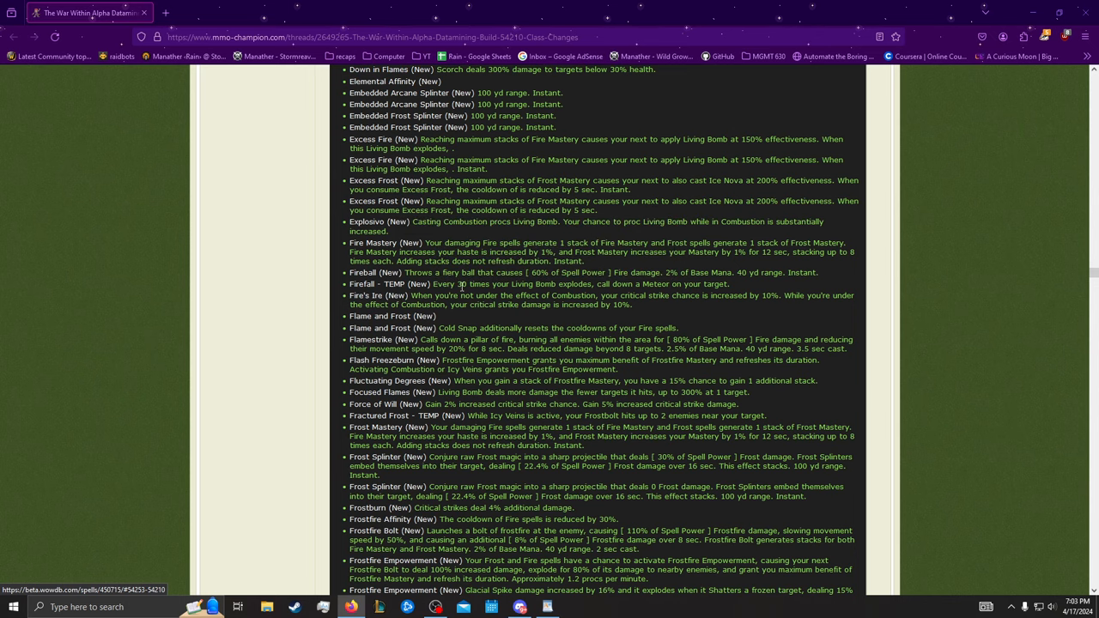
Step: Scroll past Flash Freezeburn down to the Frostfire talent entries
scroll(down, 3)
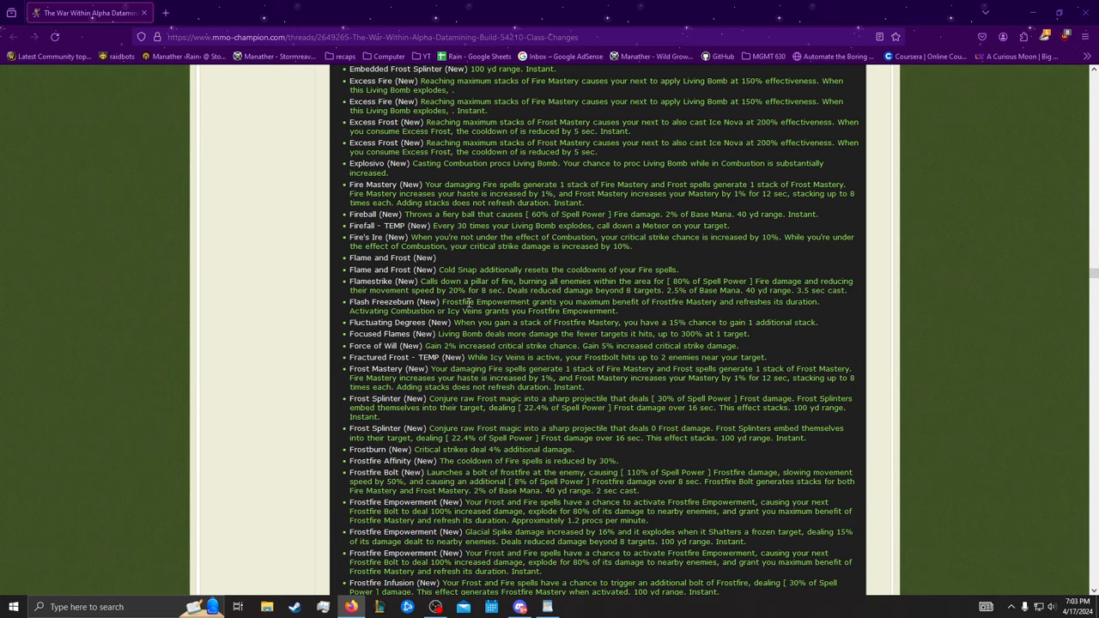
scroll(down, 3)
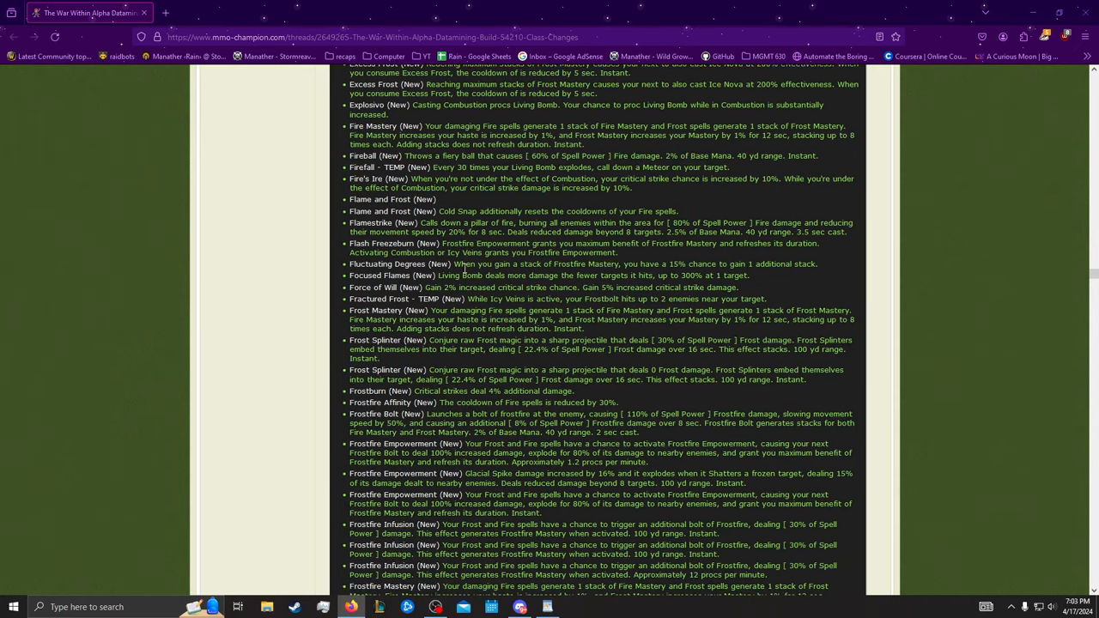
mouse_move(378, 276)
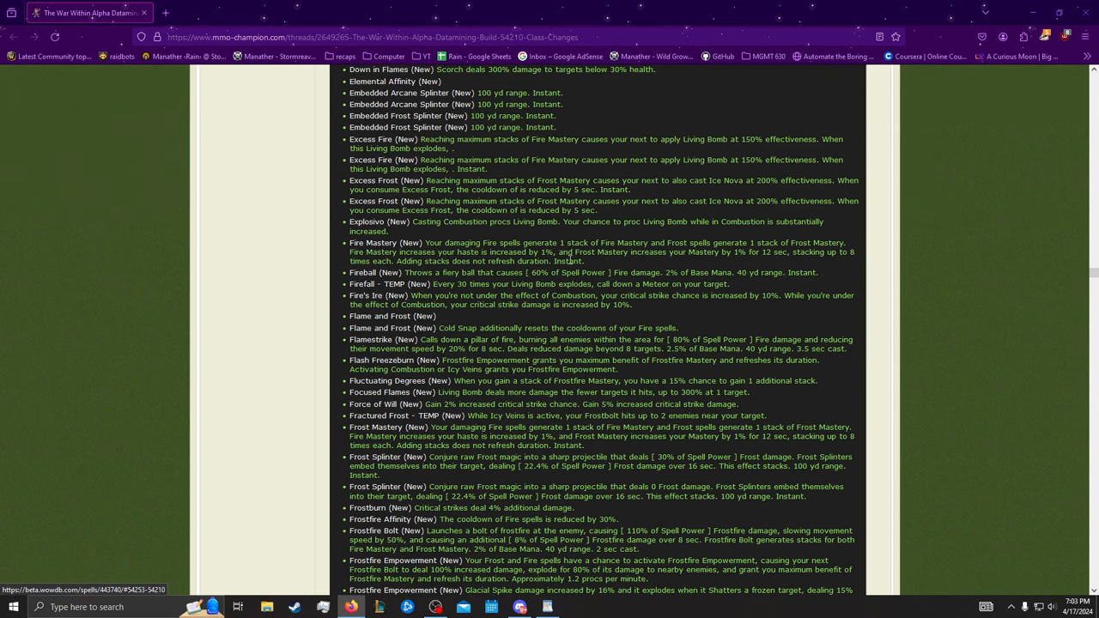
scroll(down, 3)
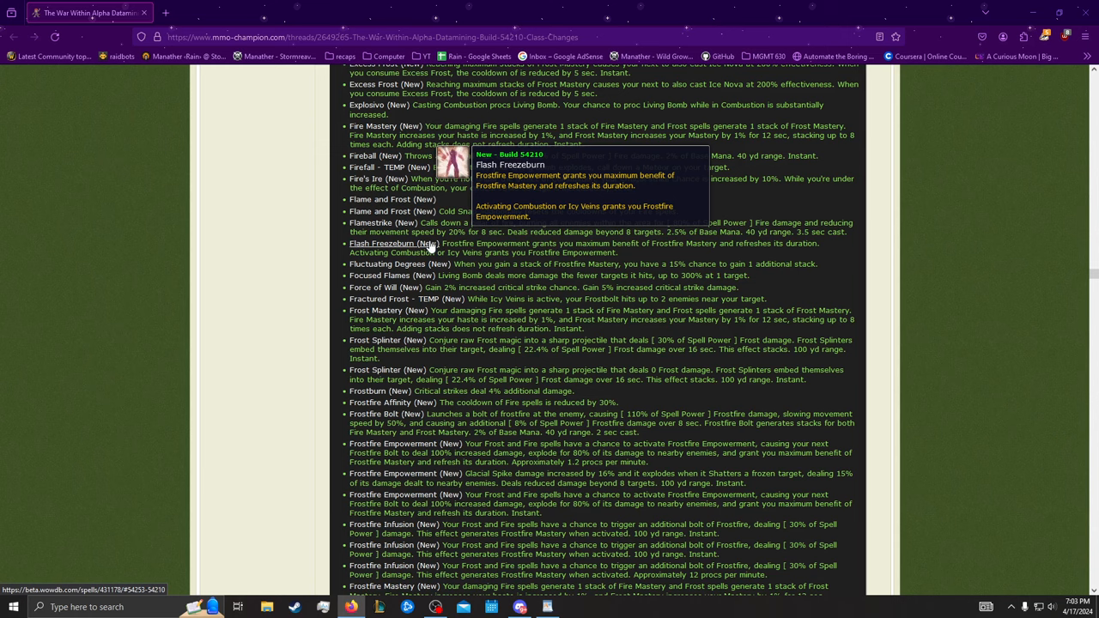
mouse_move(446, 231)
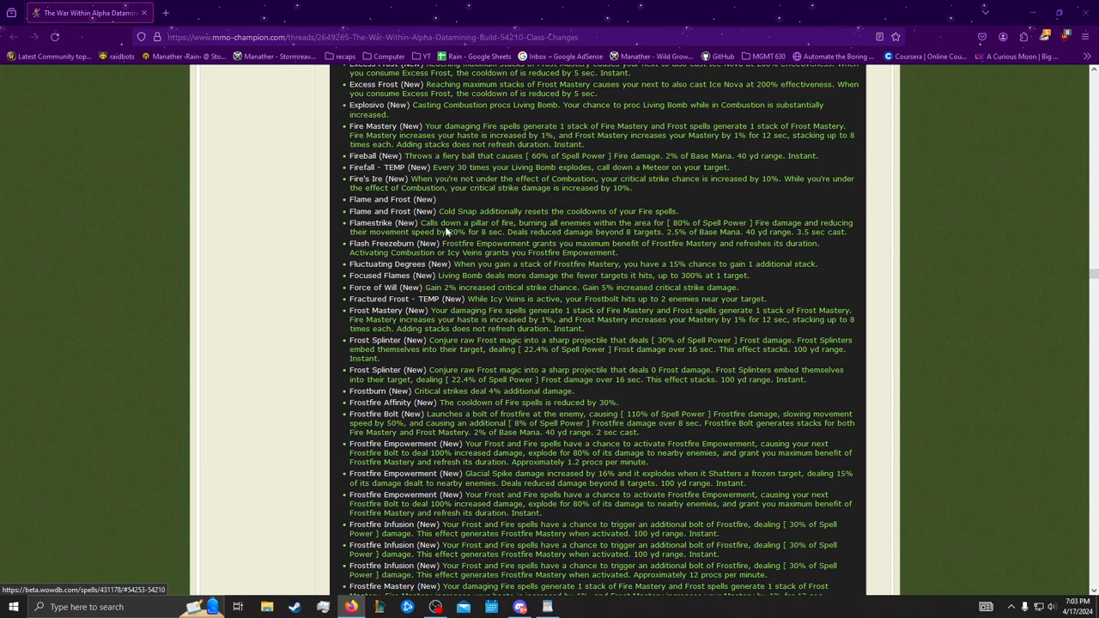
mouse_move(402, 275)
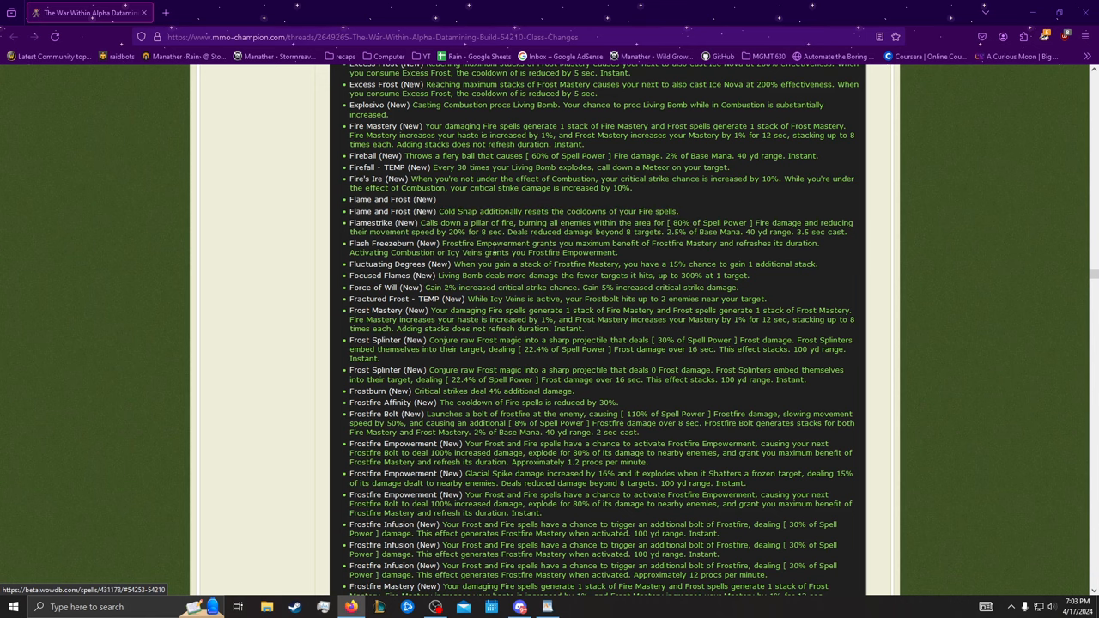
Step: Scroll through Glacial Resilience, Gravity Lapse and Greater Arcane Echo entries
scroll(down, 3)
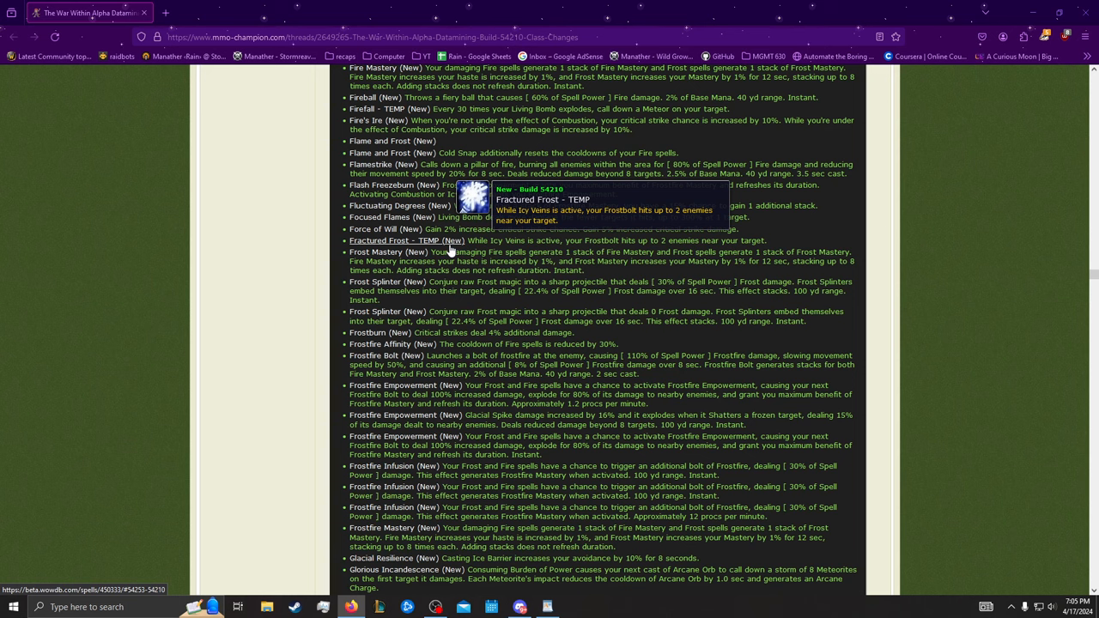
mouse_move(449, 250)
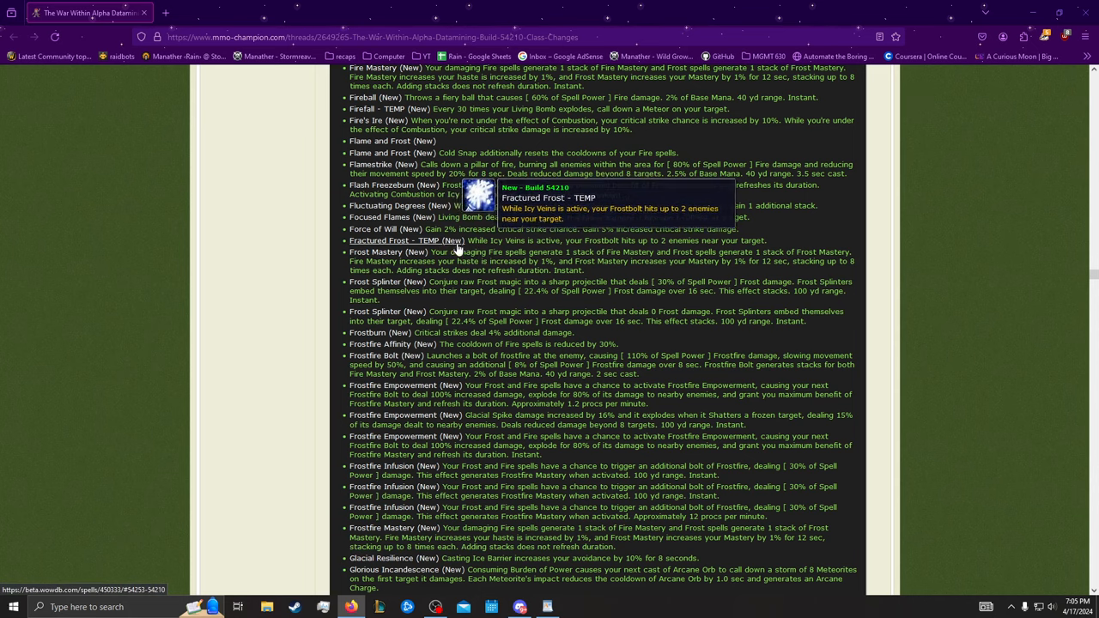
scroll(down, 3)
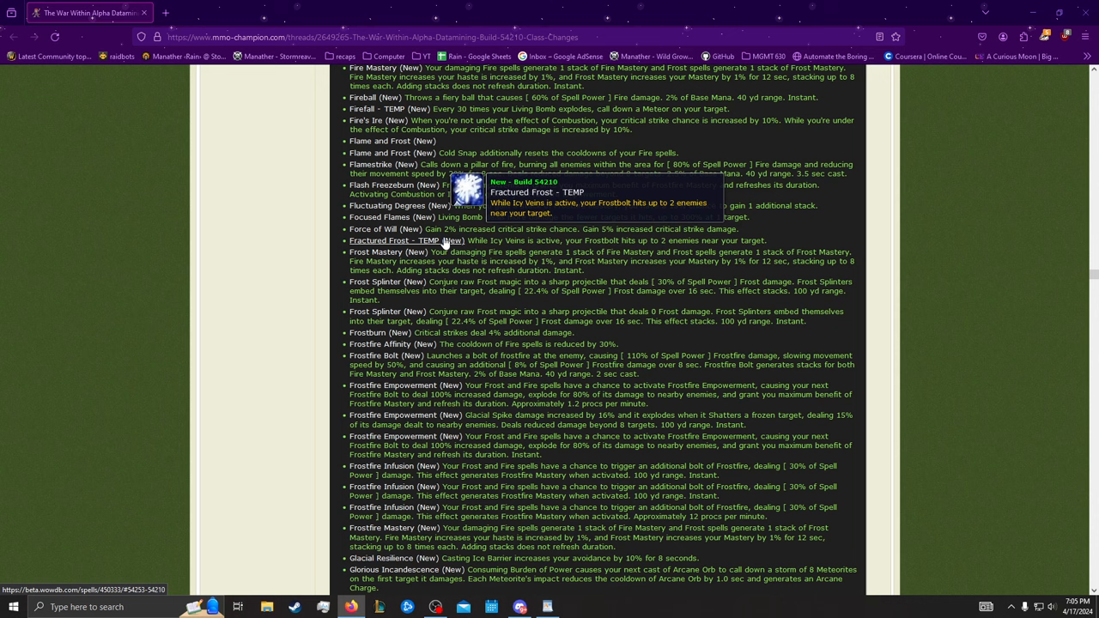
mouse_move(443, 242)
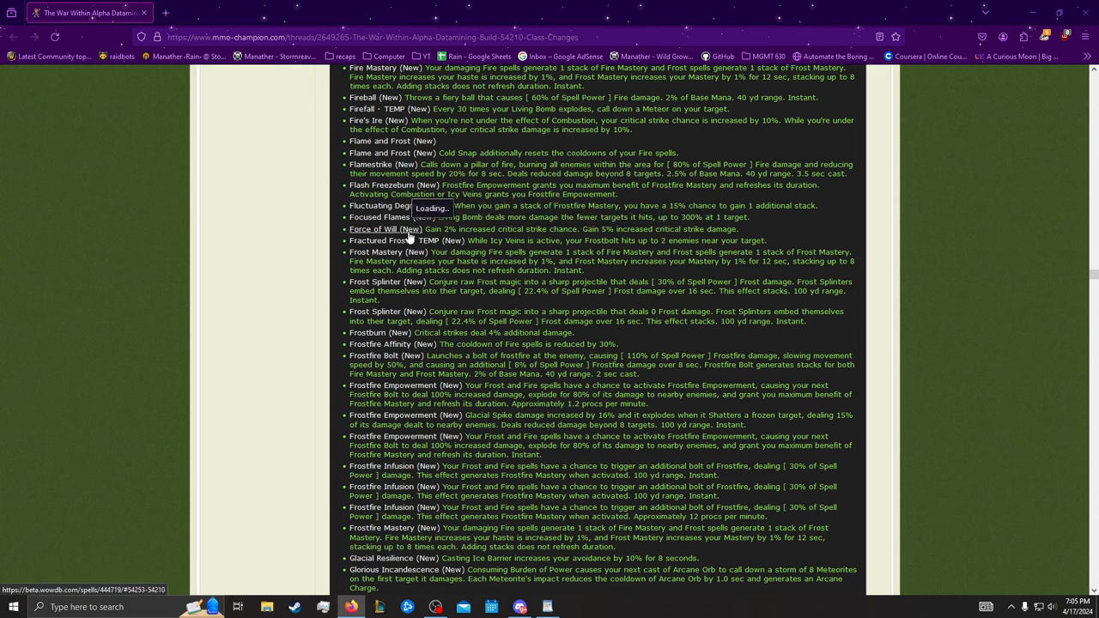
scroll(down, 3)
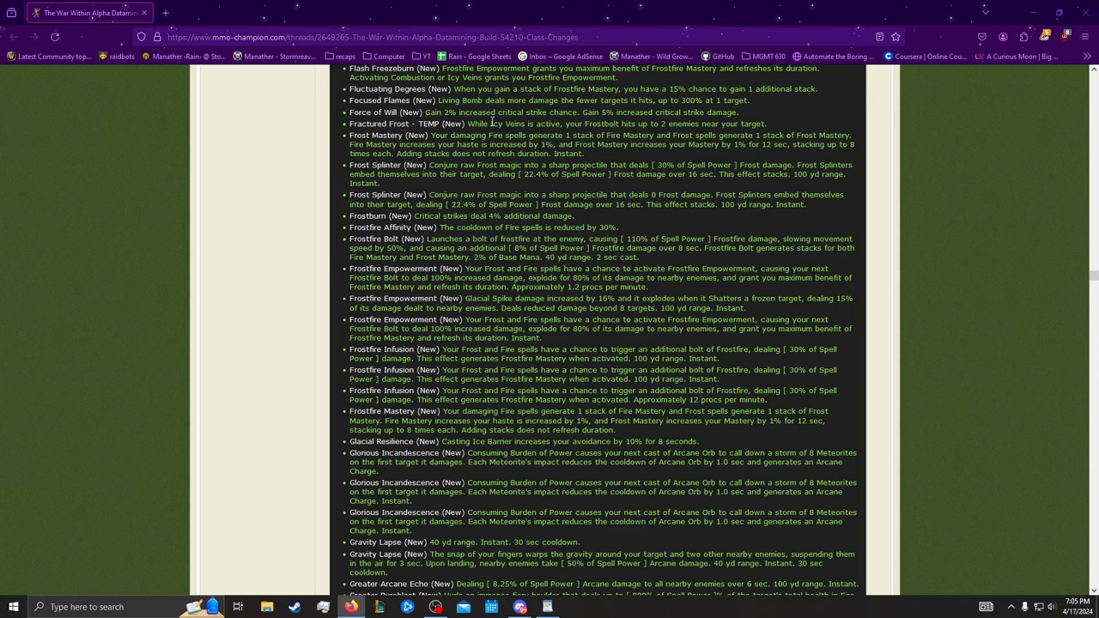
scroll(down, 3)
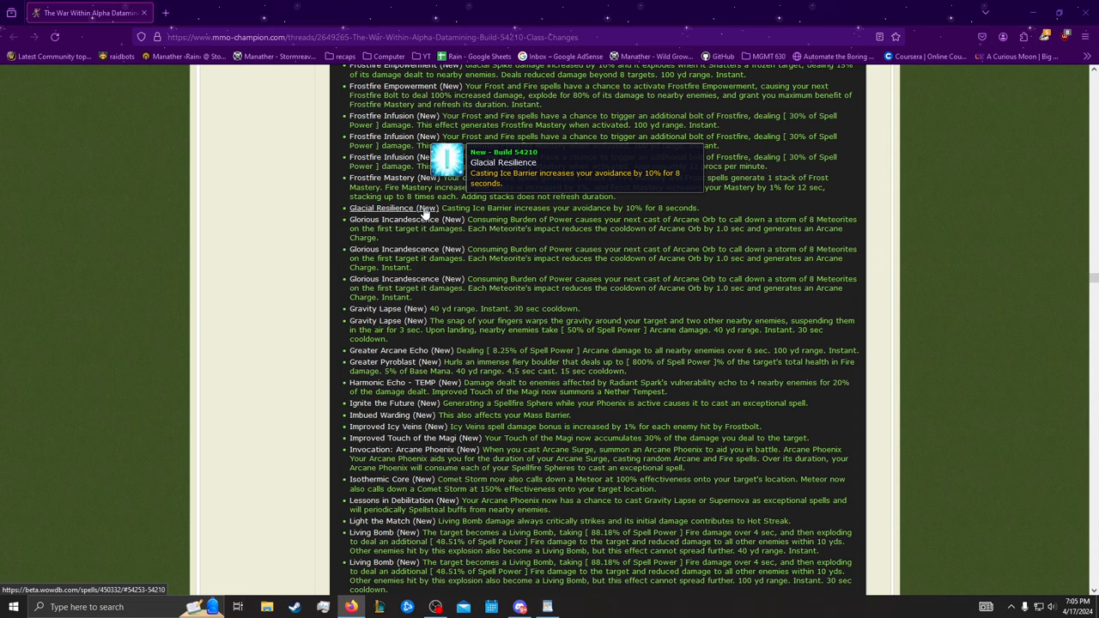
mouse_move(505, 212)
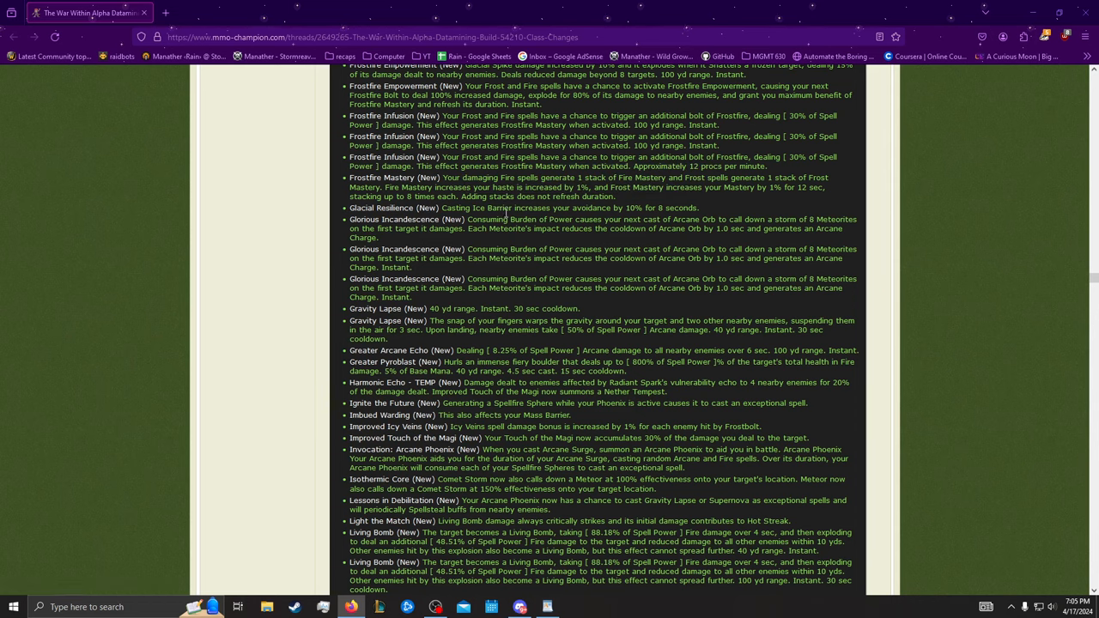
scroll(down, 3)
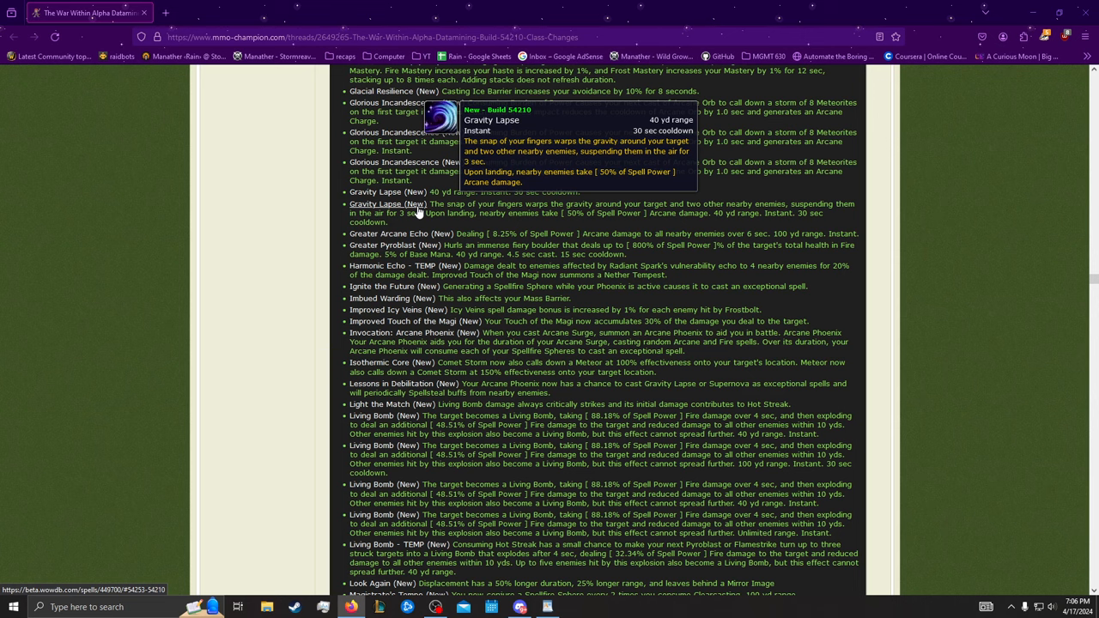
mouse_move(394, 245)
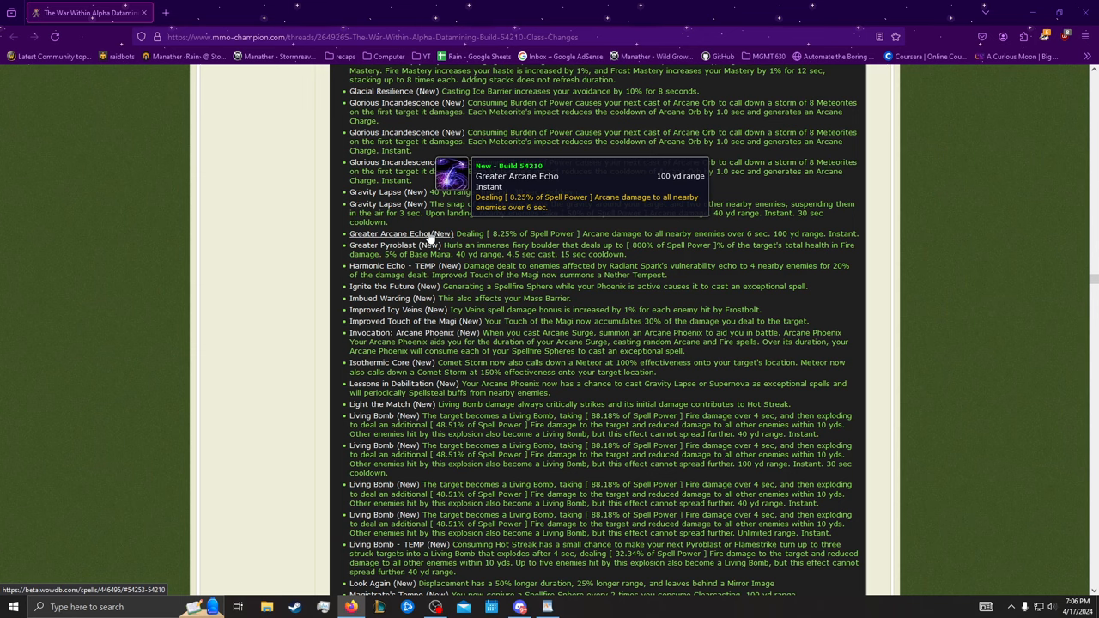
Step: Scroll past Harmonic Echo - TEMP, Ignite the Future and Improved Icy Veins
scroll(down, 3)
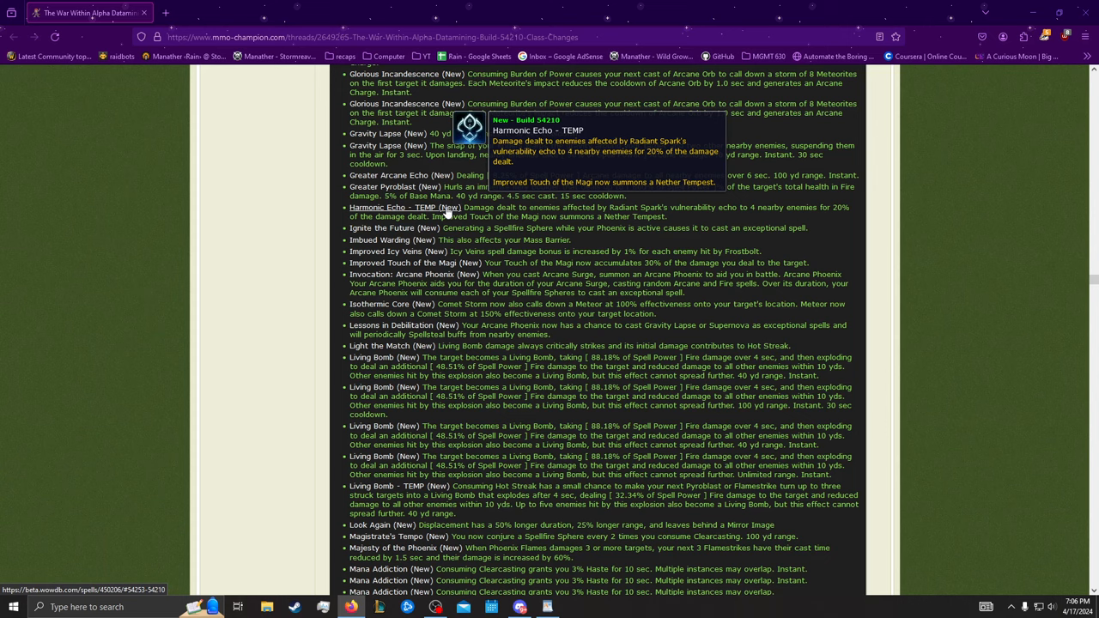
mouse_move(492, 207)
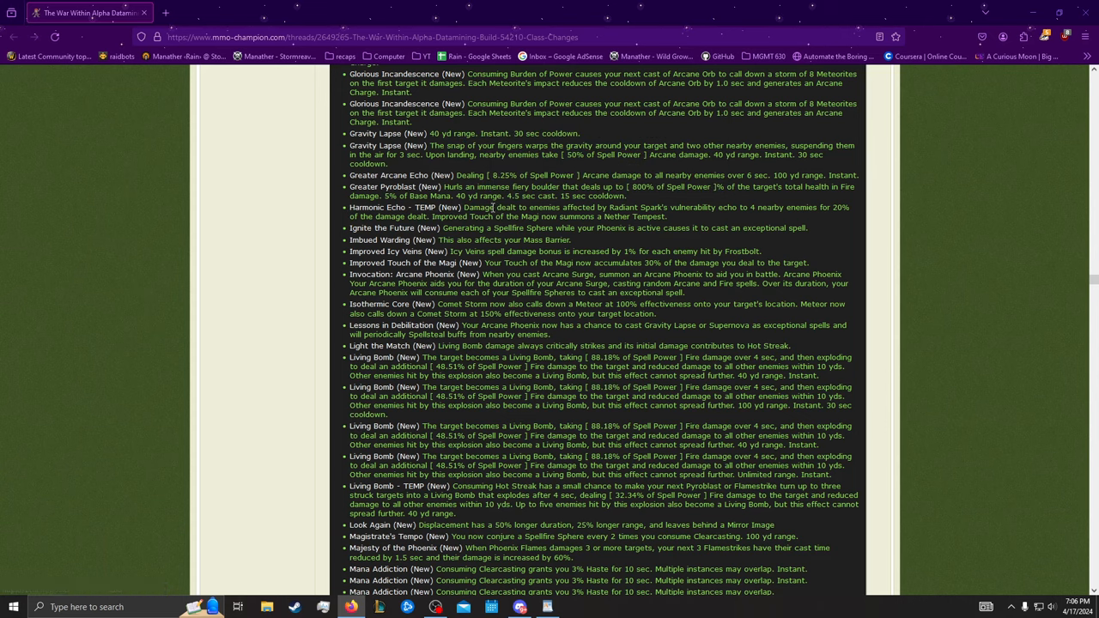
mouse_move(386, 251)
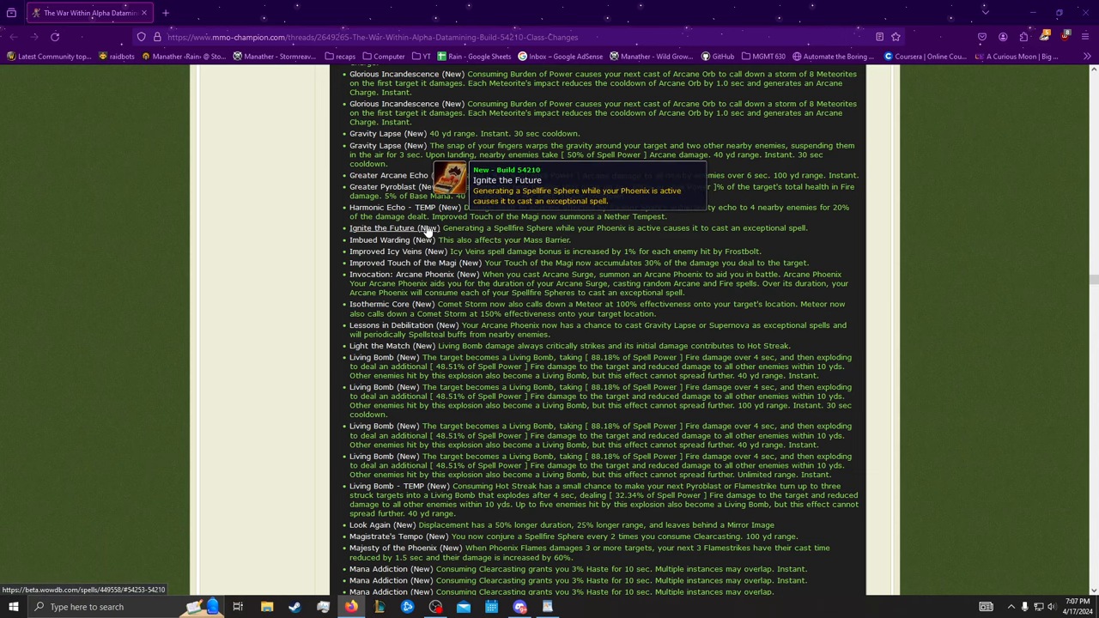
mouse_move(556, 287)
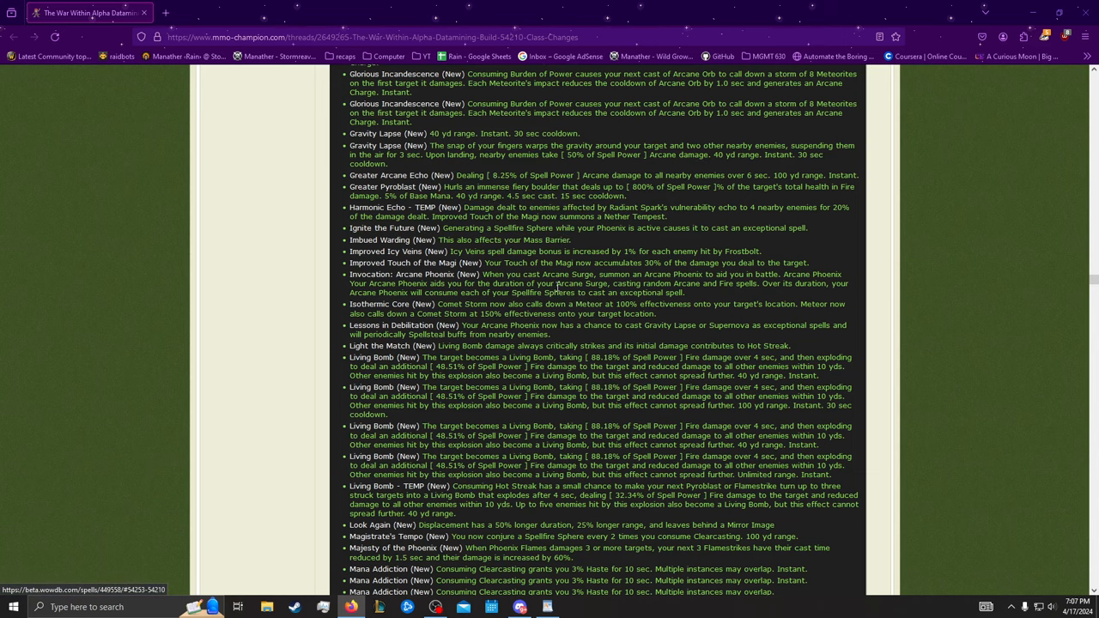
mouse_move(438, 263)
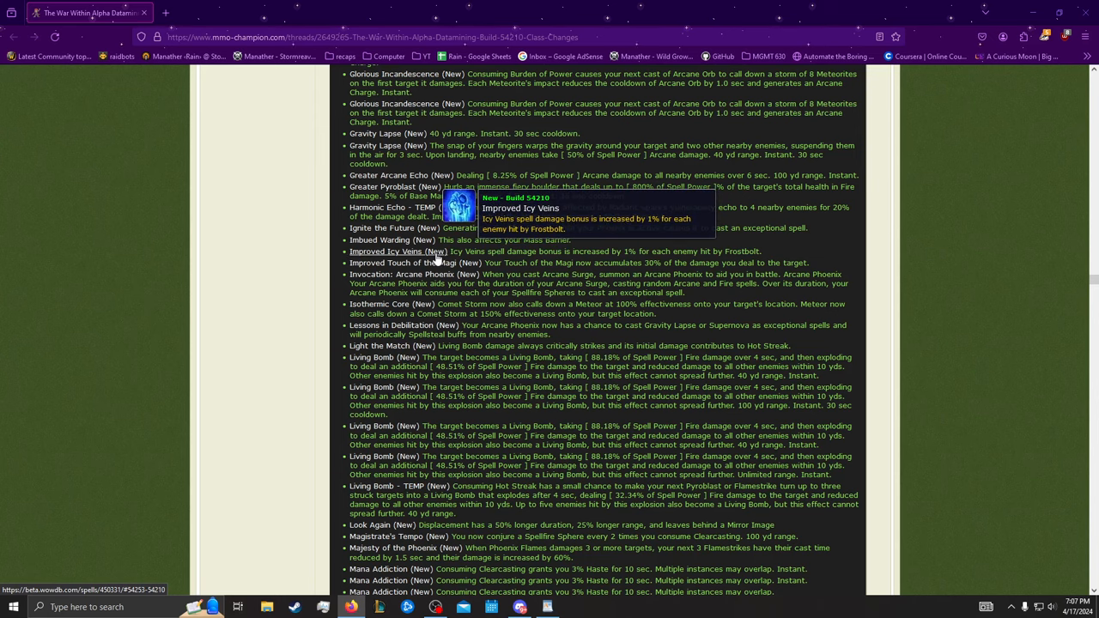
mouse_move(415, 263)
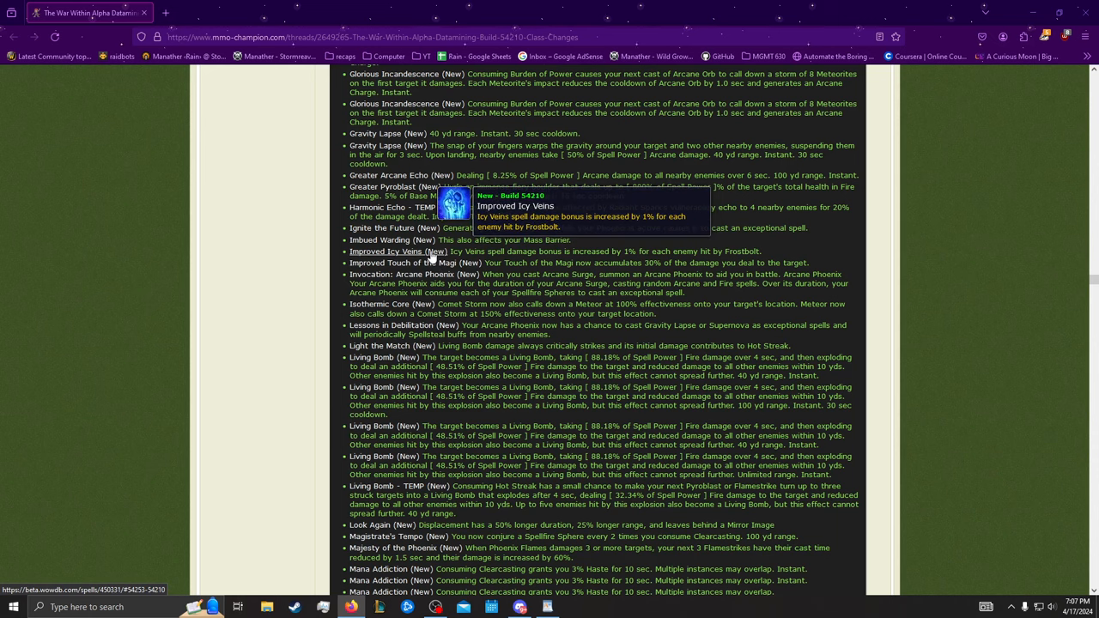
mouse_move(432, 256)
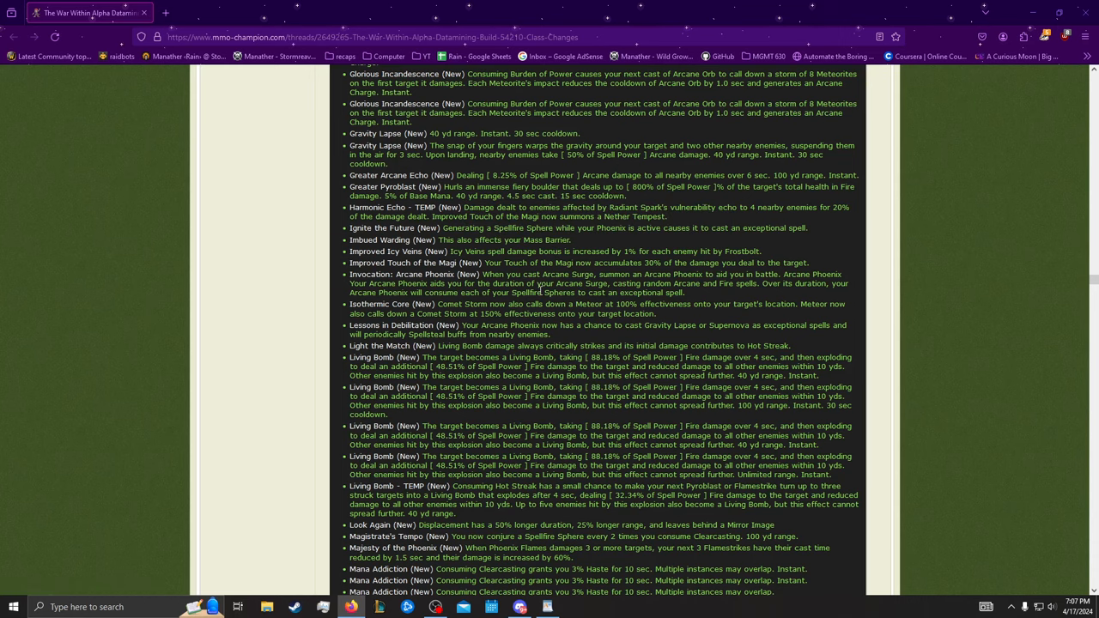
scroll(down, 3)
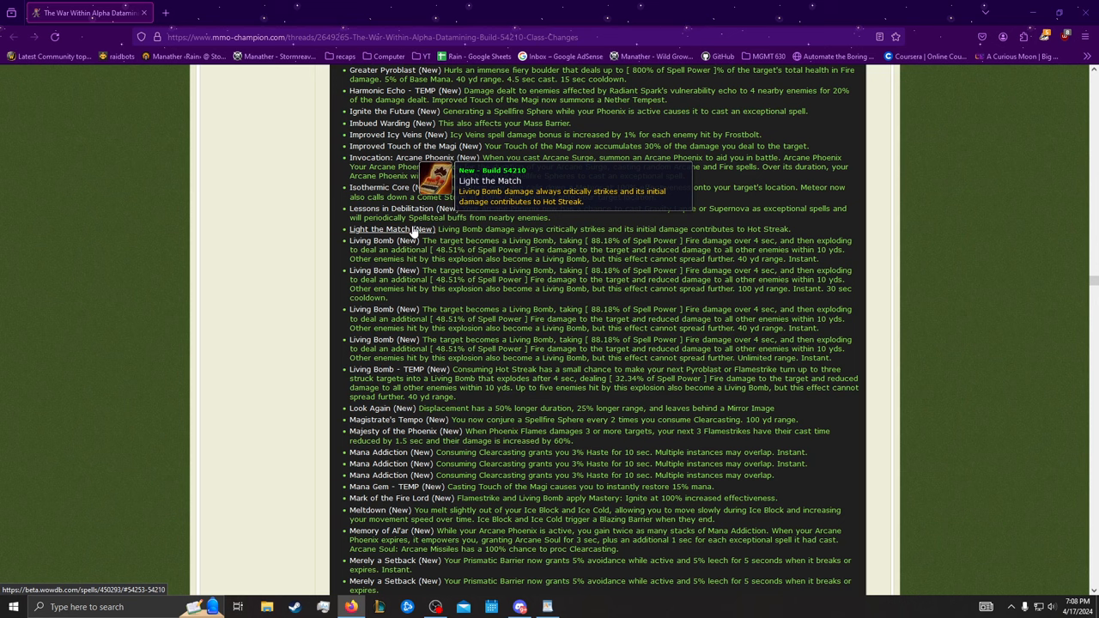
Step: Scroll down to reveal Memory of Al'ar and Merely a Setback
scroll(down, 3)
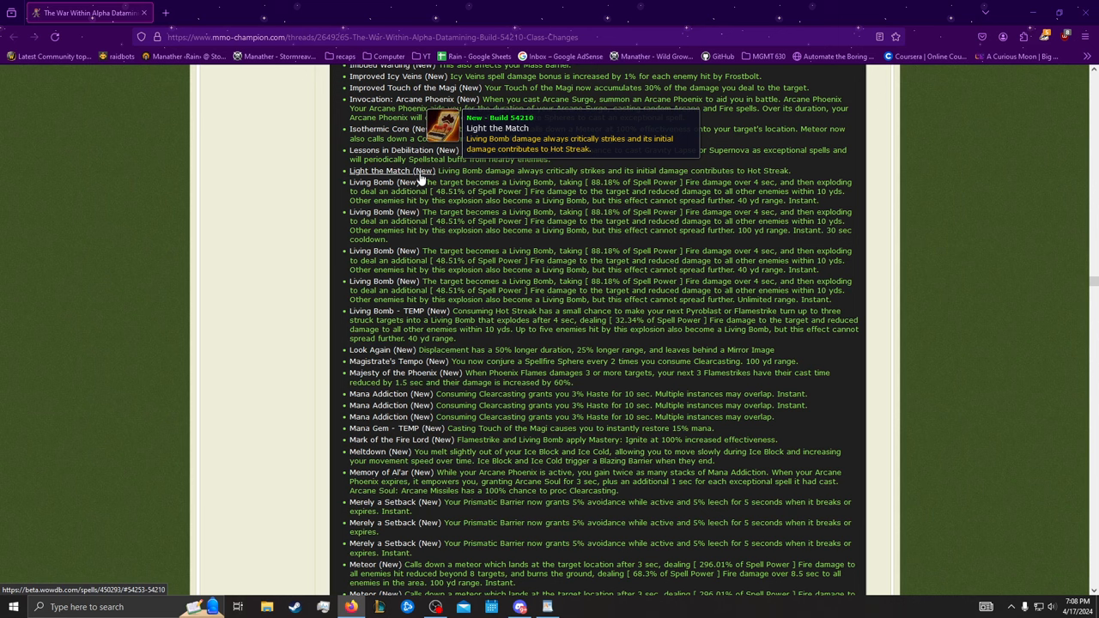
mouse_move(470, 194)
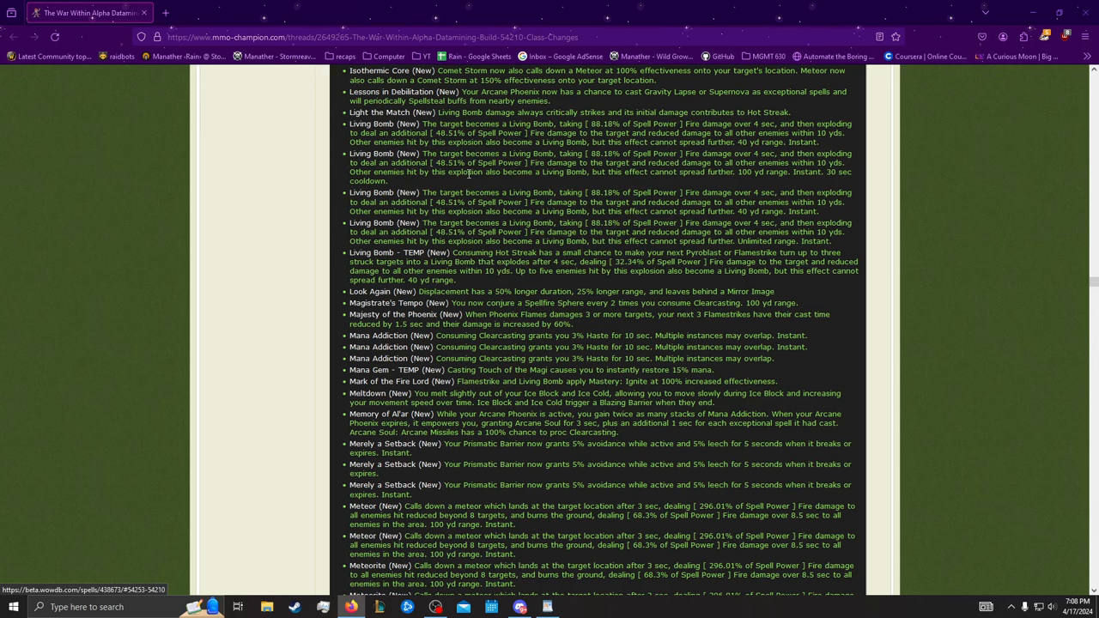
Step: Scroll through Majesty of the Phoenix to Mark of the Fire Lord entries
scroll(down, 3)
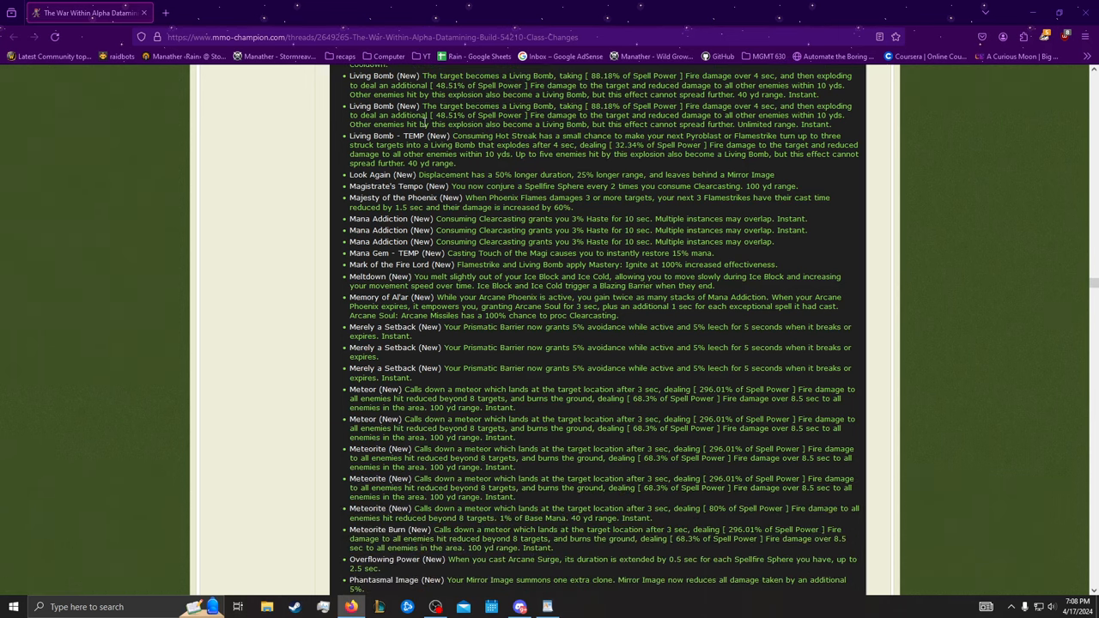
mouse_move(531, 198)
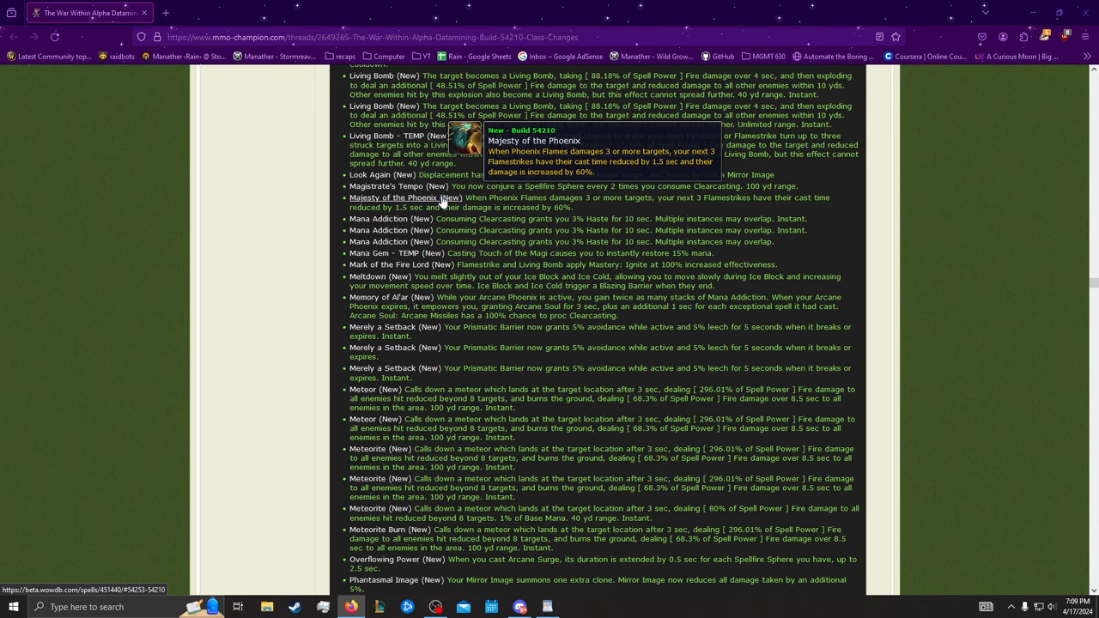
mouse_move(428, 256)
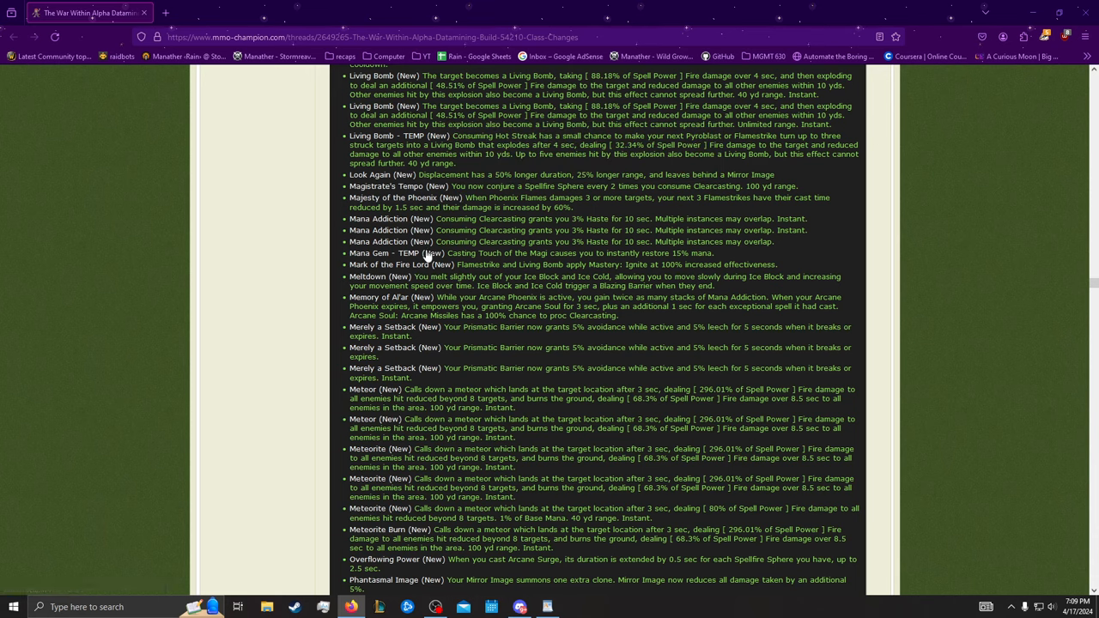
mouse_move(395, 252)
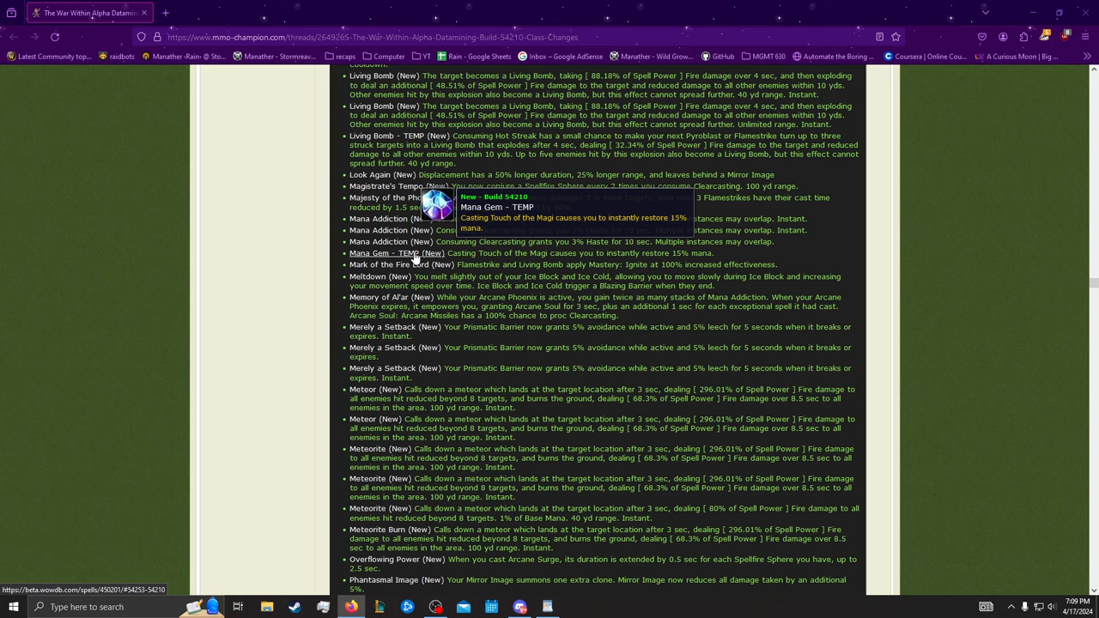
mouse_move(426, 253)
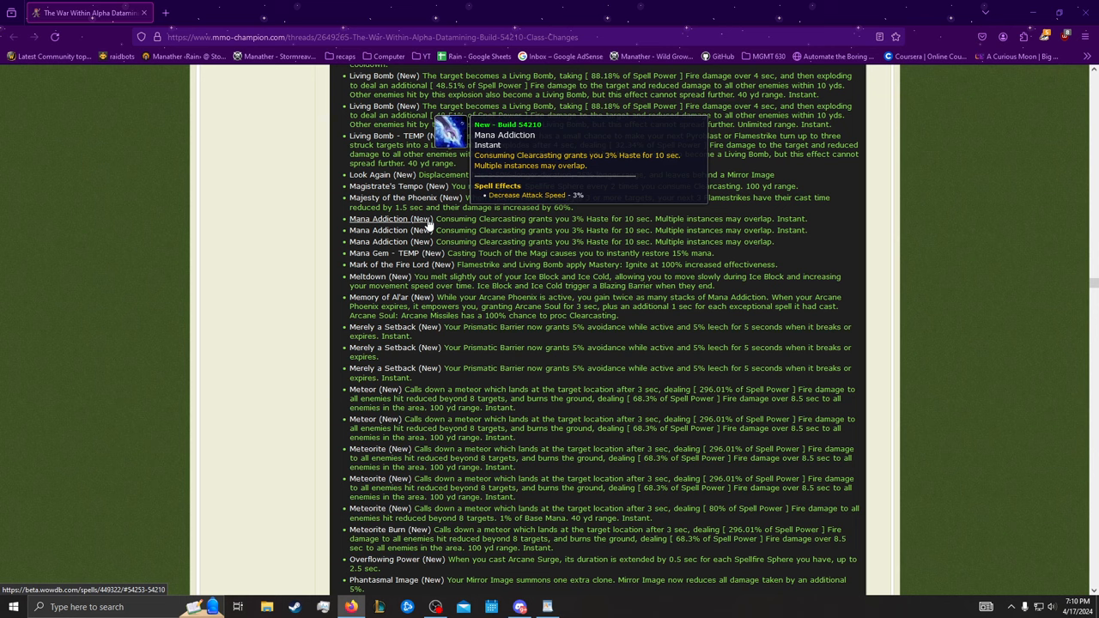
mouse_move(438, 270)
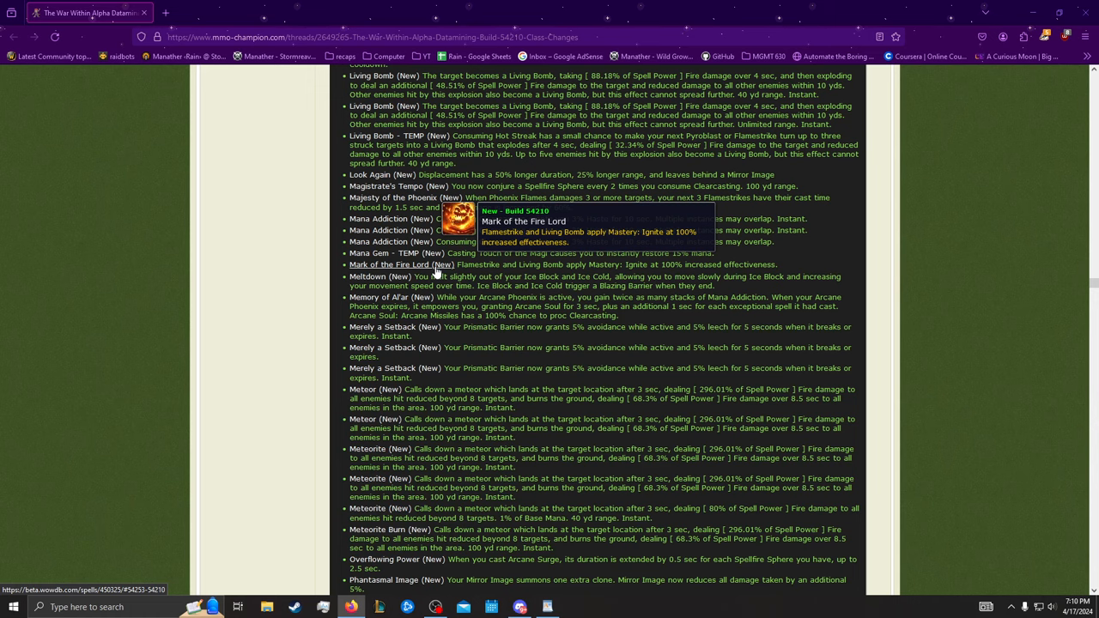
Step: Scroll down the thread through the Scorch - TEMP and Sparking Ingenuity talent entries
scroll(down, 3)
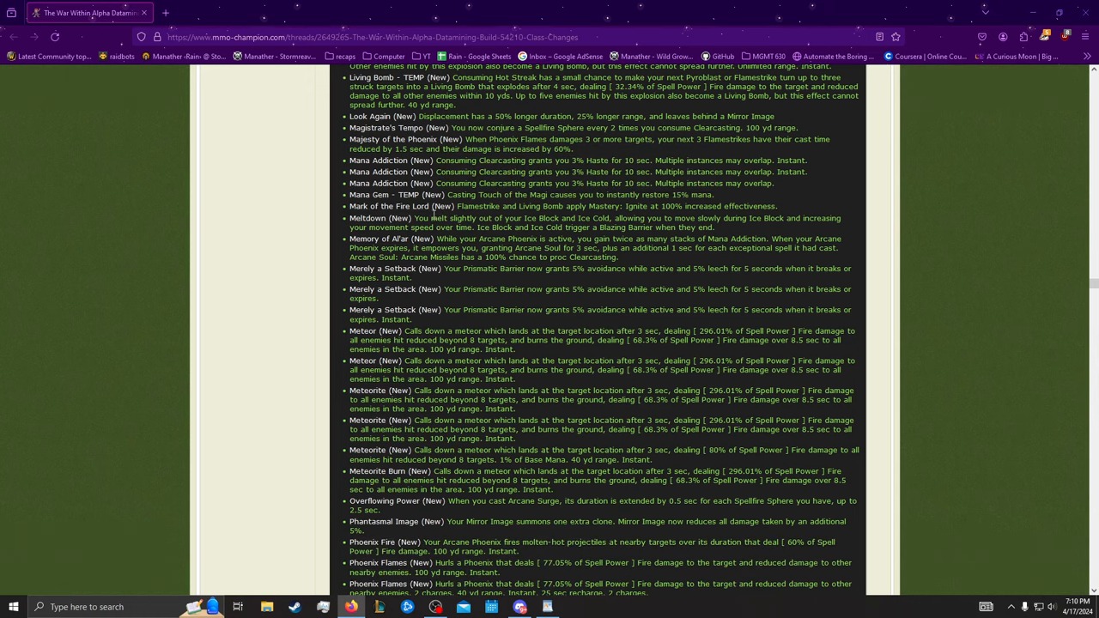
mouse_move(467, 257)
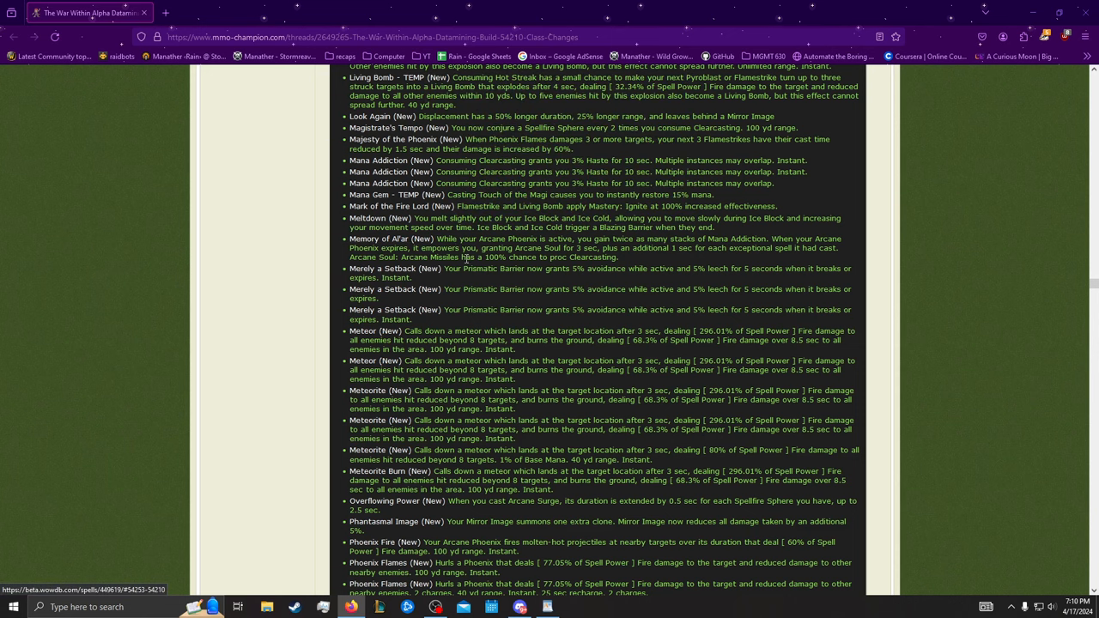
scroll(down, 3)
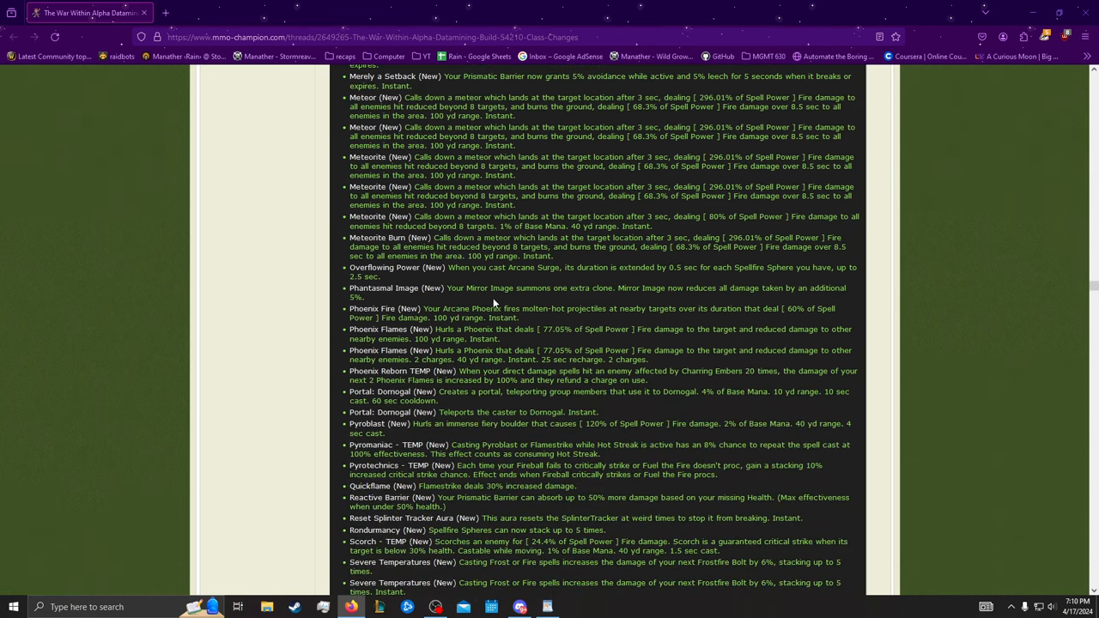
scroll(down, 3)
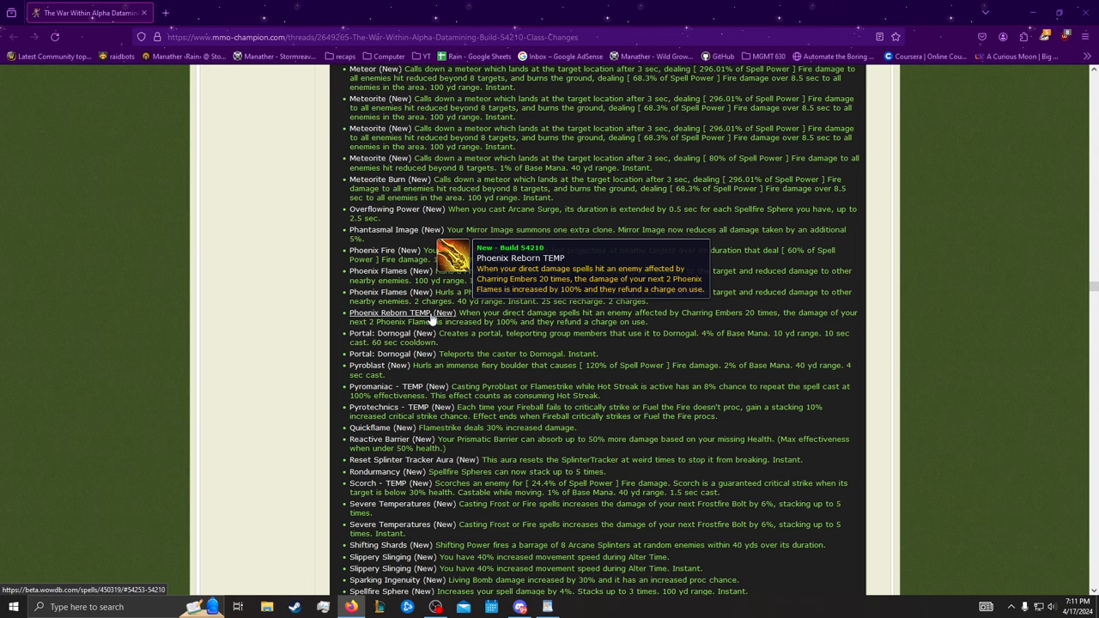
scroll(down, 3)
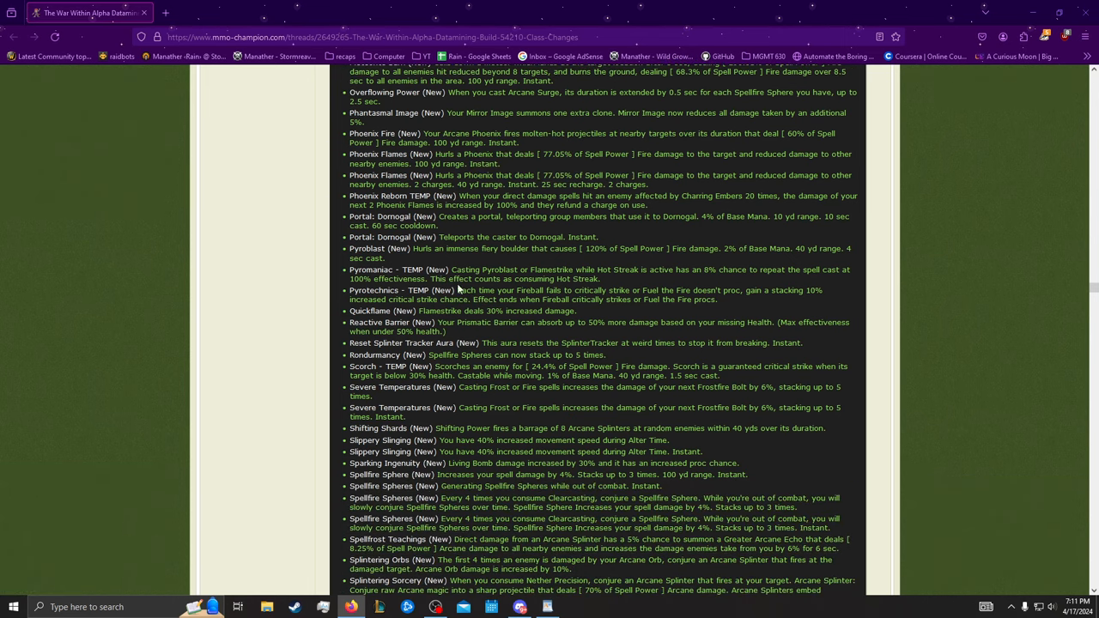
mouse_move(387, 269)
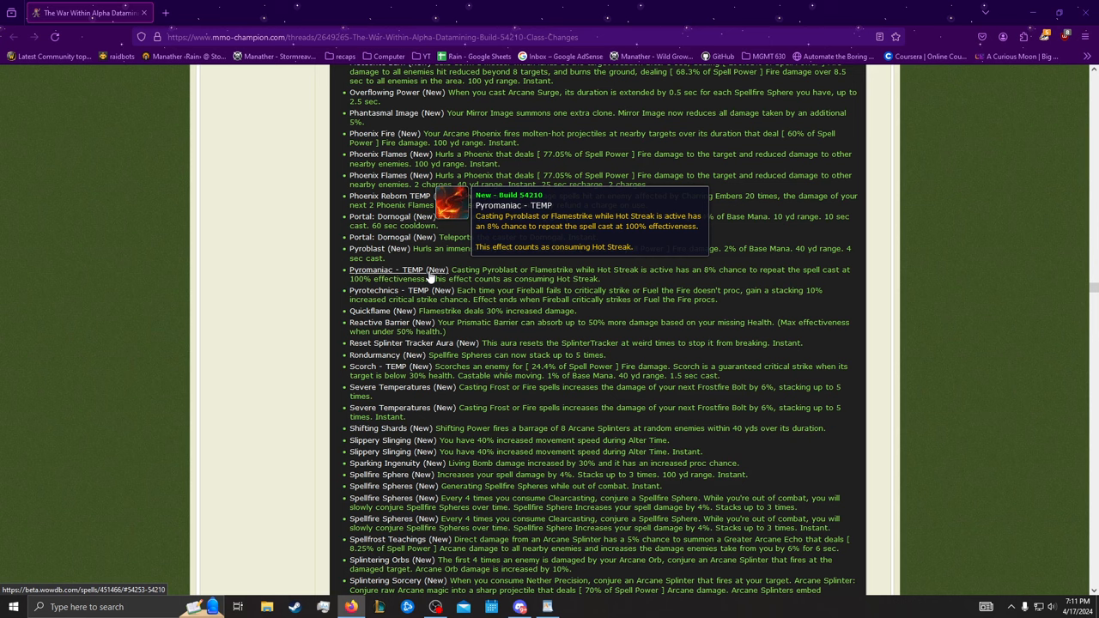
mouse_move(419, 290)
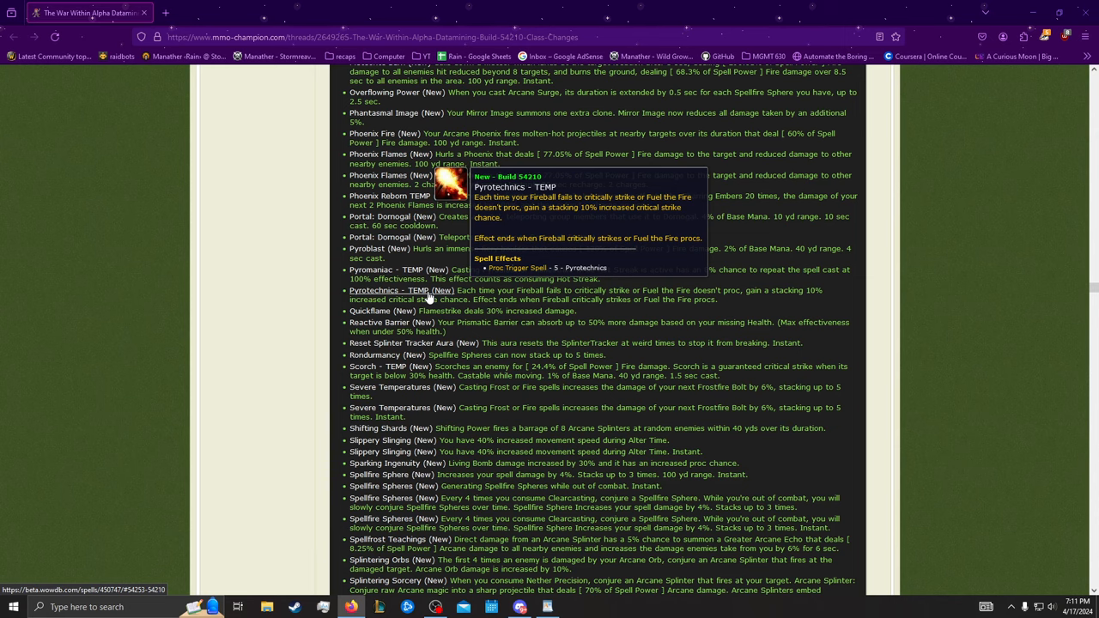
scroll(down, 3)
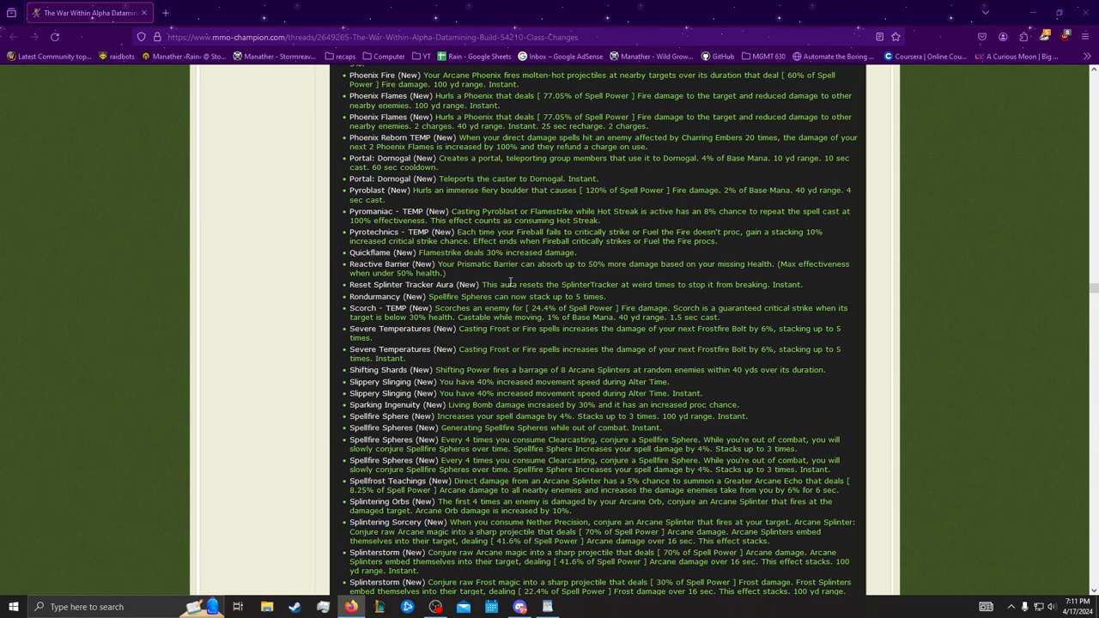
scroll(down, 3)
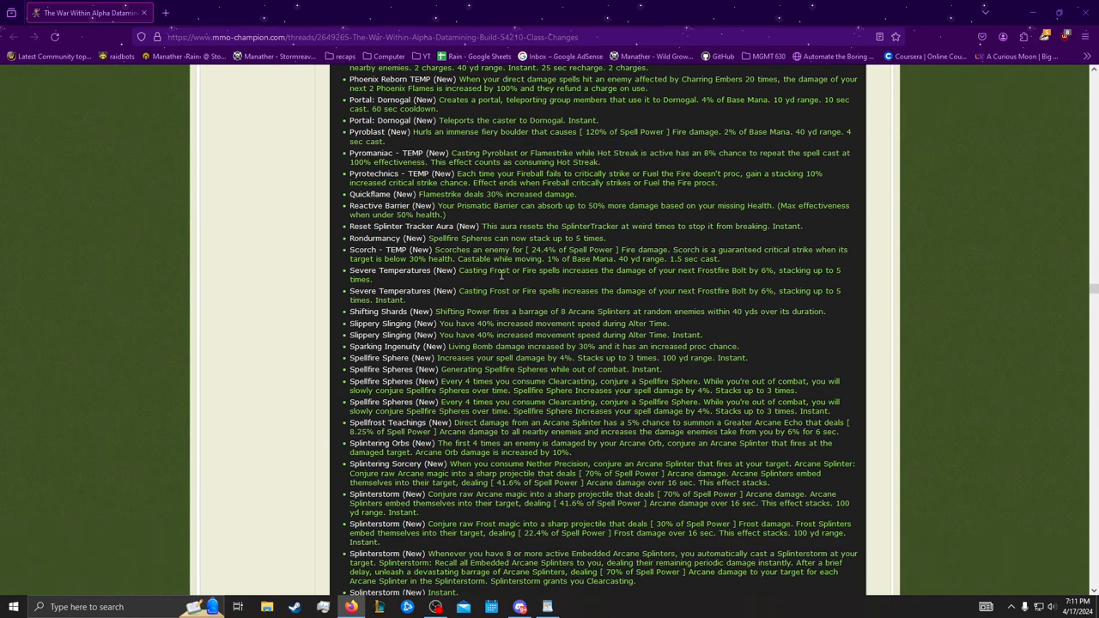
mouse_move(391, 249)
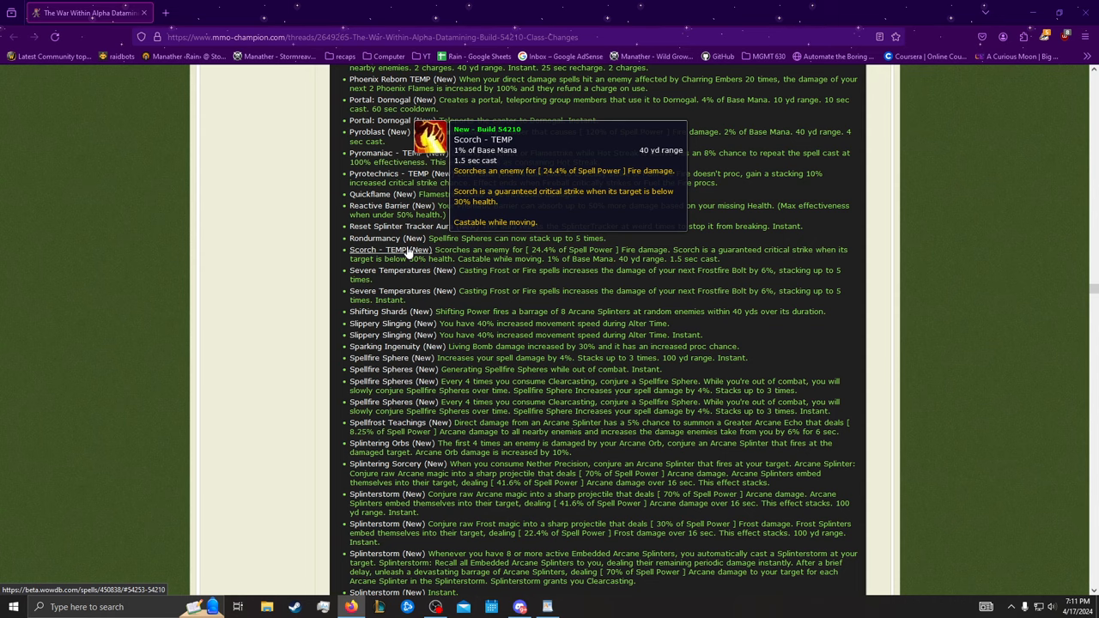
mouse_move(556, 306)
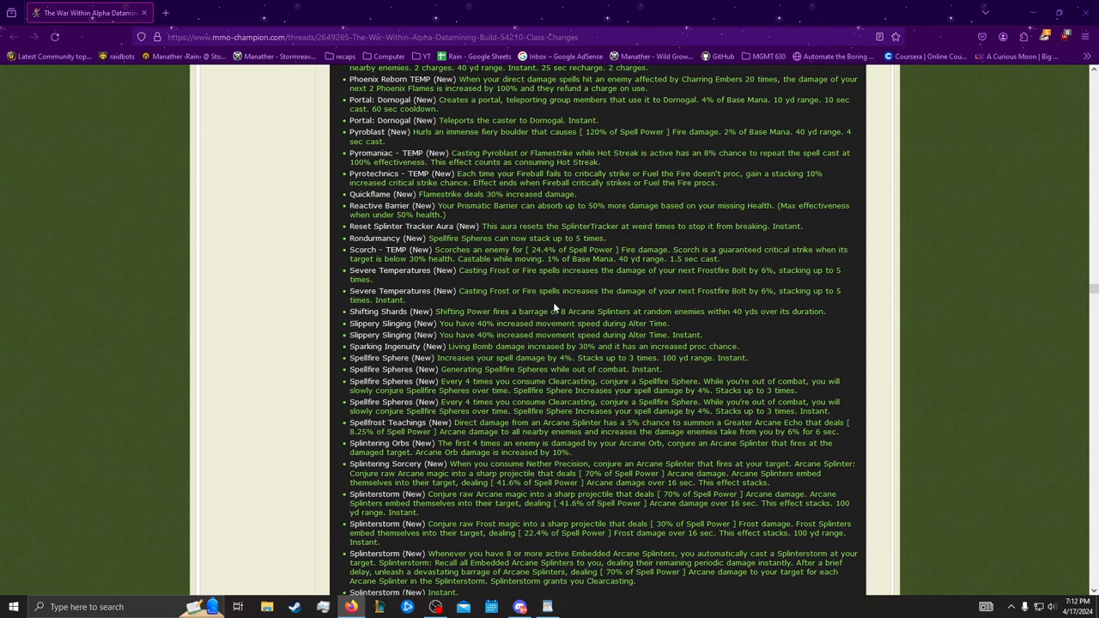
scroll(down, 3)
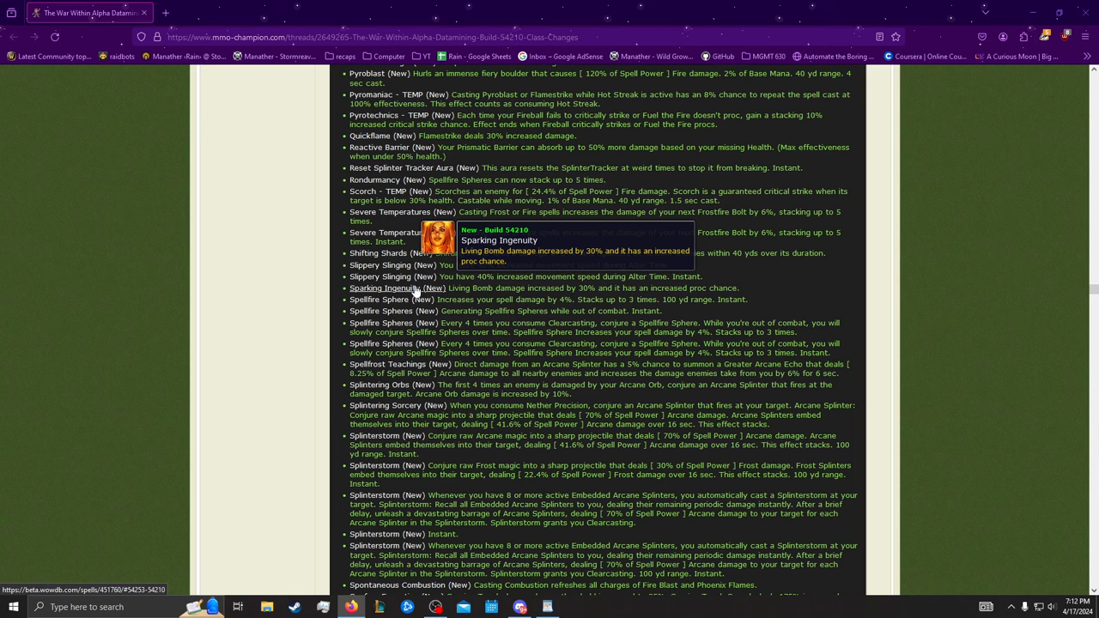
mouse_move(392, 275)
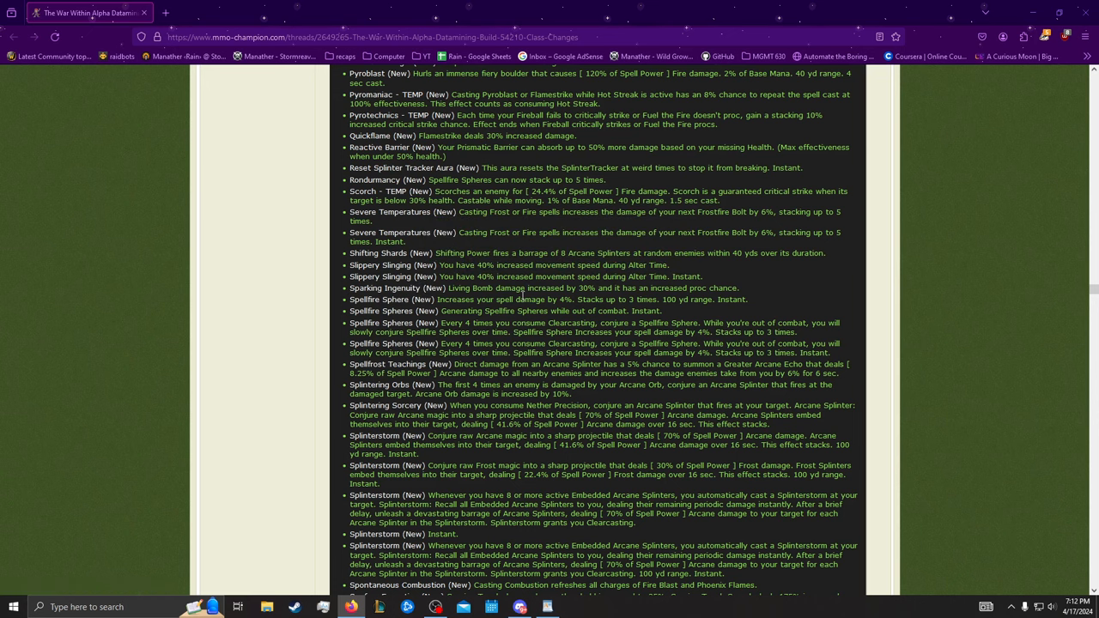
Step: Scroll down to Volatile Magic and the start of the Frost Mage section
scroll(down, 3)
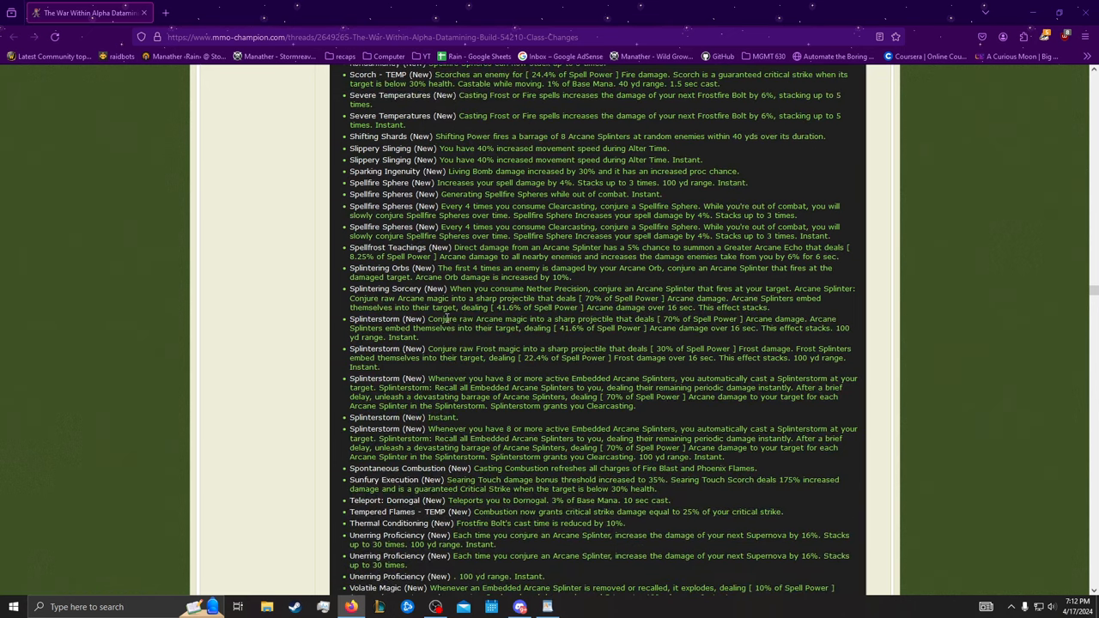
scroll(down, 3)
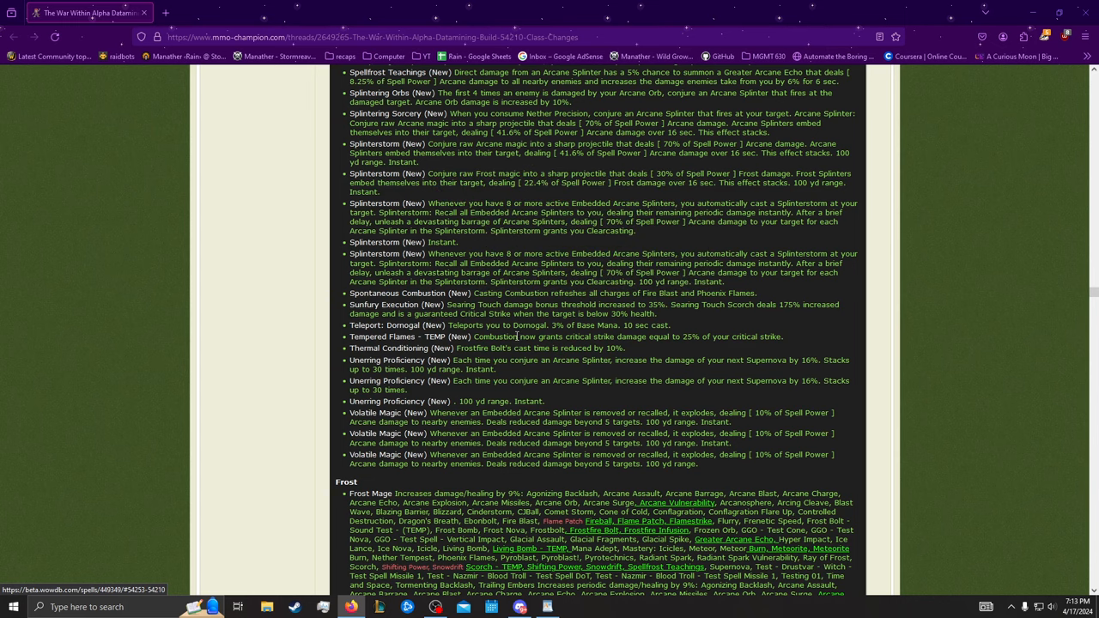
Step: Scroll down briefly, then back up past Living Bomb to Excess Fire and Fire Mastery
scroll(down, 3)
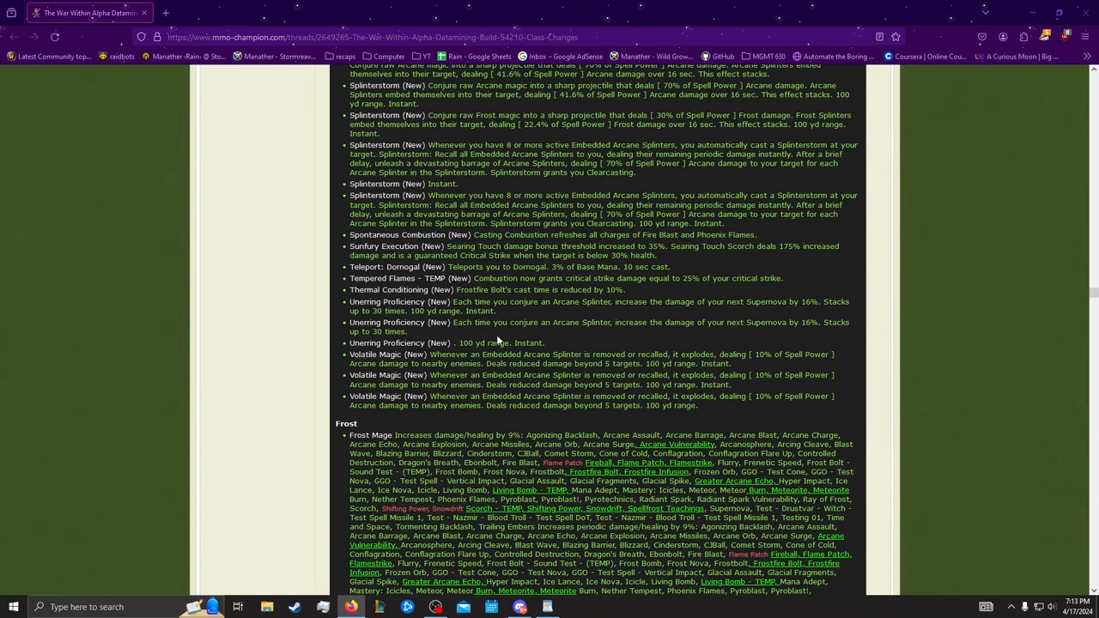
scroll(down, 3)
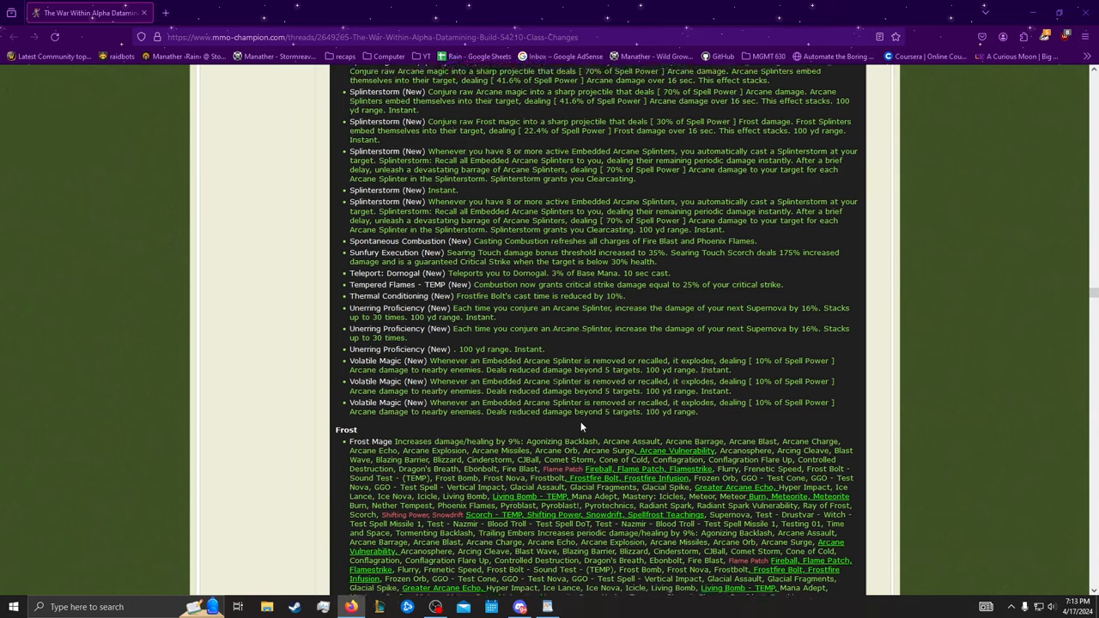
scroll(down, 3)
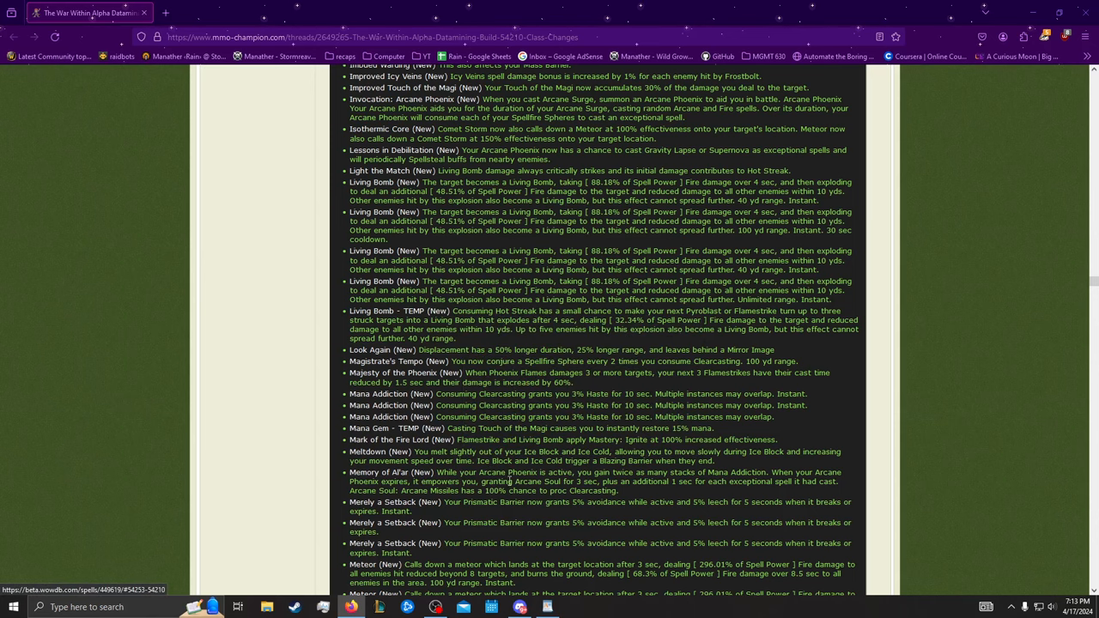
scroll(up, 3)
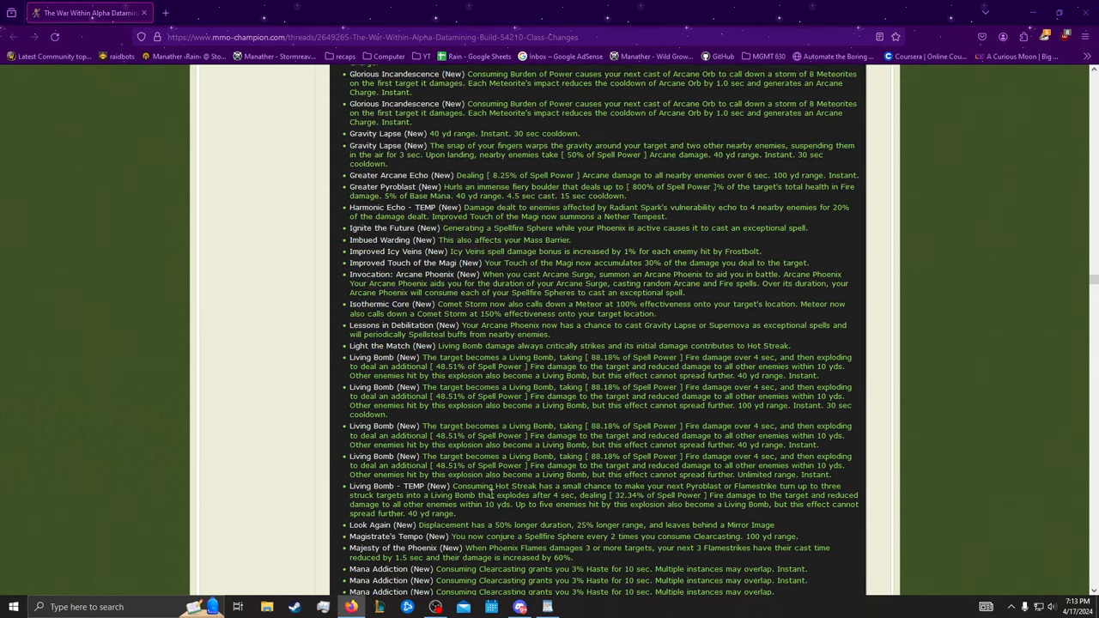
scroll(up, 3)
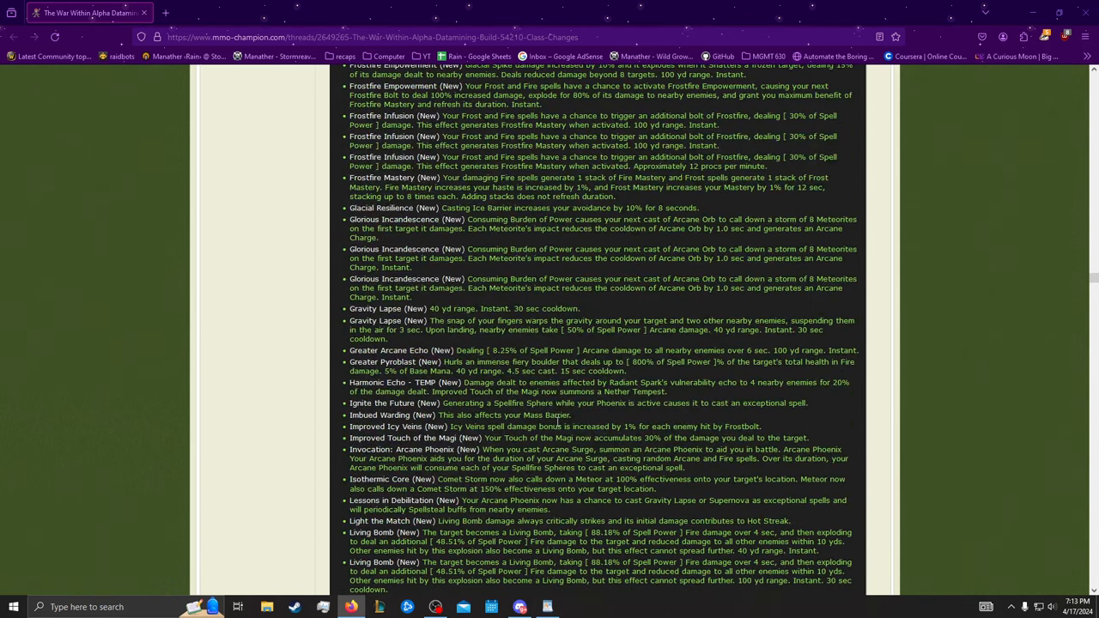
scroll(up, 3)
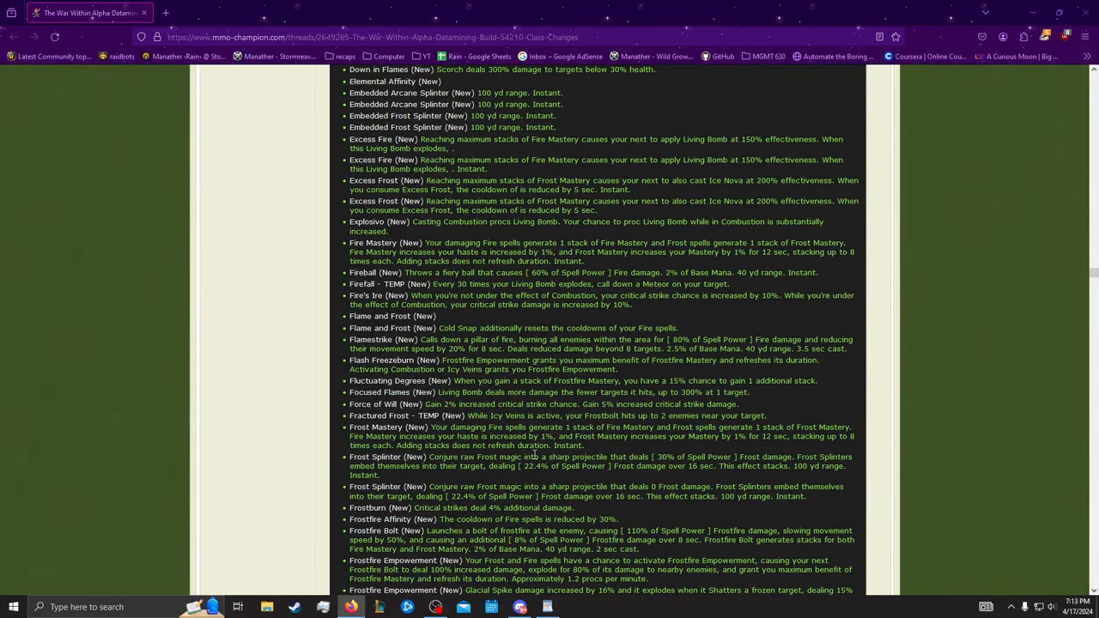
scroll(up, 3)
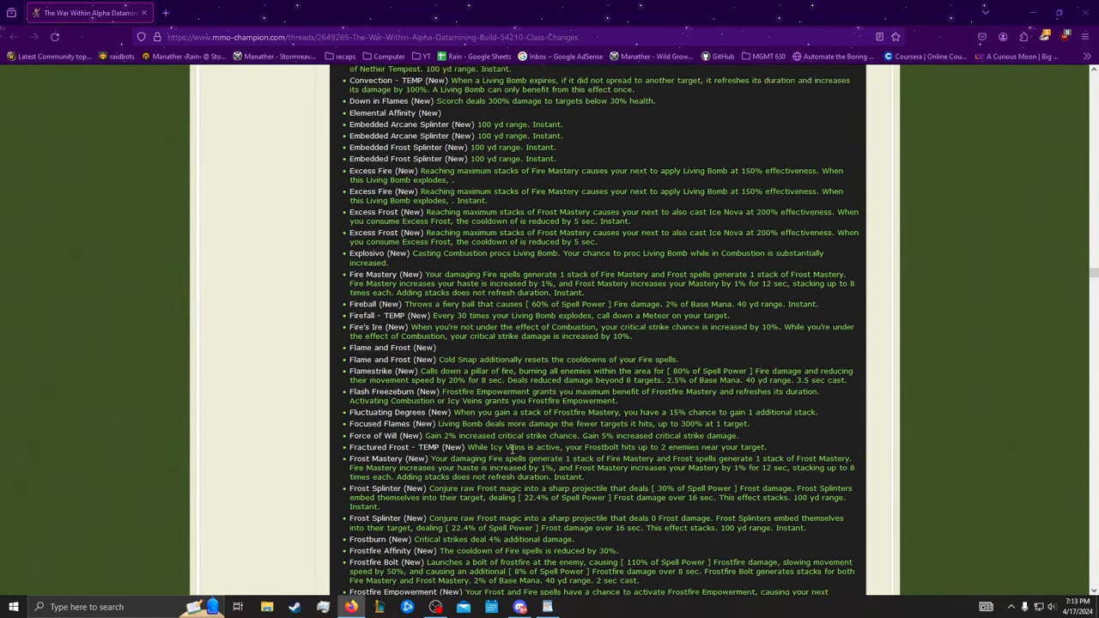
scroll(up, 3)
text(tempered)
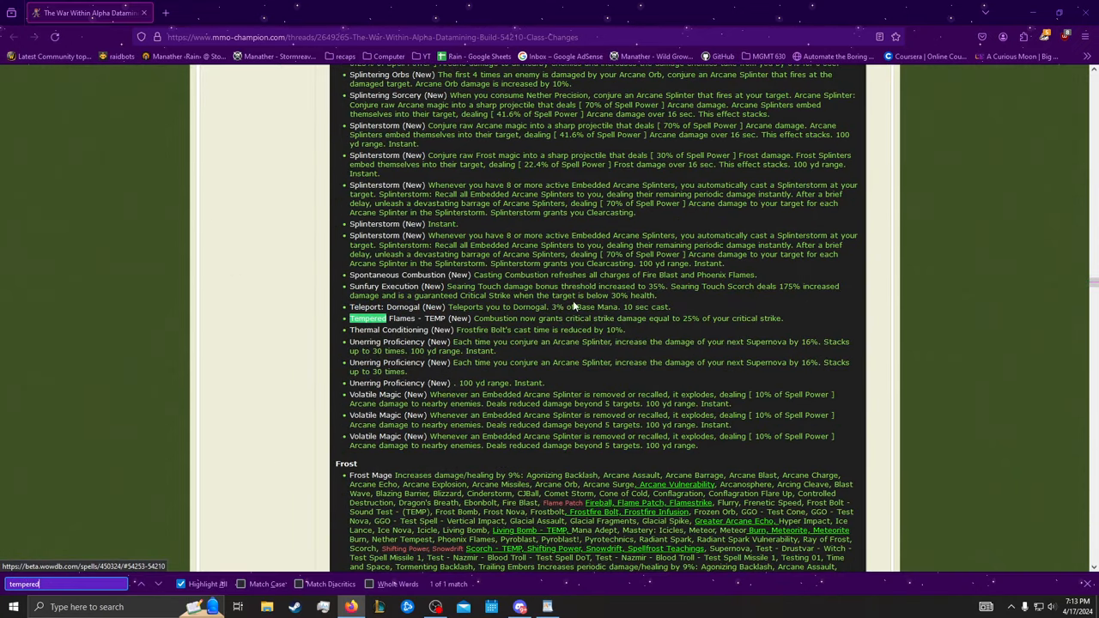
mouse_move(455, 318)
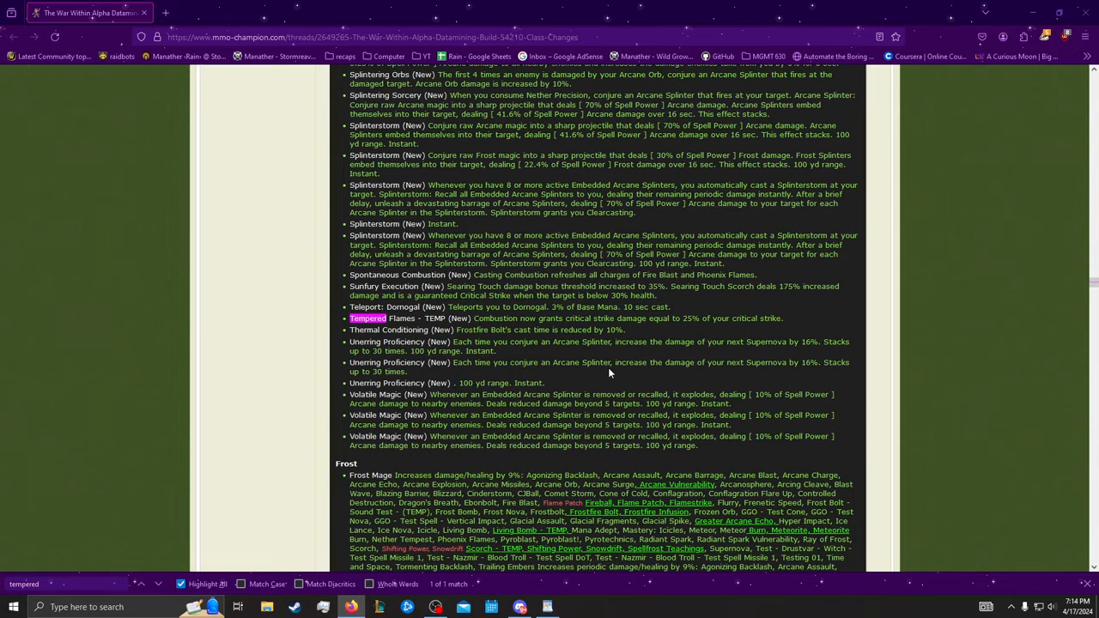
Step: Scroll from the Mage post's top down to the Tempered Flames entry
scroll(down, 3)
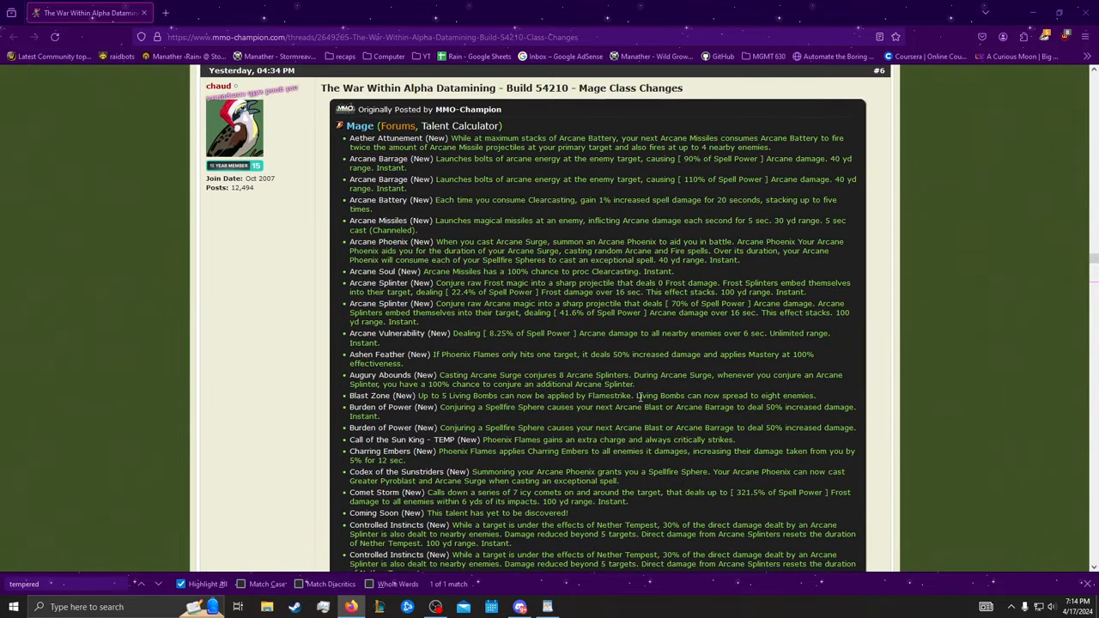
scroll(down, 3)
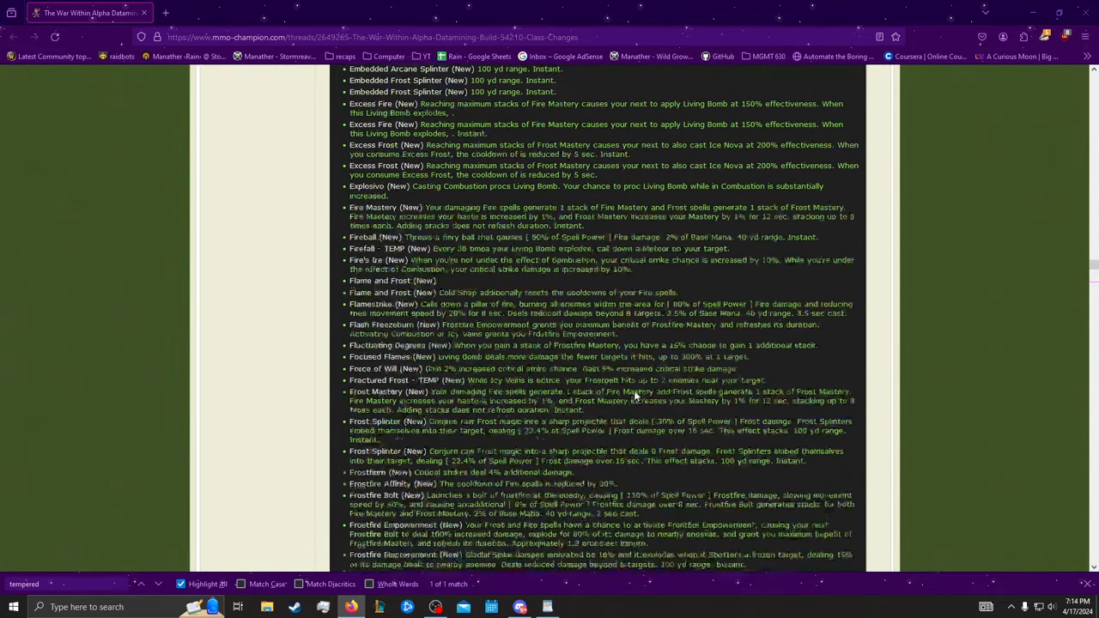
scroll(down, 3)
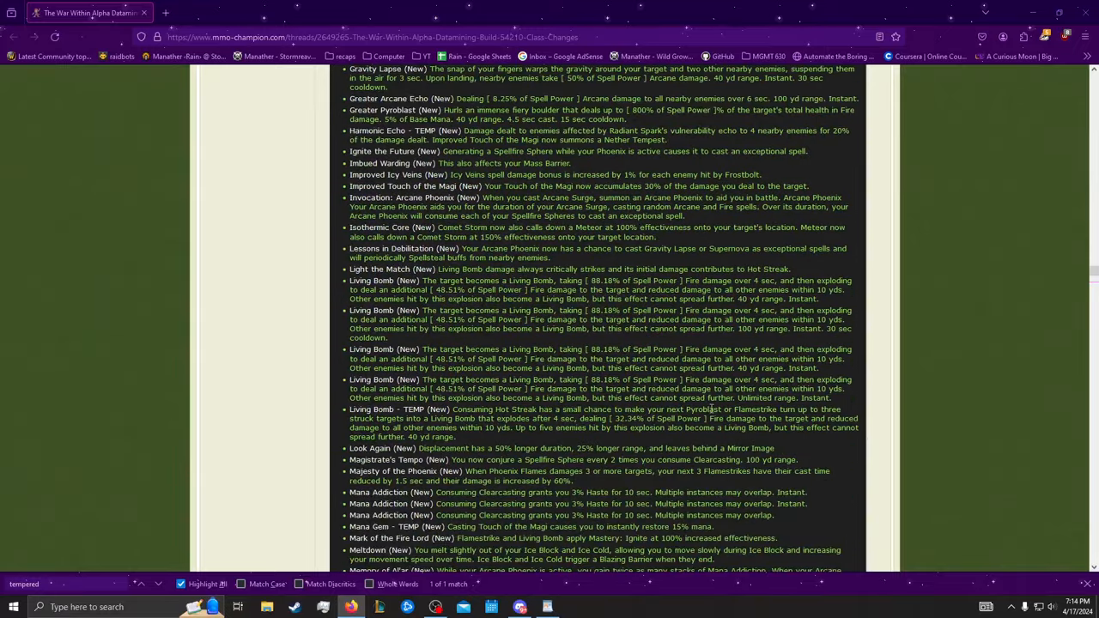
scroll(down, 3)
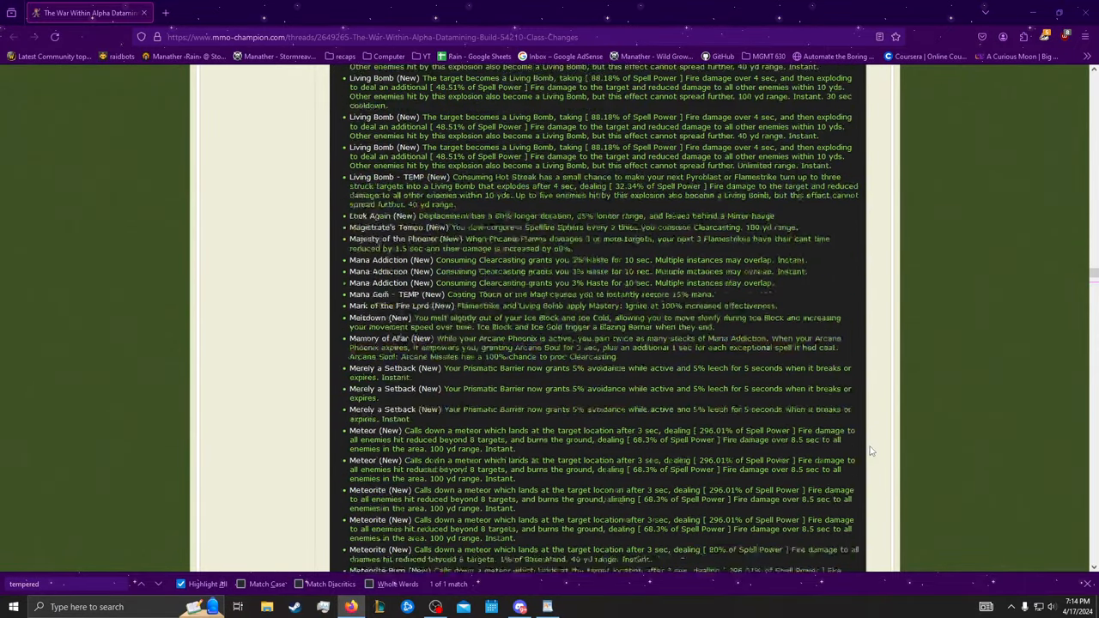
scroll(down, 3)
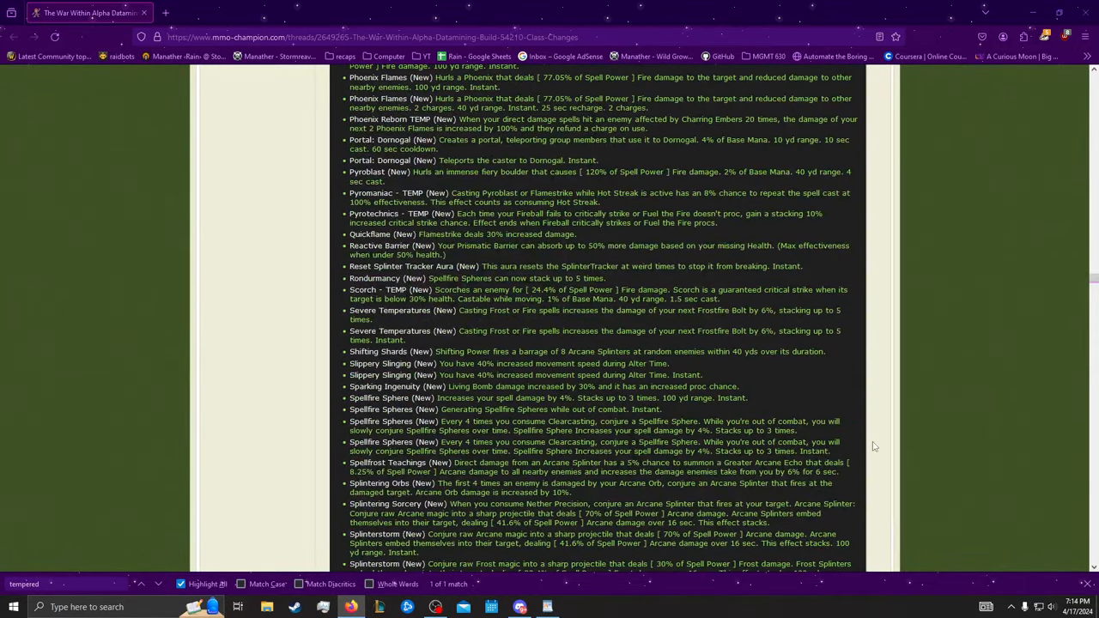
scroll(down, 3)
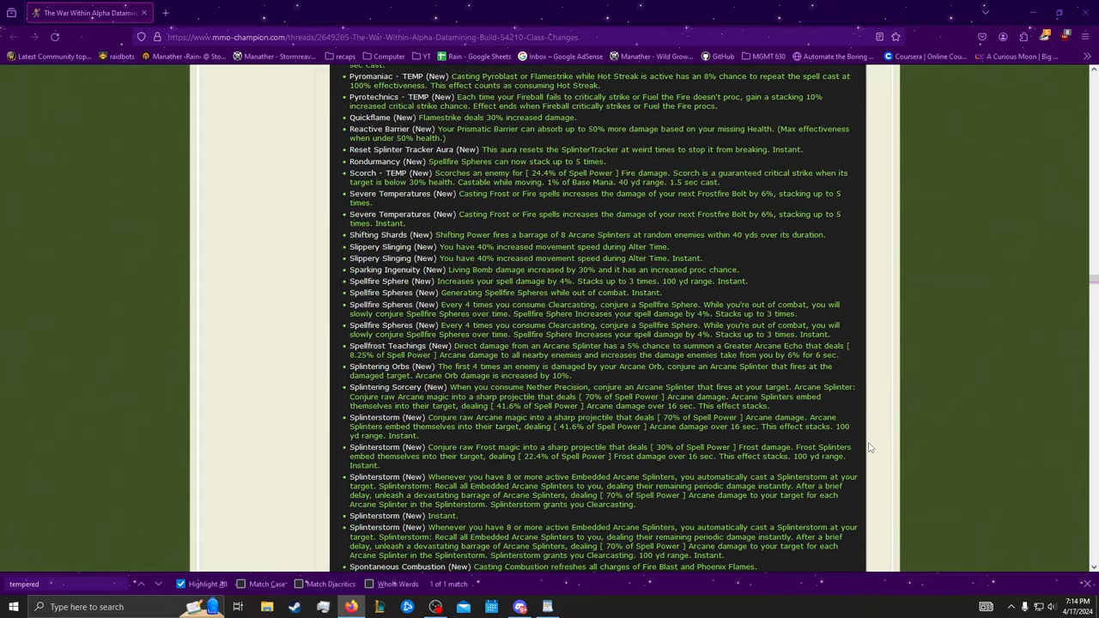
scroll(down, 3)
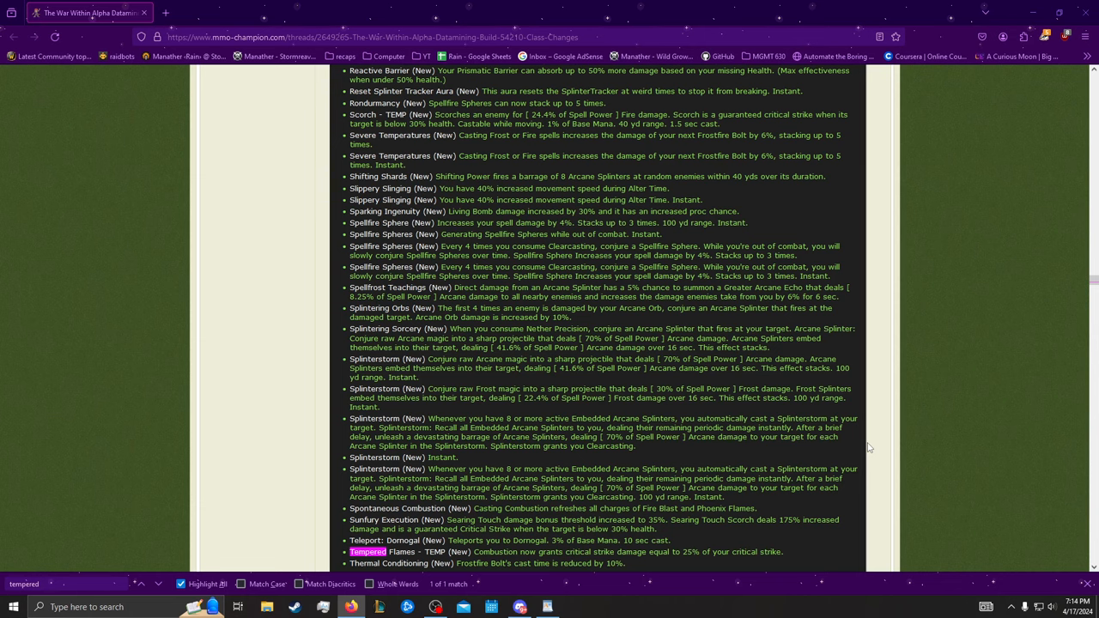
scroll(down, 3)
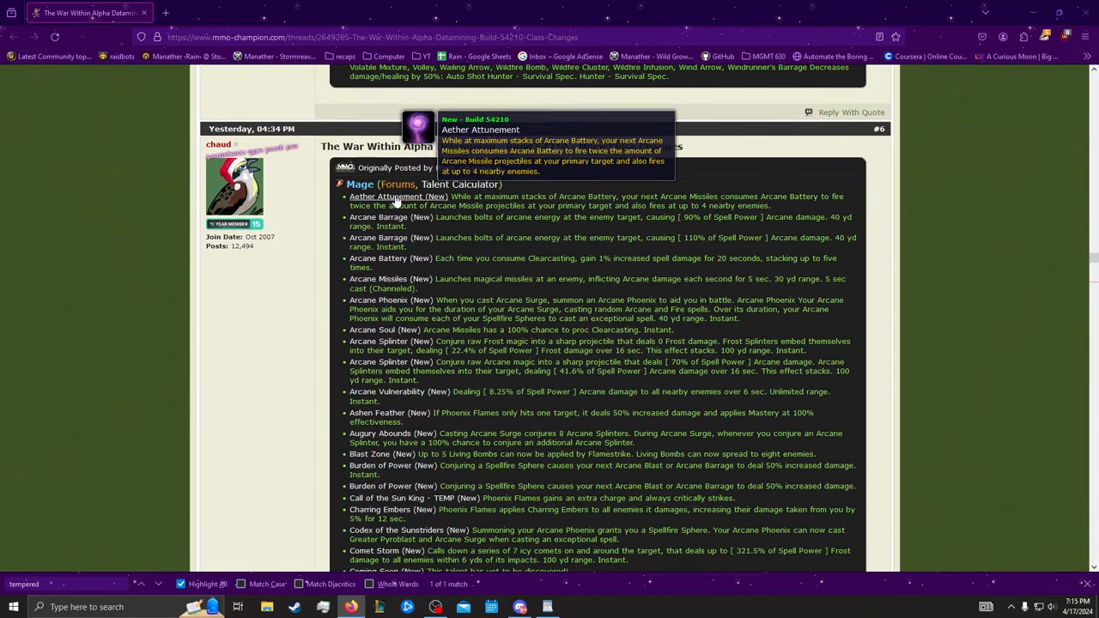
mouse_move(397, 196)
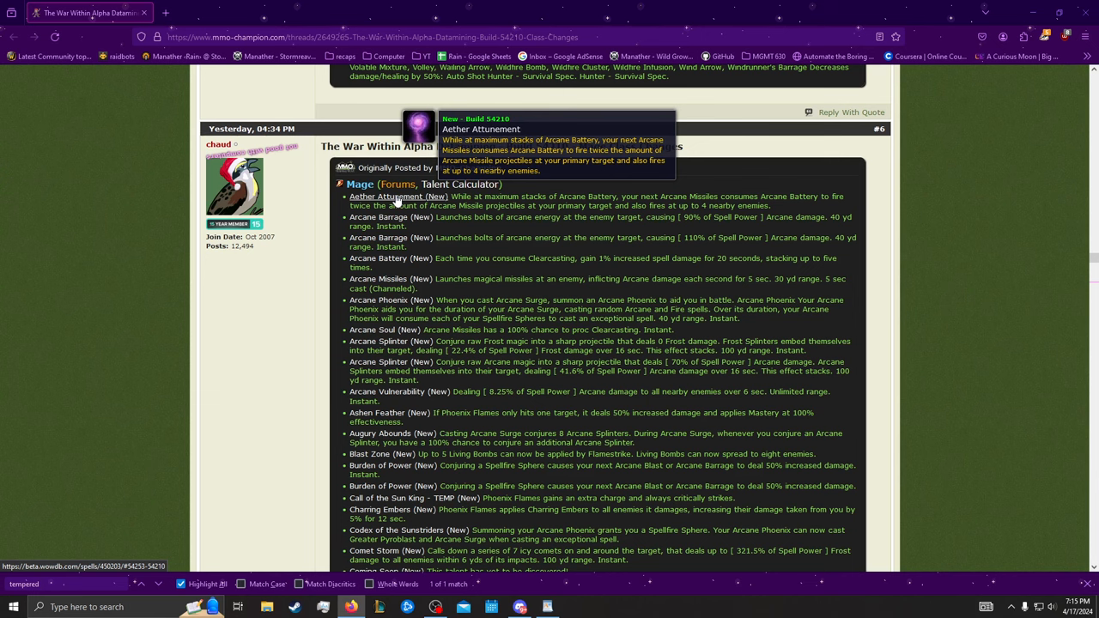
mouse_move(543, 290)
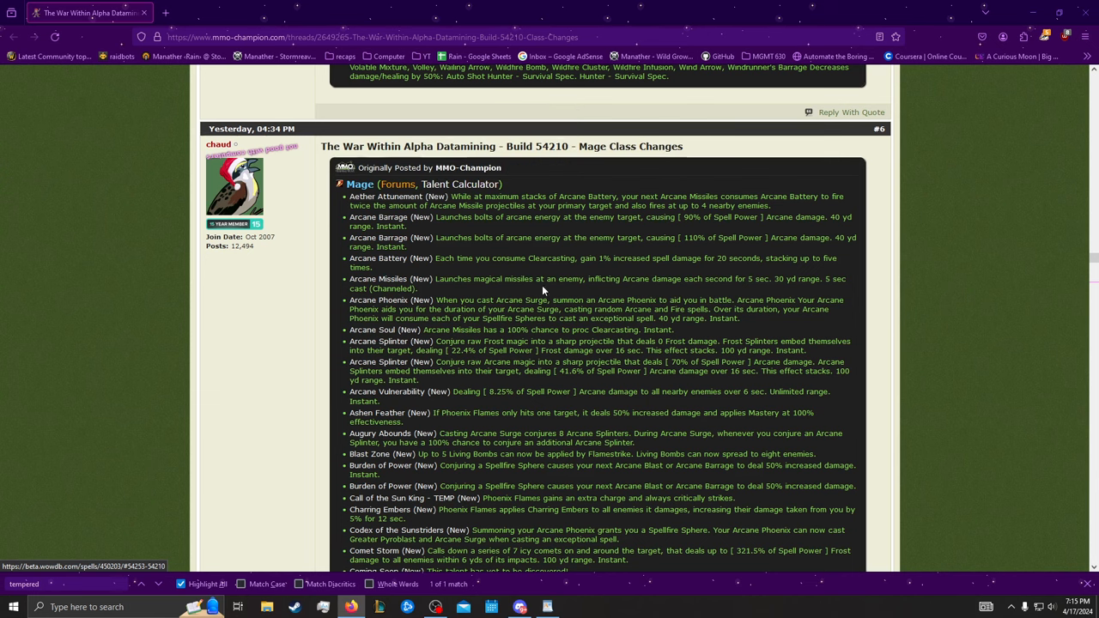
Step: Scroll down through the Arcane talent entries past Coming Soon to Excess Fire
scroll(down, 3)
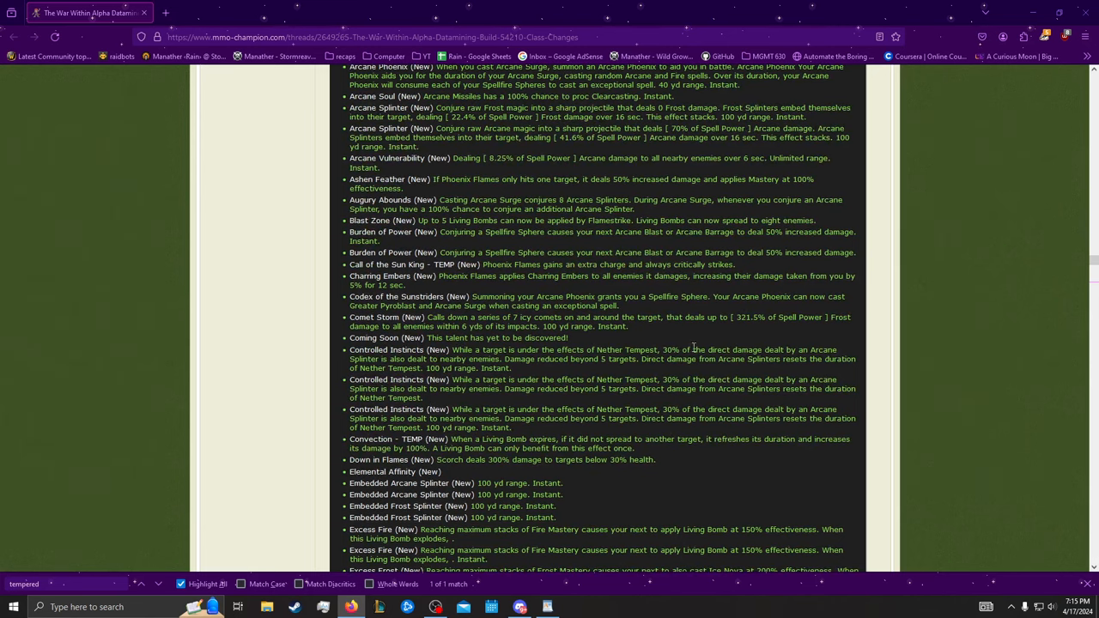
mouse_move(726, 342)
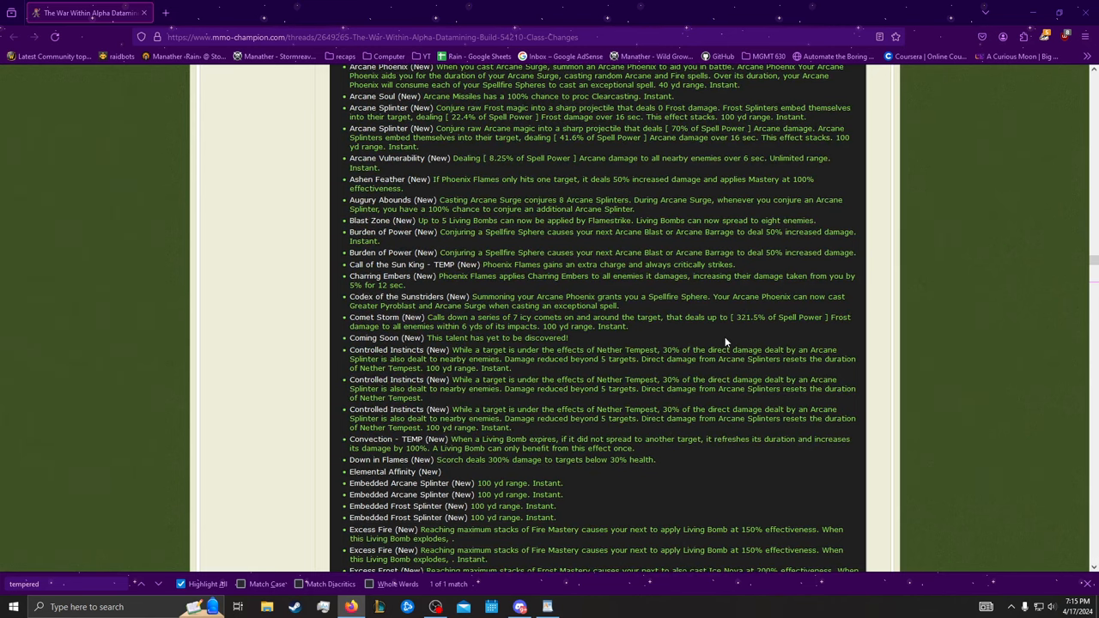